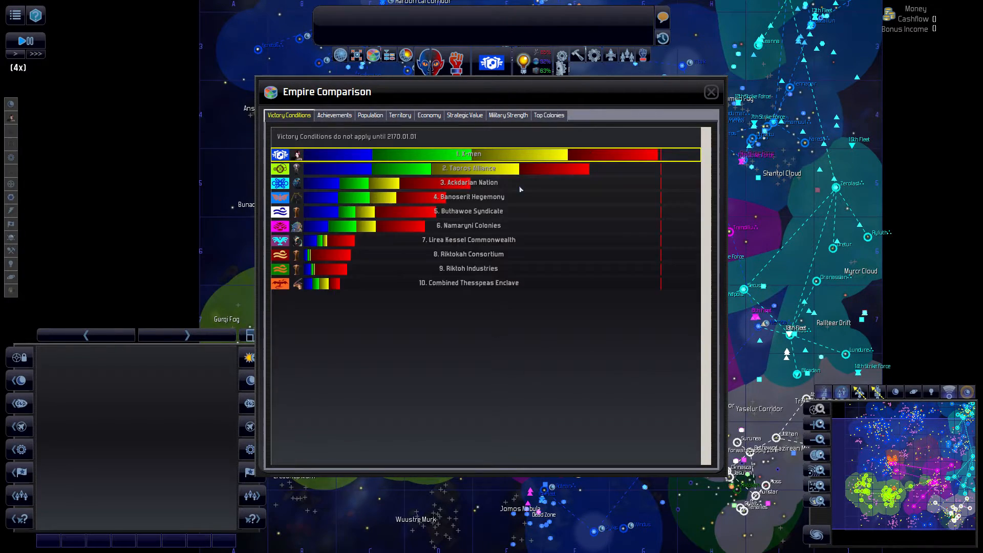
# Step: Expand the X-men victory condition breakdown, then close the Empire Comparison
pyautogui.click(467, 154)
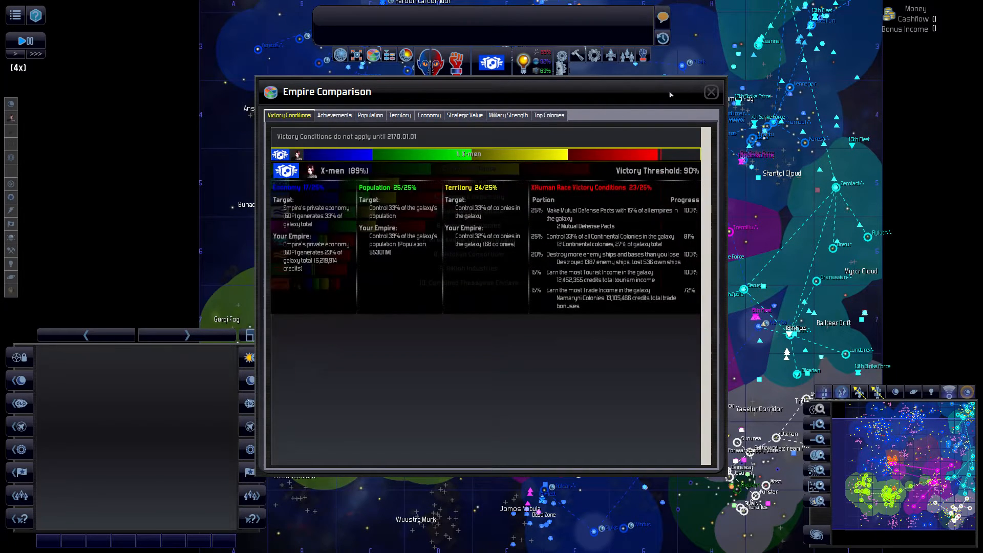
pyautogui.click(711, 92)
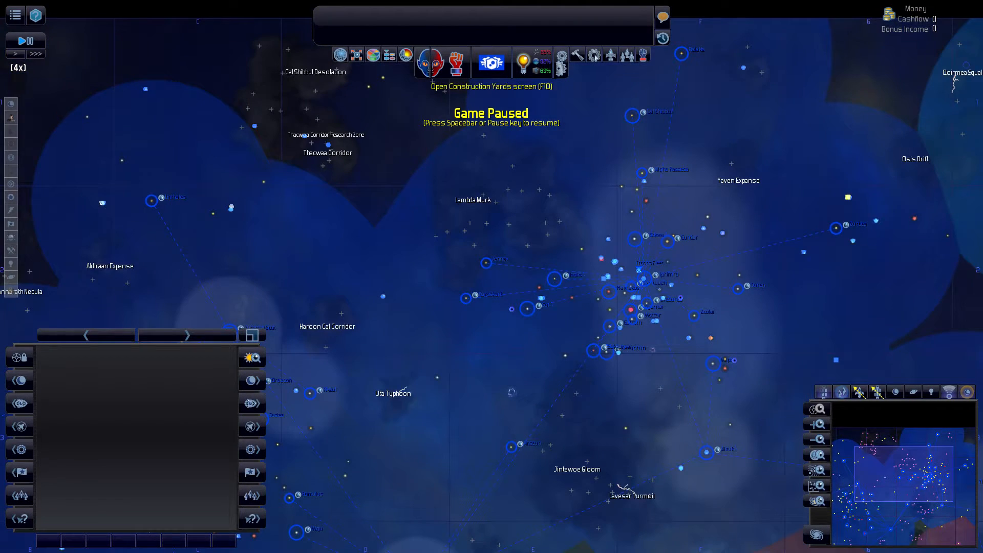
pyautogui.moveTo(610, 55)
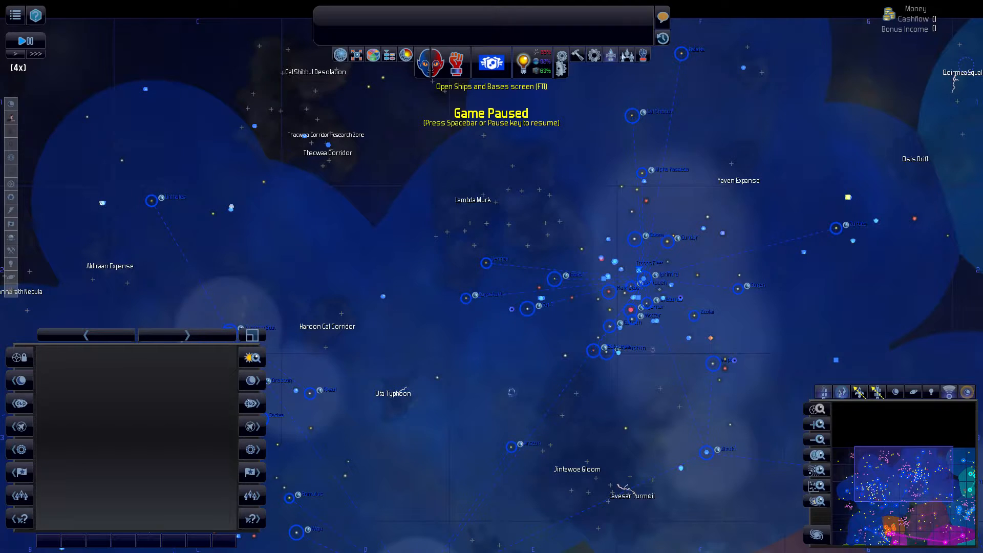
# Step: Open the Potential Colonies list to view Shadur 1, a volcanic 89% planet
pyautogui.click(491, 62)
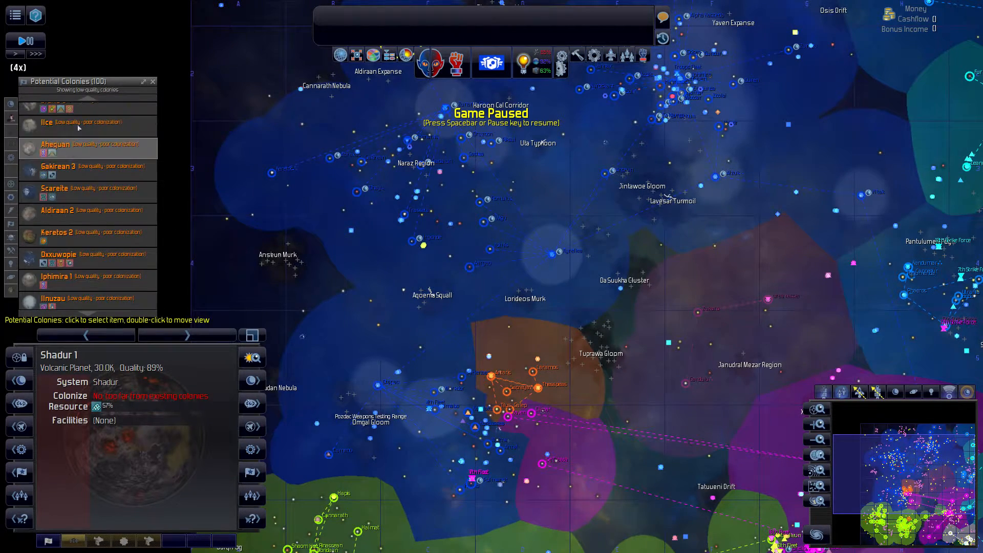
# Step: Select the Wigu system, then move into the Rotean system to Rotean 1
pyautogui.click(63, 108)
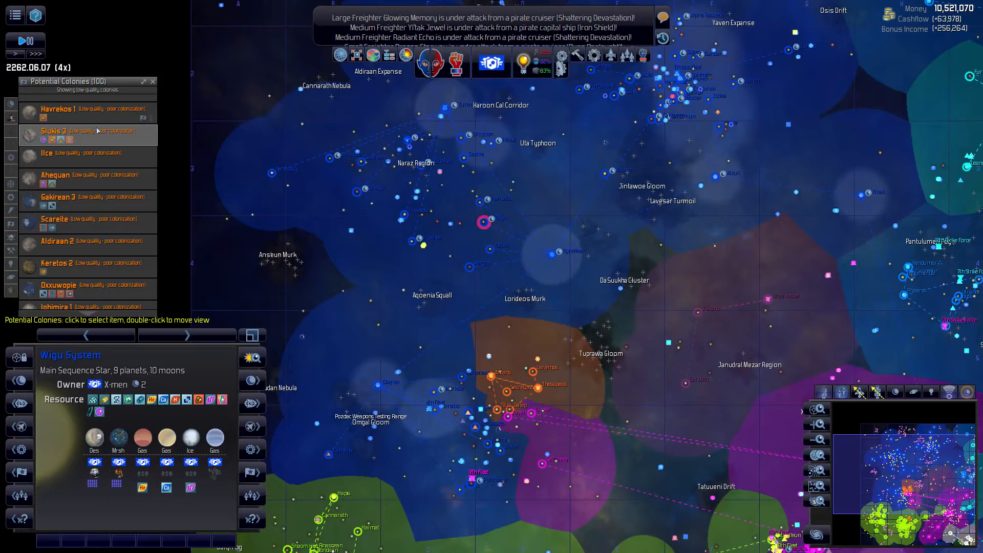
pyautogui.click(54, 131)
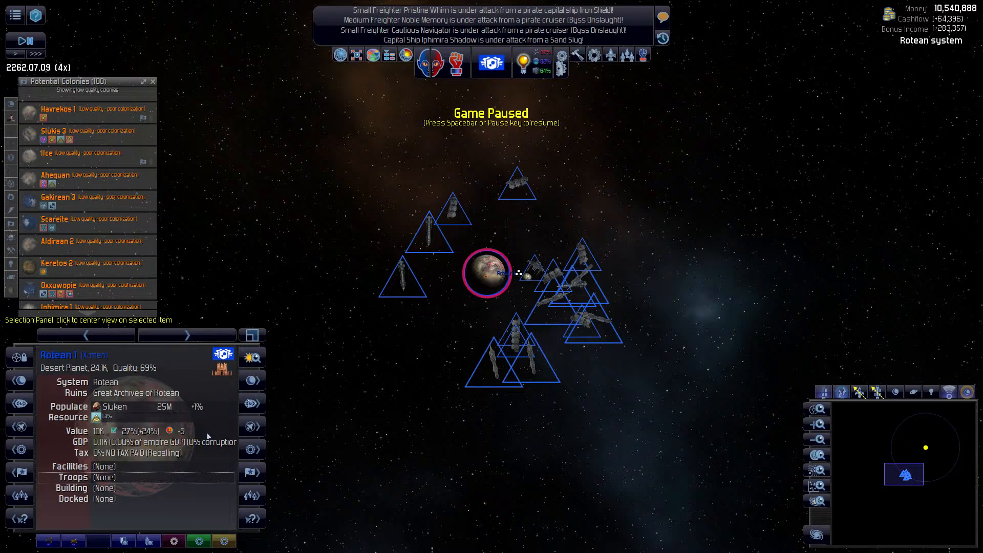
# Step: Warn the Taoros Alliance about the Ackdarian pirate deal, then review and close Empire Comparison
pyautogui.rightClick(487, 273)
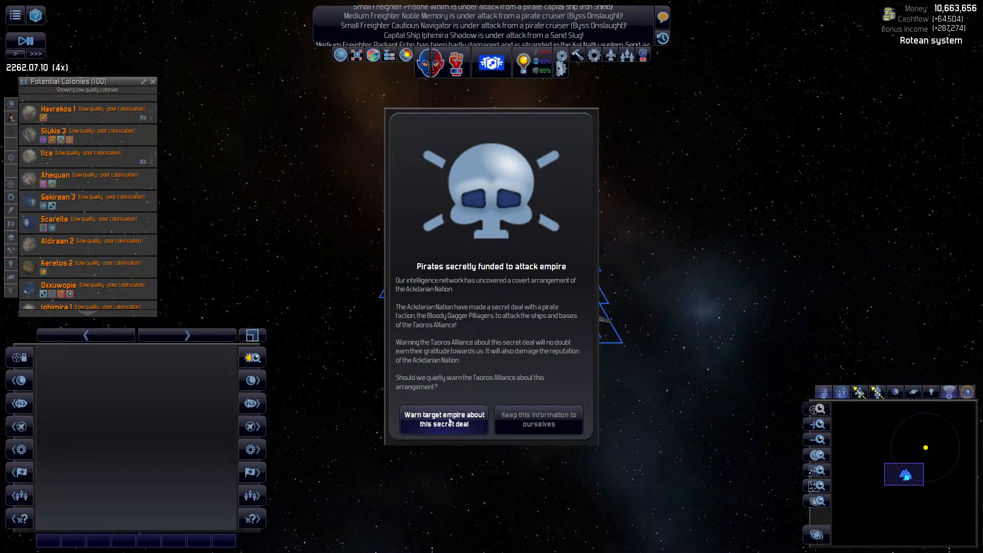
pyautogui.click(444, 419)
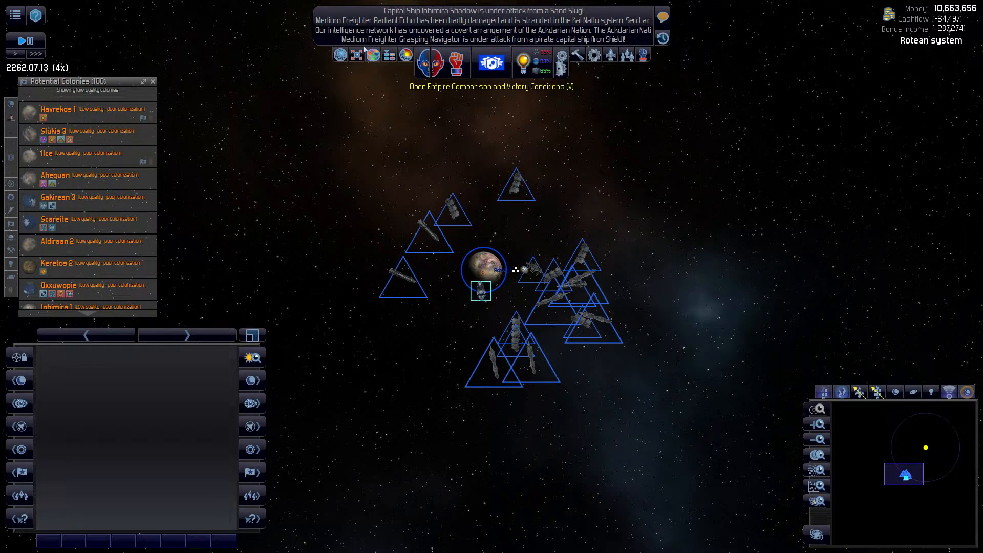
pyautogui.click(491, 62)
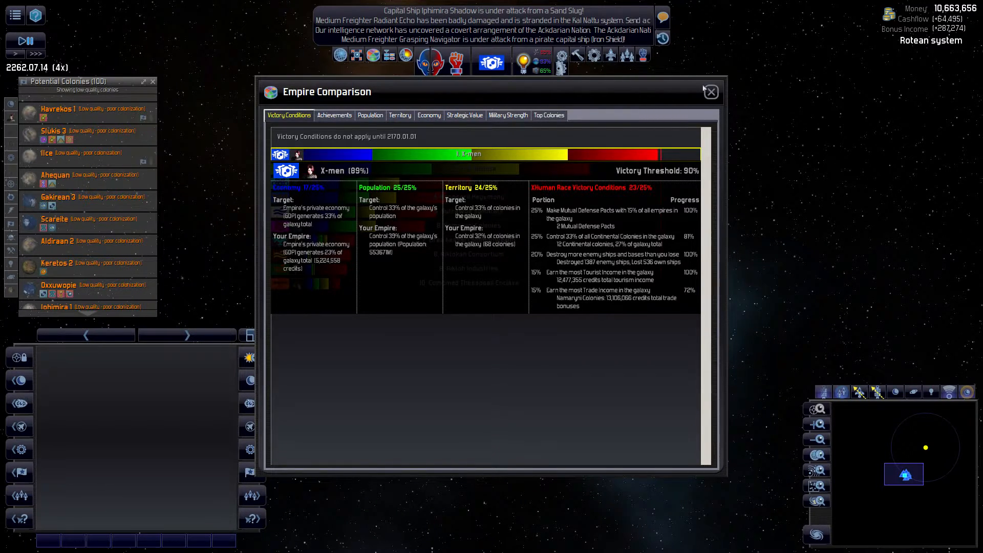
pyautogui.click(710, 92)
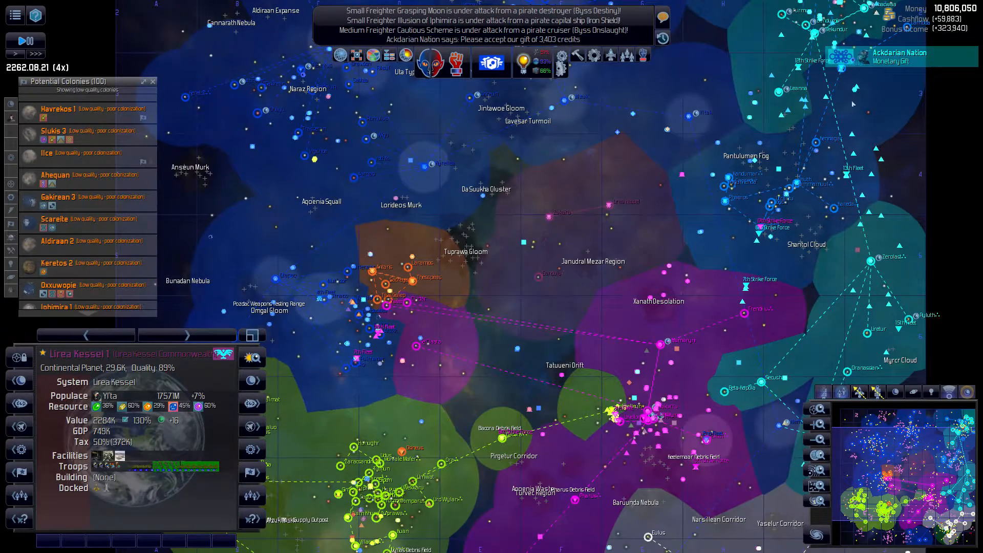
# Step: Show the fleet list and select Troops2 Fleet near Iphimira 3
pyautogui.click(900, 57)
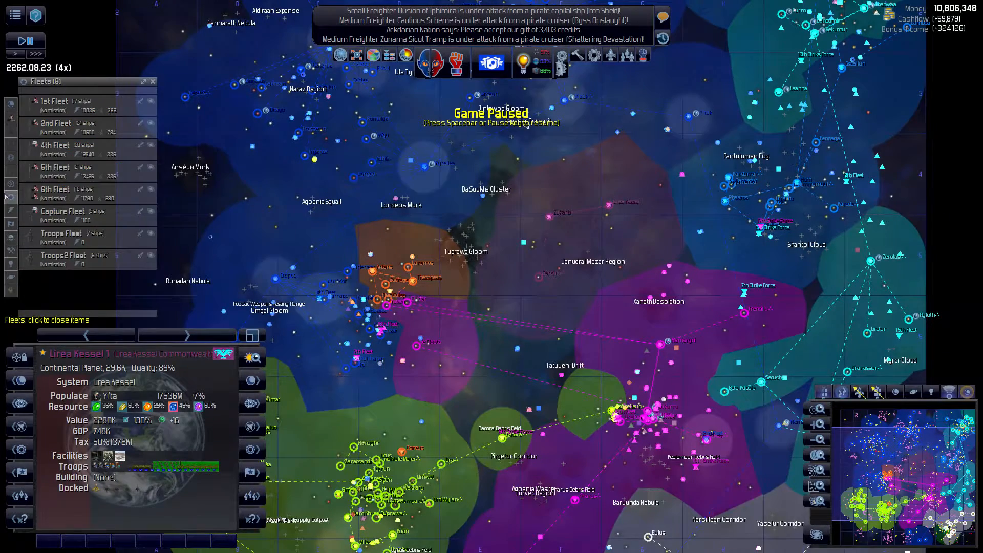
pyautogui.click(63, 256)
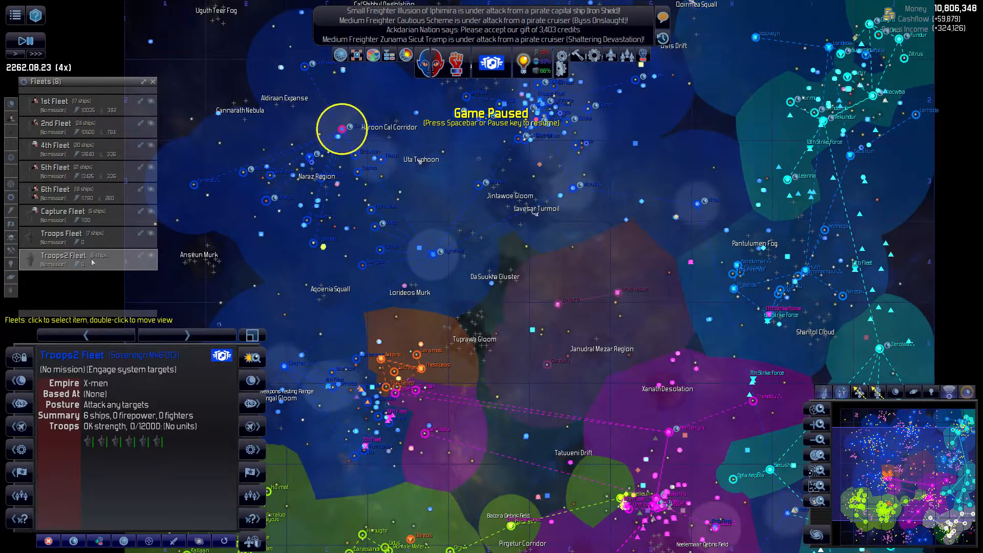
pyautogui.click(63, 232)
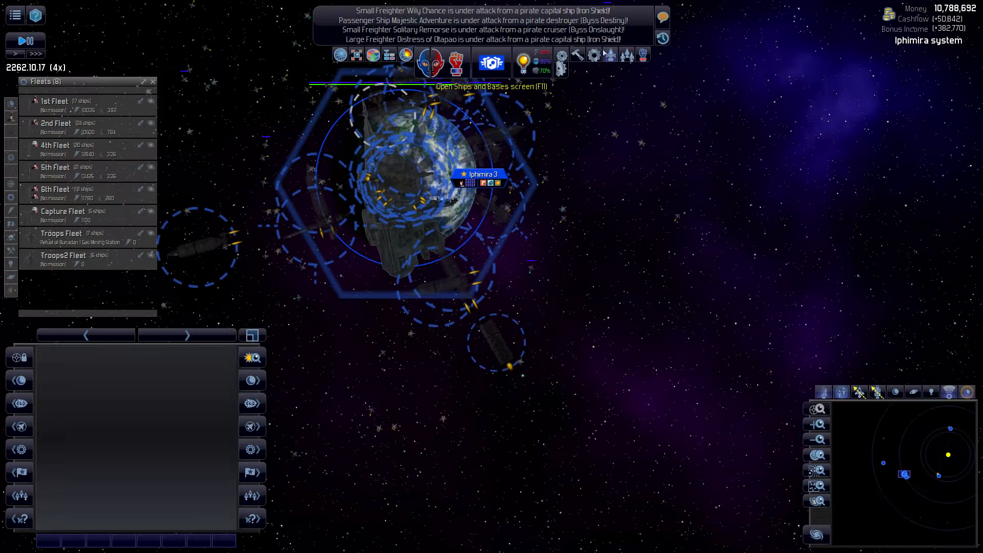
# Step: Compare the Havrekos Trader and Brisk Starrider colony ships, then locate Havrekos Trader
pyautogui.click(491, 62)
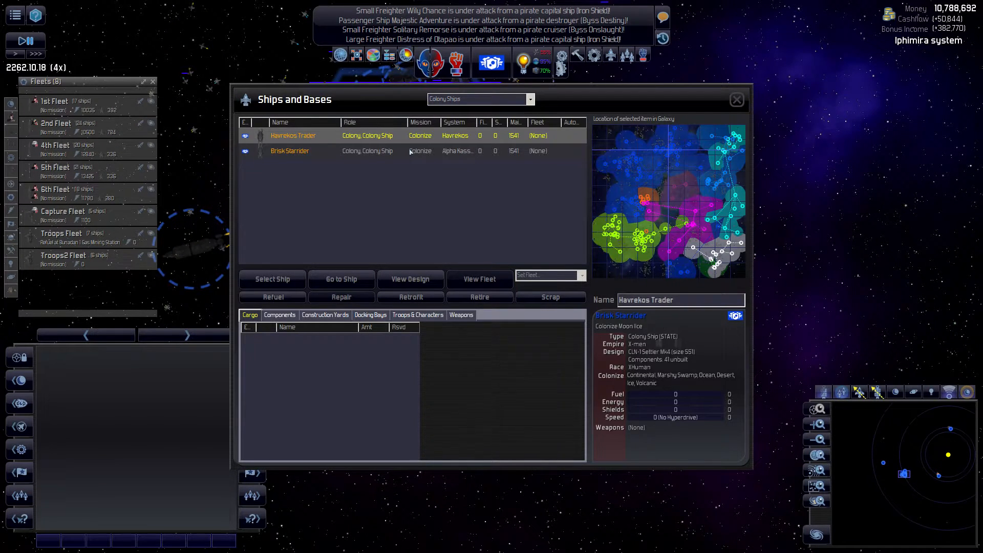
pyautogui.click(292, 136)
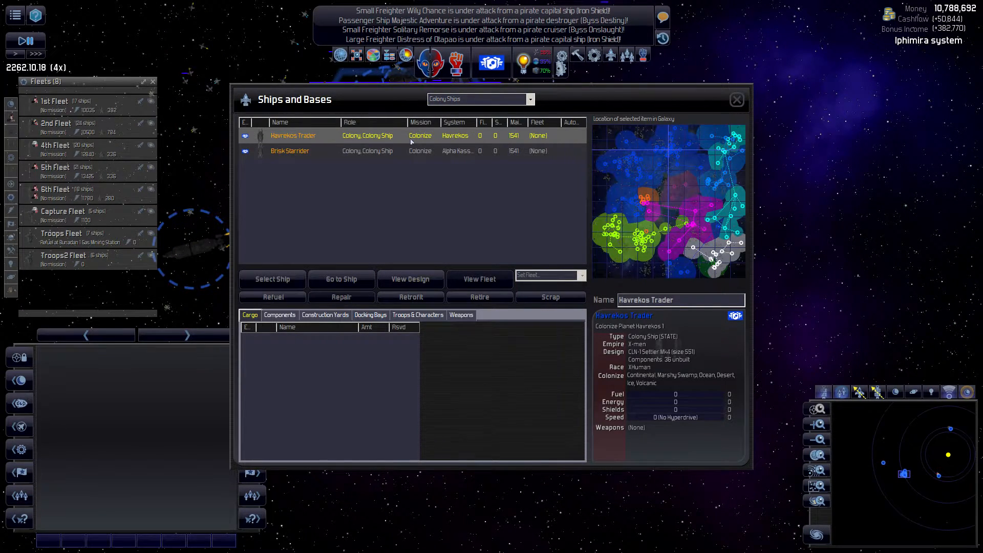
pyautogui.click(290, 151)
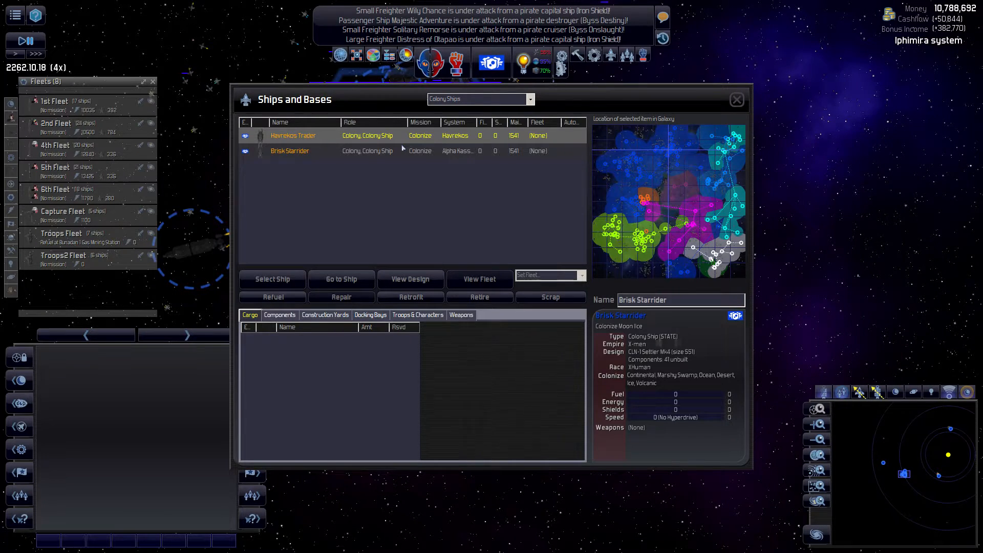
pyautogui.click(293, 136)
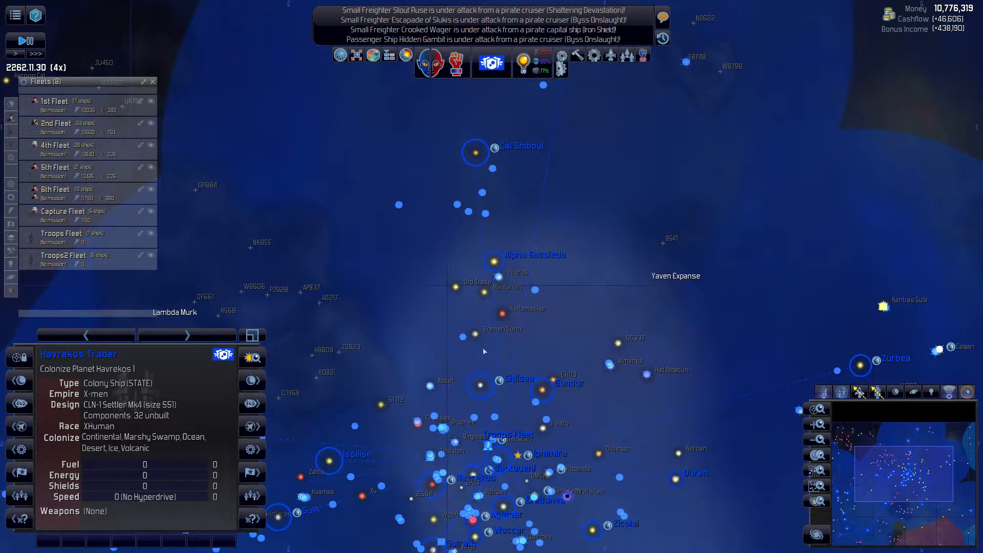
# Step: Dismiss the Aquasian Incense notice, unpause, and select the Havrekos star system
pyautogui.click(498, 257)
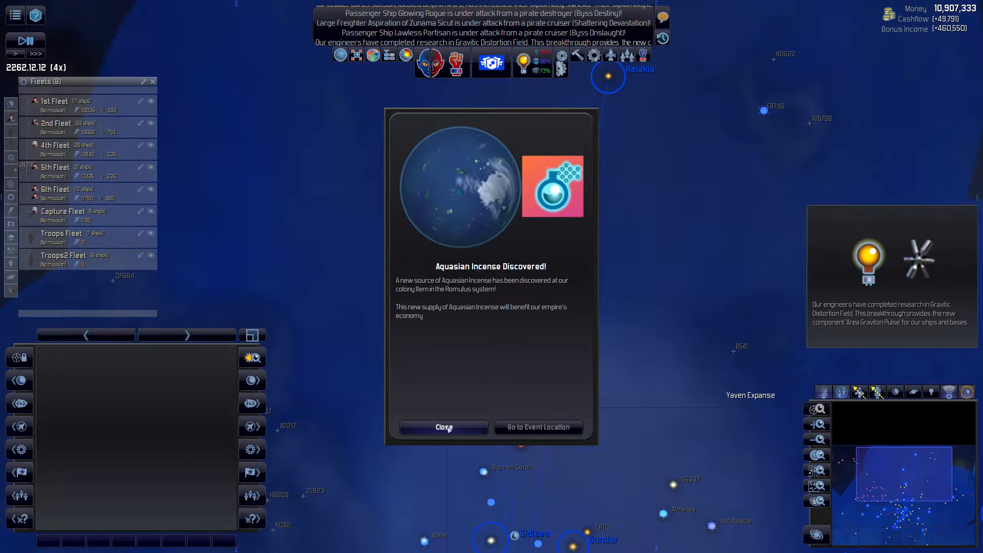
pyautogui.click(443, 427)
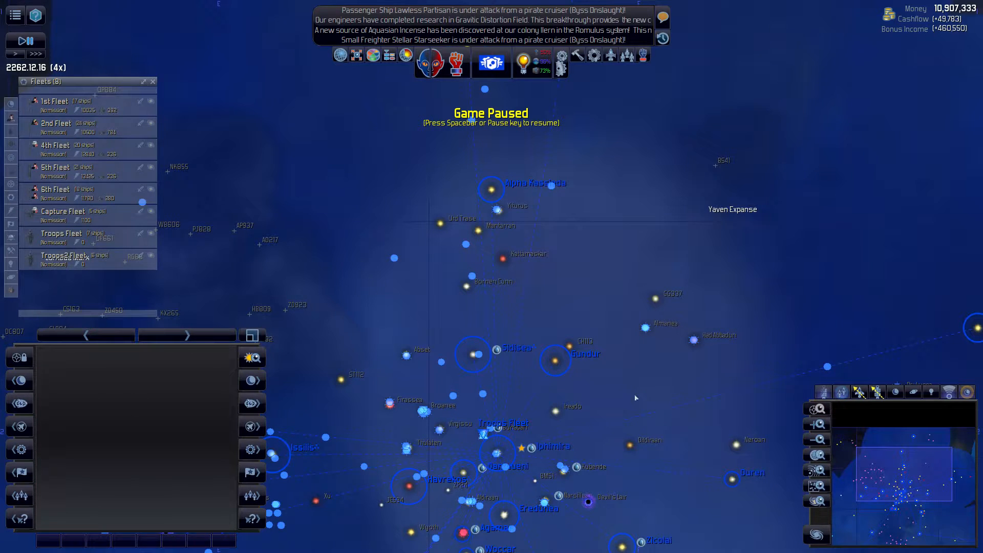
pyautogui.click(488, 435)
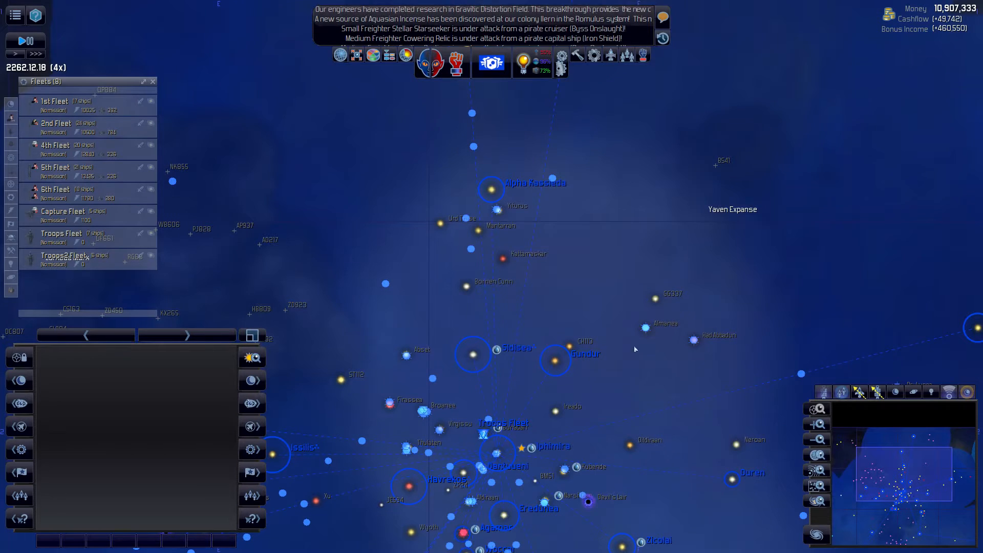
pyautogui.click(62, 238)
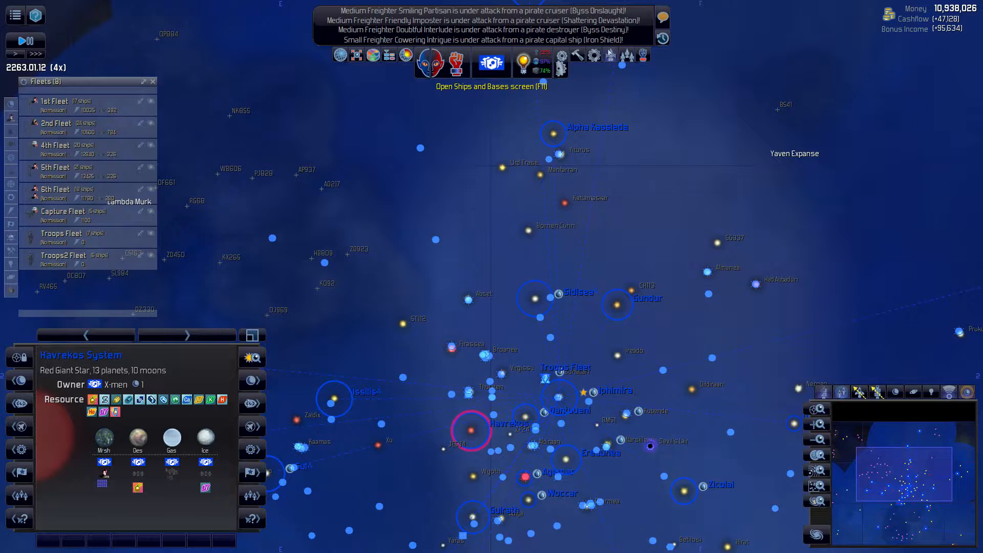
# Step: Review the Brisk Starrider colony ship in the Ships and Bases overview
pyautogui.click(493, 62)
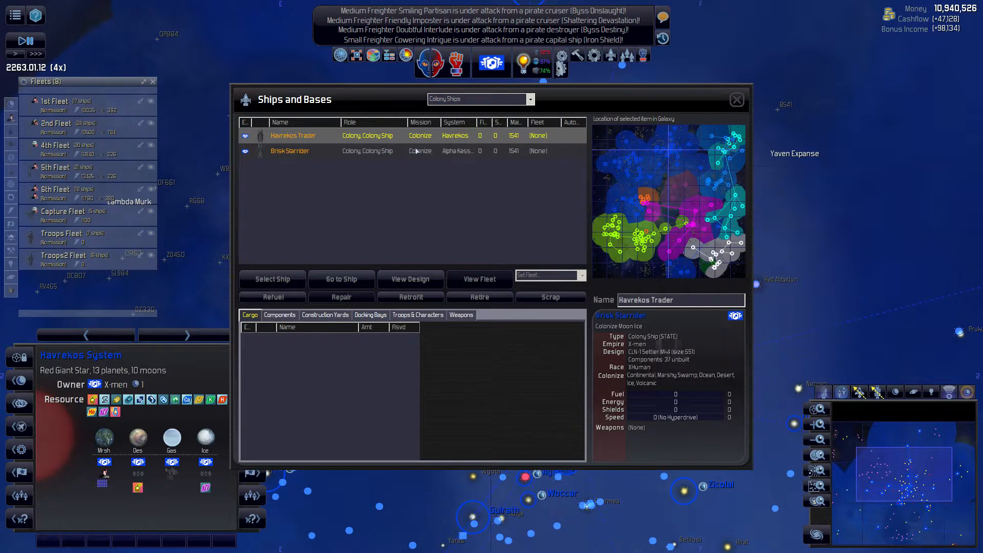
pyautogui.click(289, 151)
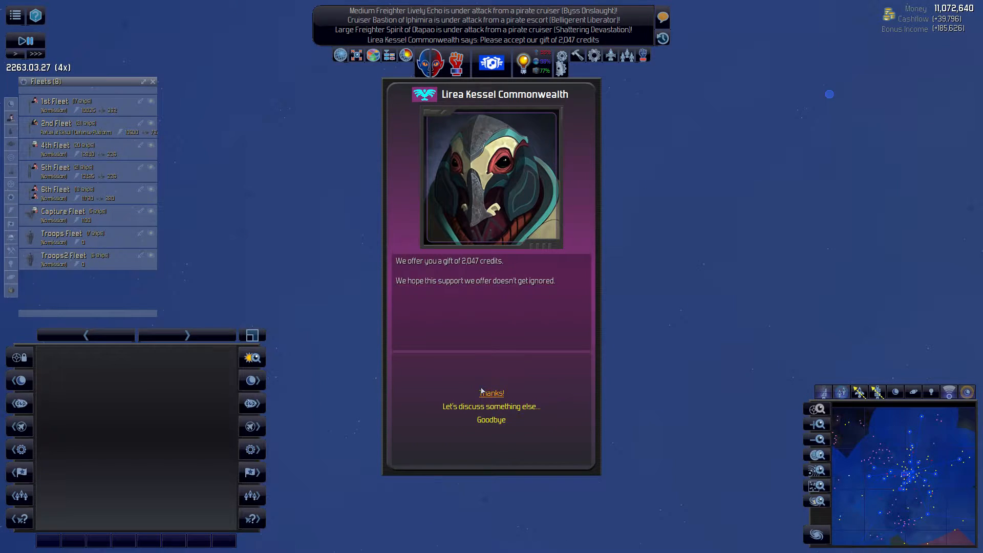
# Step: Accept the 2,047-credit Lirea Kessel gift, check Empire Comparison, and open the research tree
pyautogui.click(491, 394)
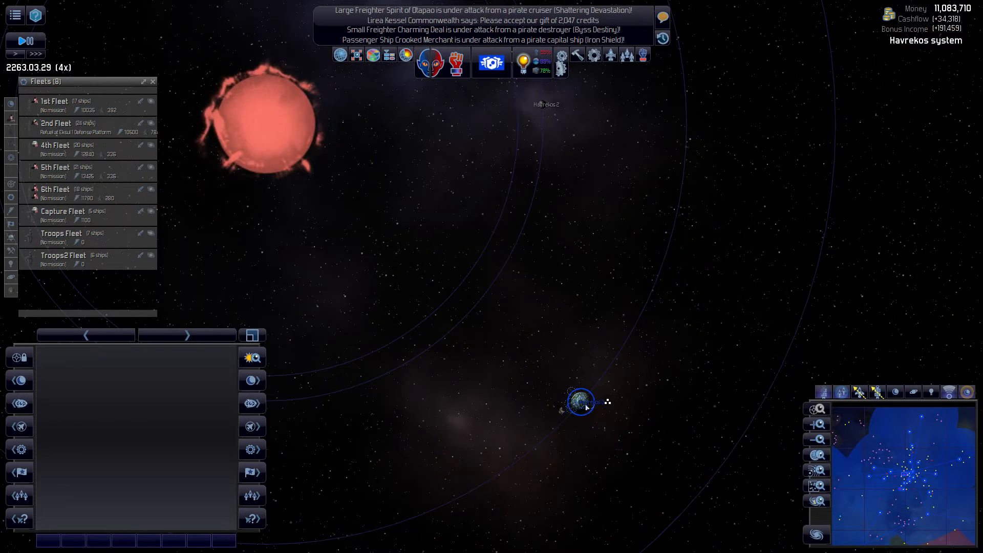
pyautogui.click(580, 401)
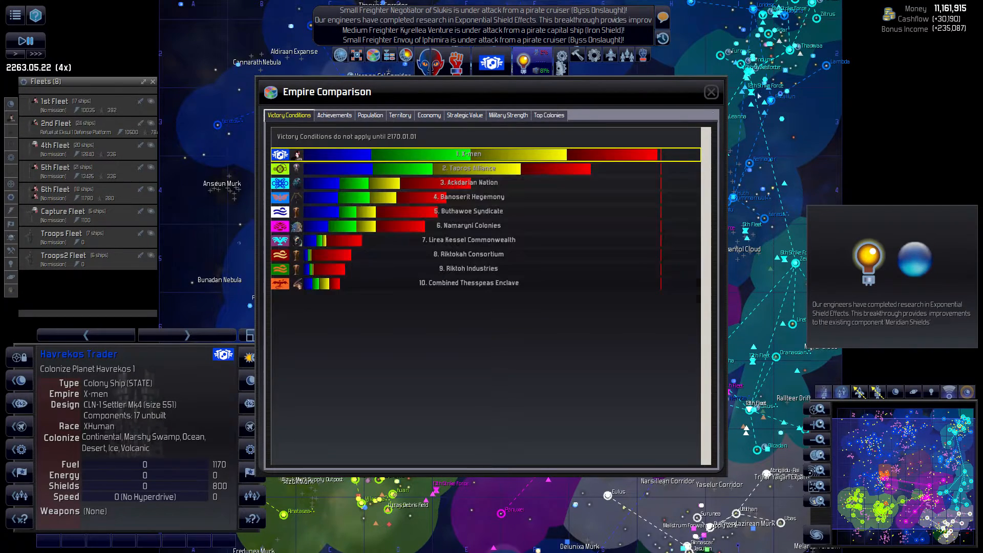
pyautogui.click(711, 92)
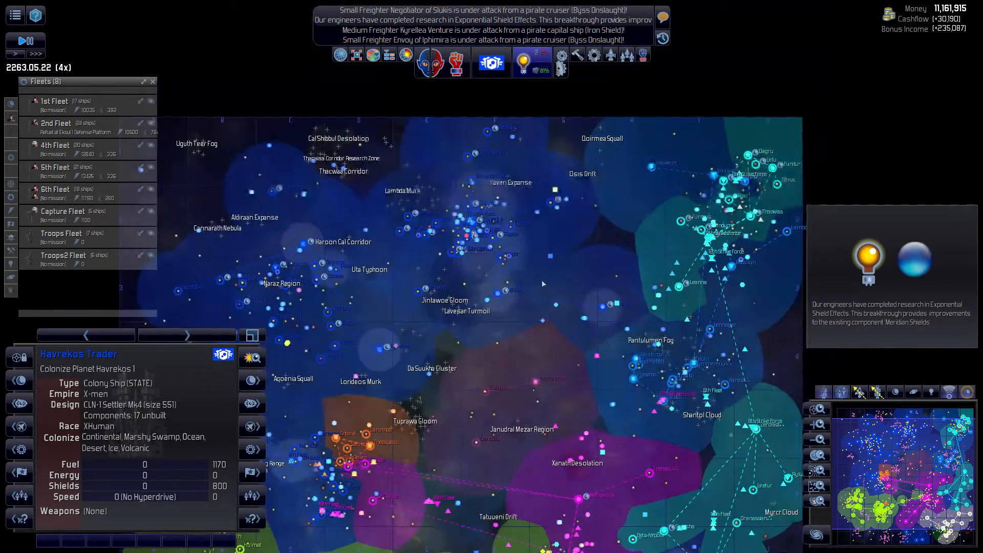
pyautogui.click(522, 63)
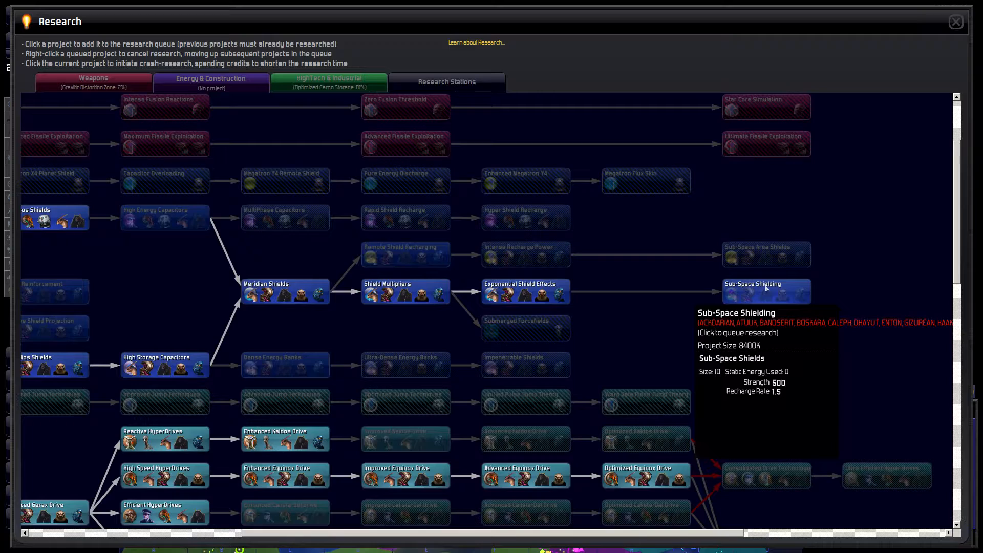
pyautogui.moveTo(204, 356)
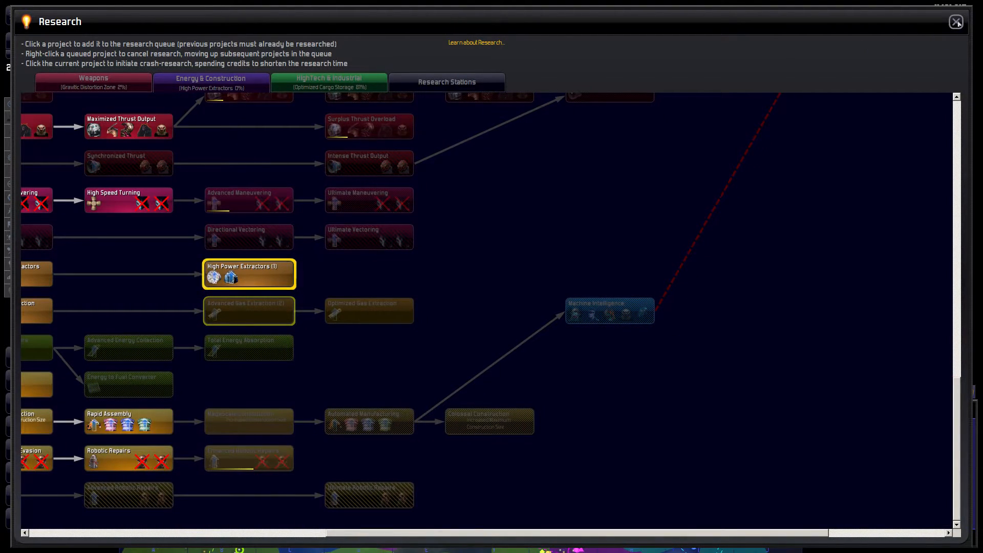
# Step: Close the research window to return to Havrekos 3's ship list
pyautogui.click(974, 22)
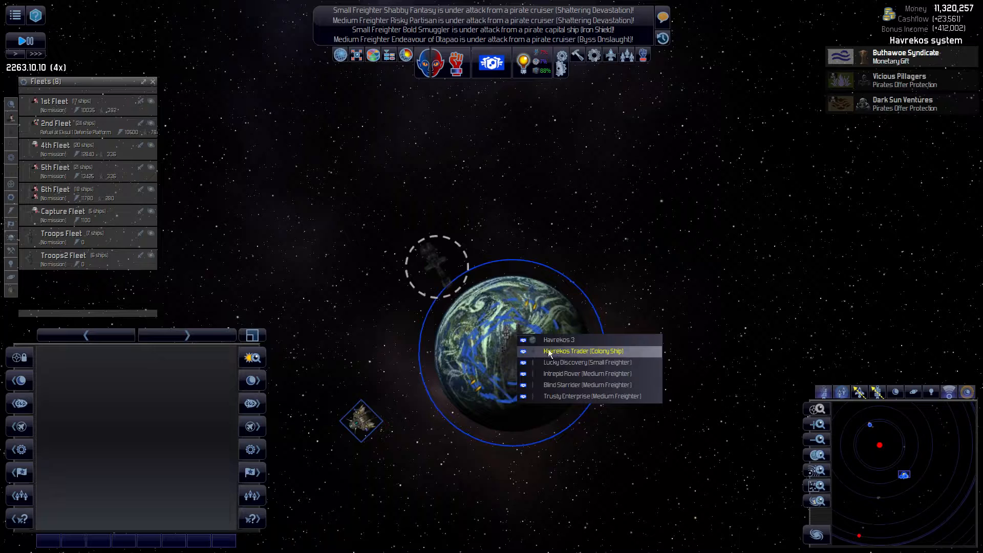
# Step: Decline the Dark Sun Ventures protection offer and wait for the next event
pyautogui.click(583, 350)
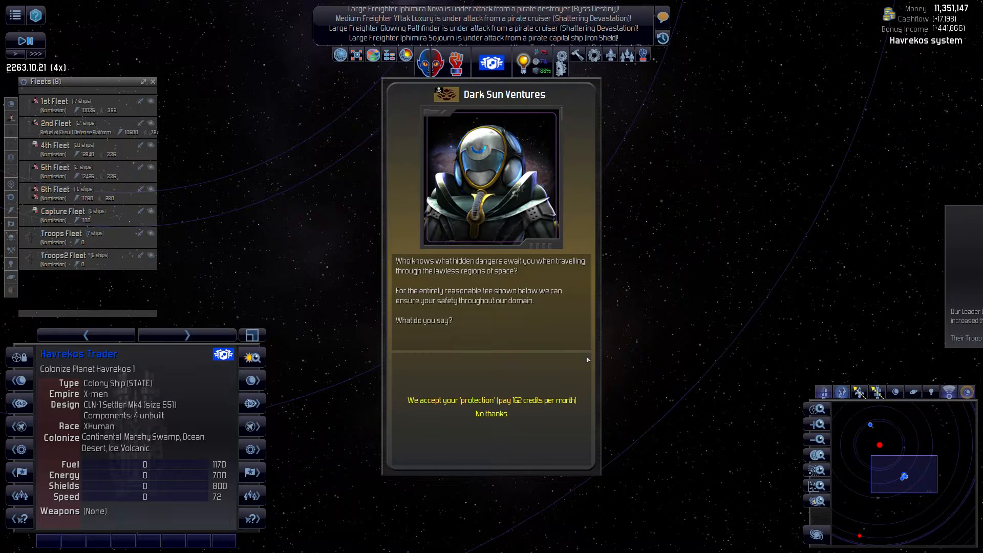
pyautogui.click(491, 414)
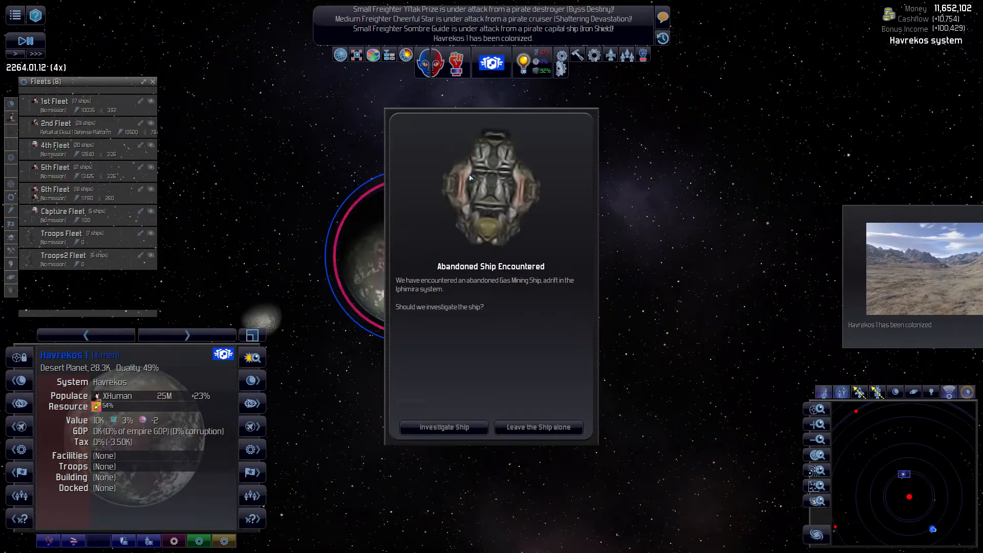
# Step: Investigate the abandoned Gas Mining Ship and dismiss the Galactic History Uncovered report
pyautogui.click(444, 427)
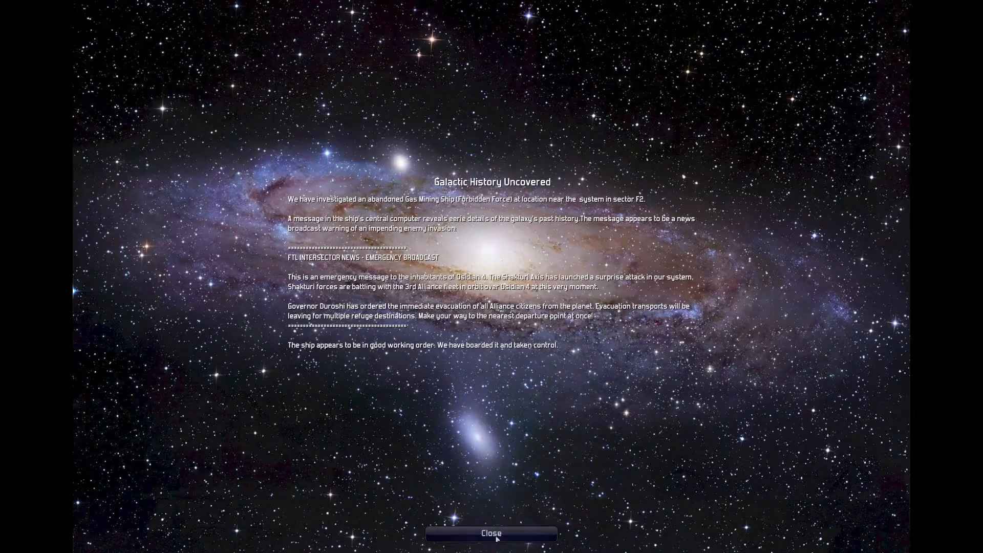
pyautogui.click(491, 533)
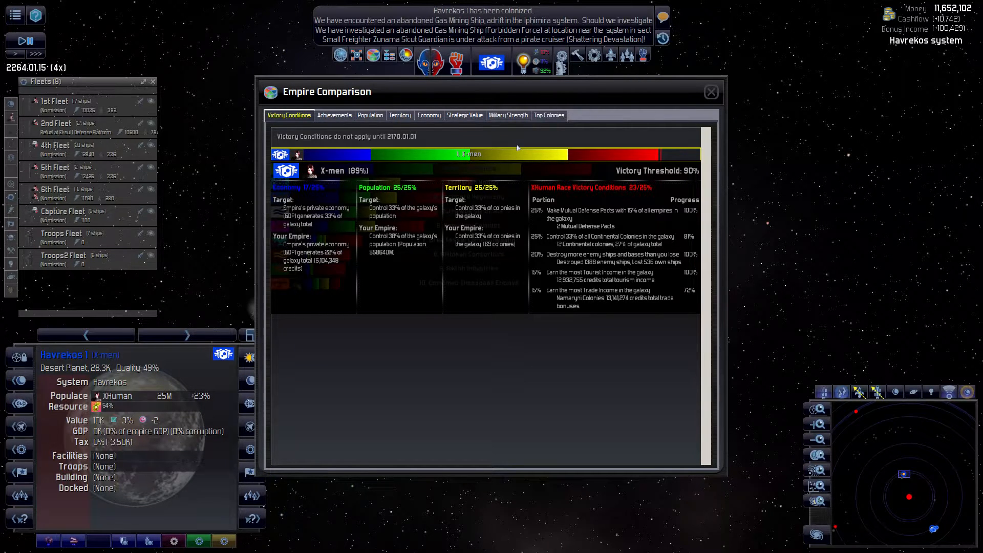
# Step: Review victory standings for all ten empires, then close the Empire Comparison
pyautogui.click(712, 92)
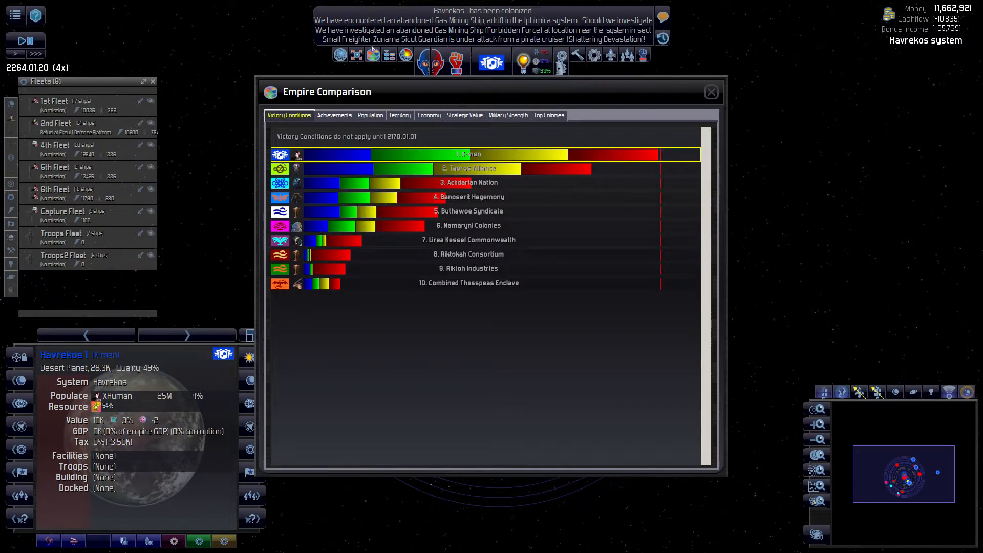
pyautogui.click(467, 154)
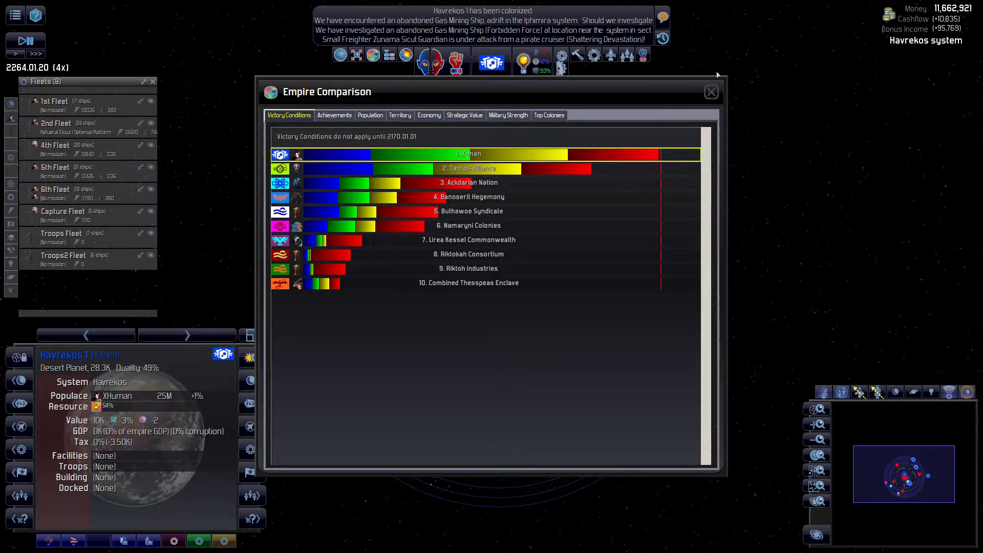
pyautogui.click(711, 92)
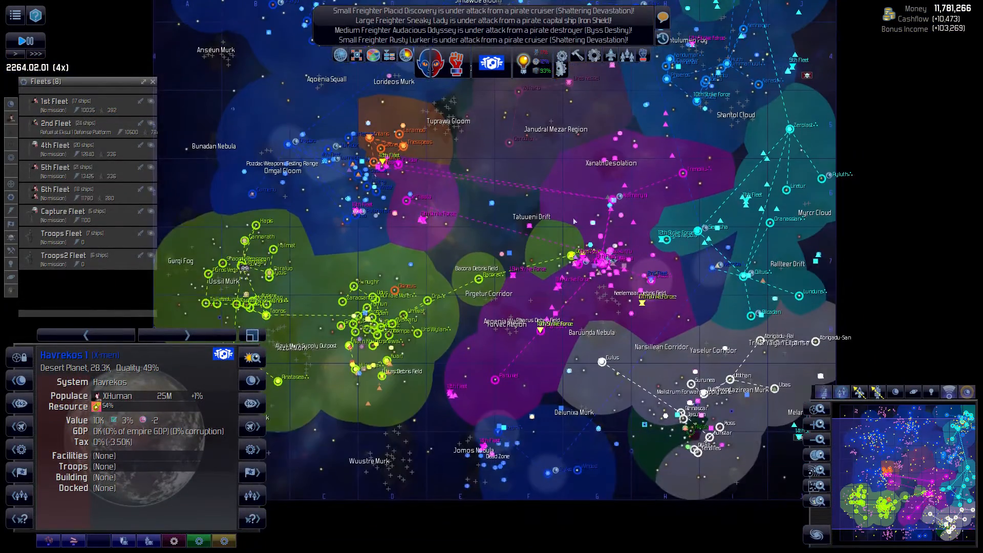
# Step: Select the 2nd Fleet in the Fleets list to check its status
pyautogui.click(56, 126)
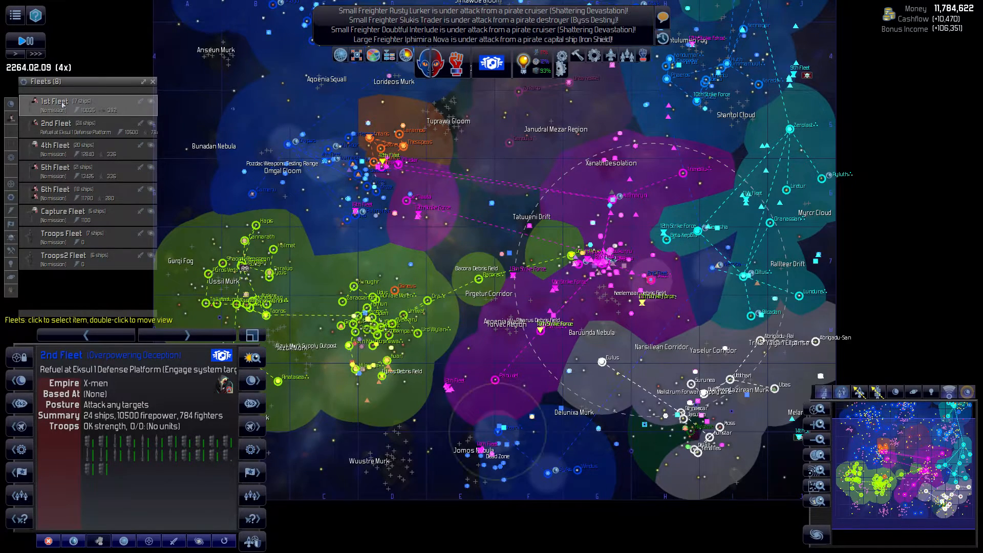
pyautogui.click(57, 101)
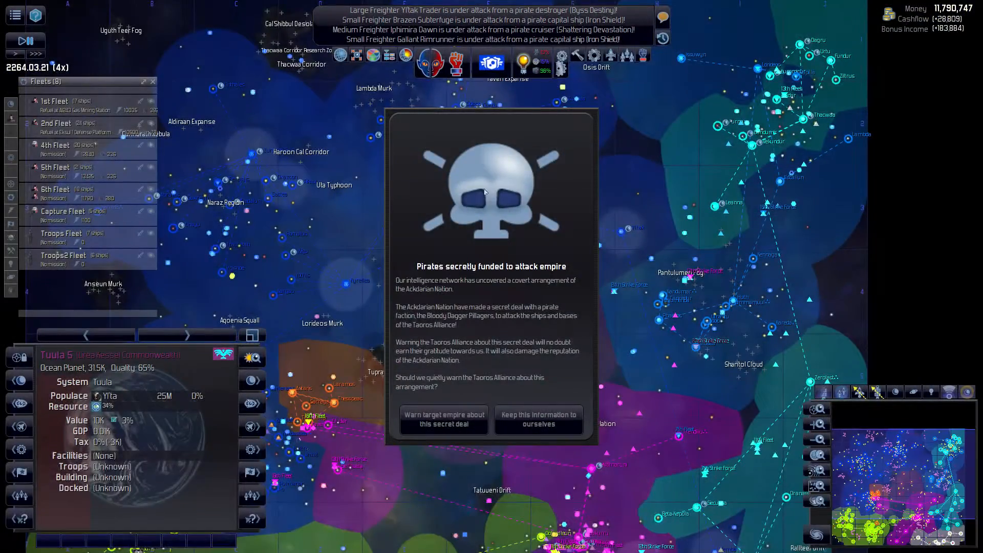
pyautogui.moveTo(443, 419)
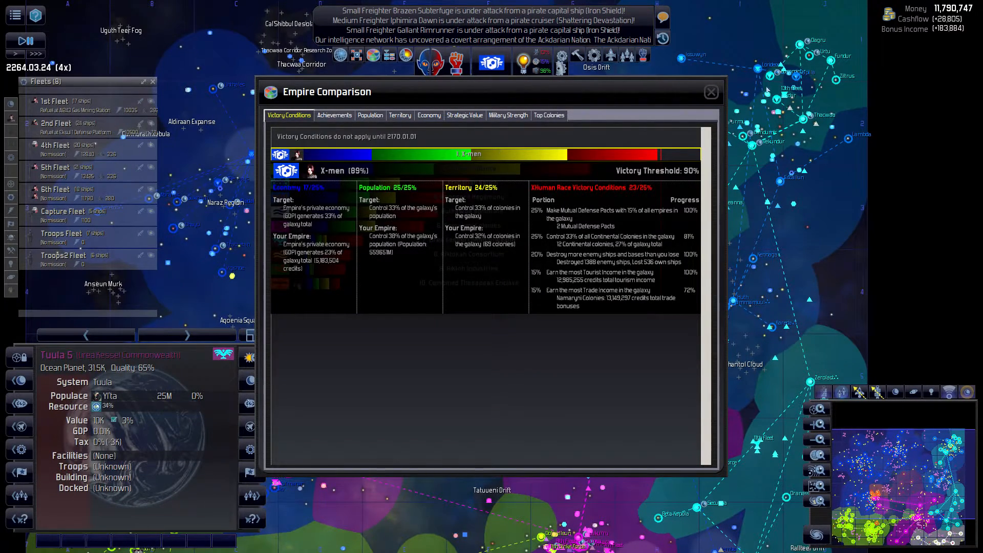
# Step: Close the Empire Comparison window
pyautogui.click(711, 92)
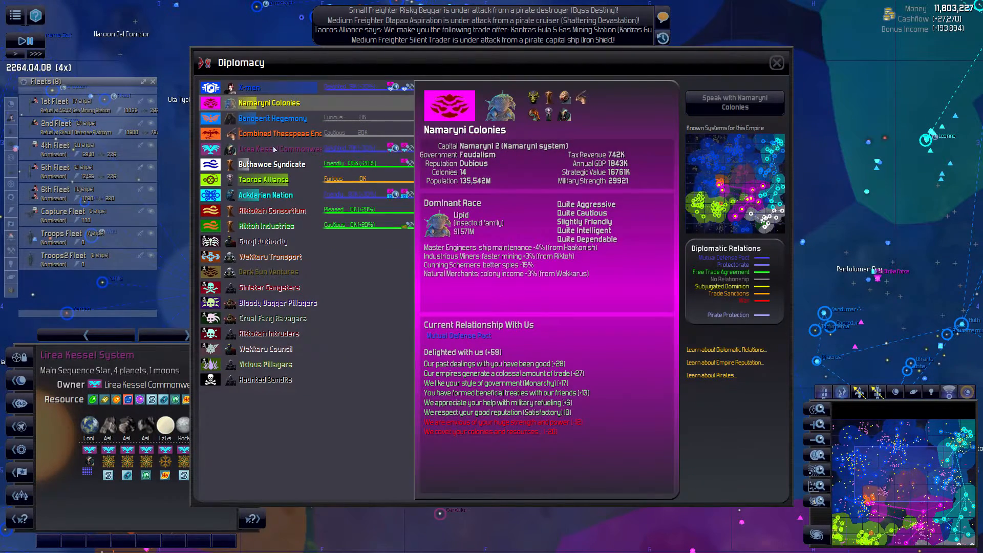
# Step: Compare relations with Lirea Kessel, Buthawoe, Riktoh, Riktokah and the X-men profile
pyautogui.click(280, 148)
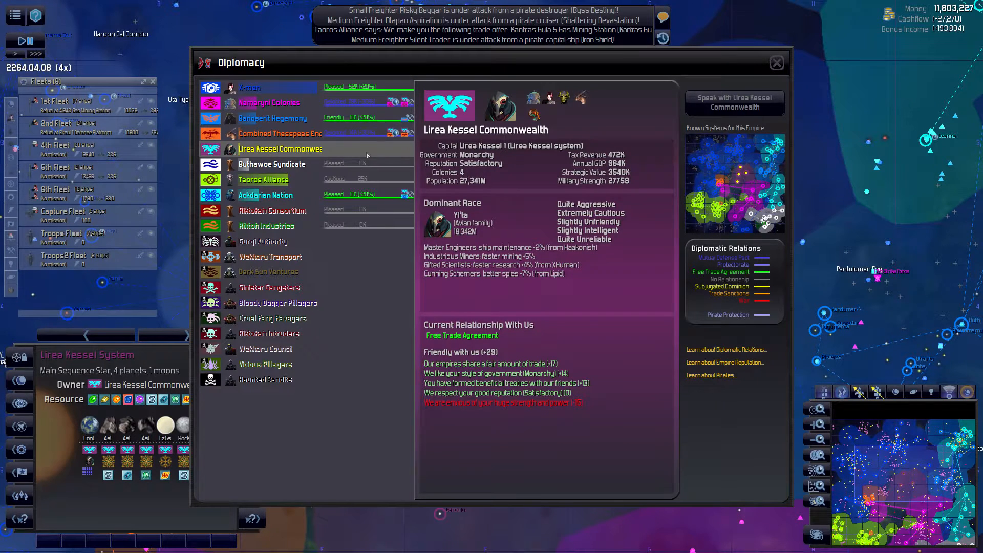
pyautogui.click(271, 164)
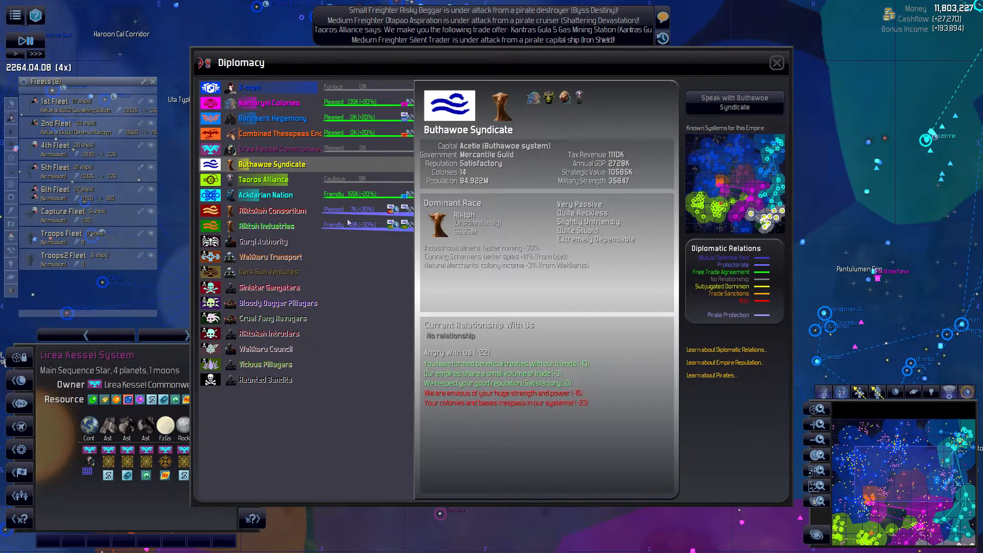
pyautogui.click(266, 226)
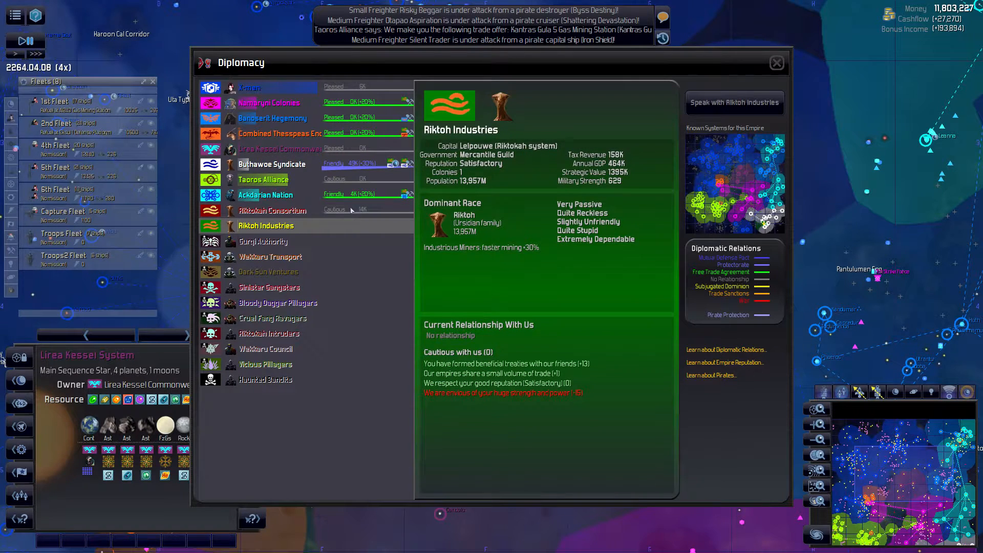
pyautogui.click(272, 210)
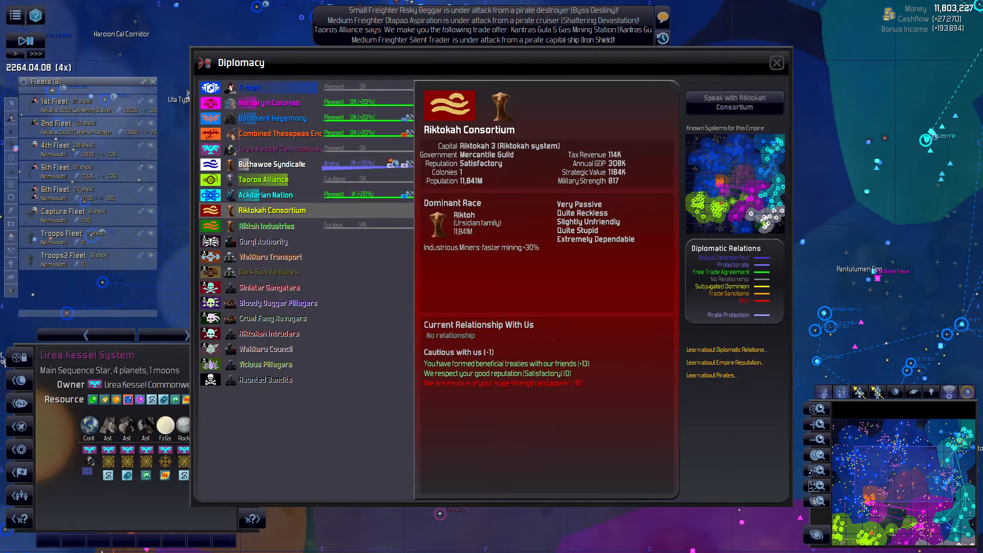
pyautogui.click(249, 87)
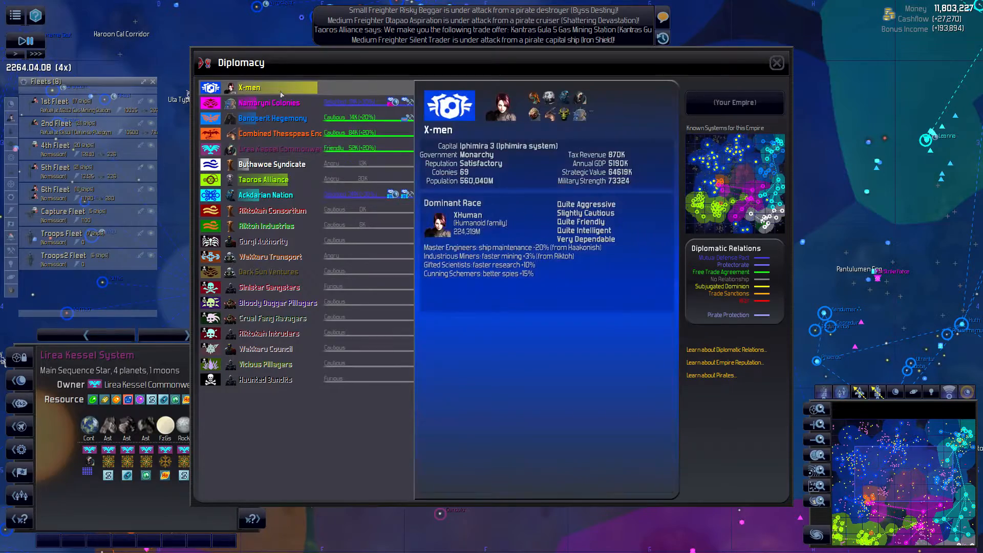
pyautogui.click(776, 63)
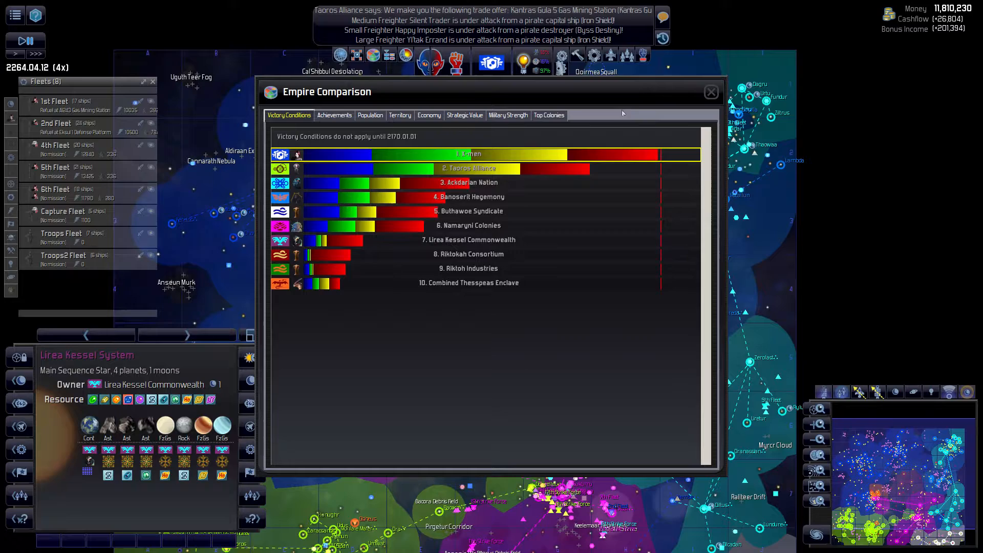
# Step: Close the Empire Comparison victory rankings window
pyautogui.click(712, 91)
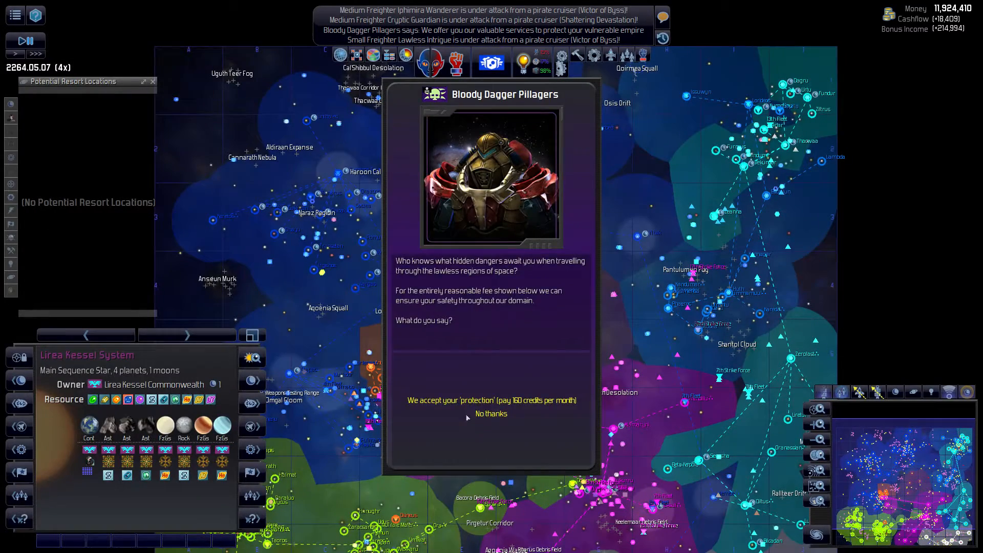
# Step: Decline the Bloody Dagger offer, pause, and browse special locations like Pharus Debris Field
pyautogui.click(491, 414)
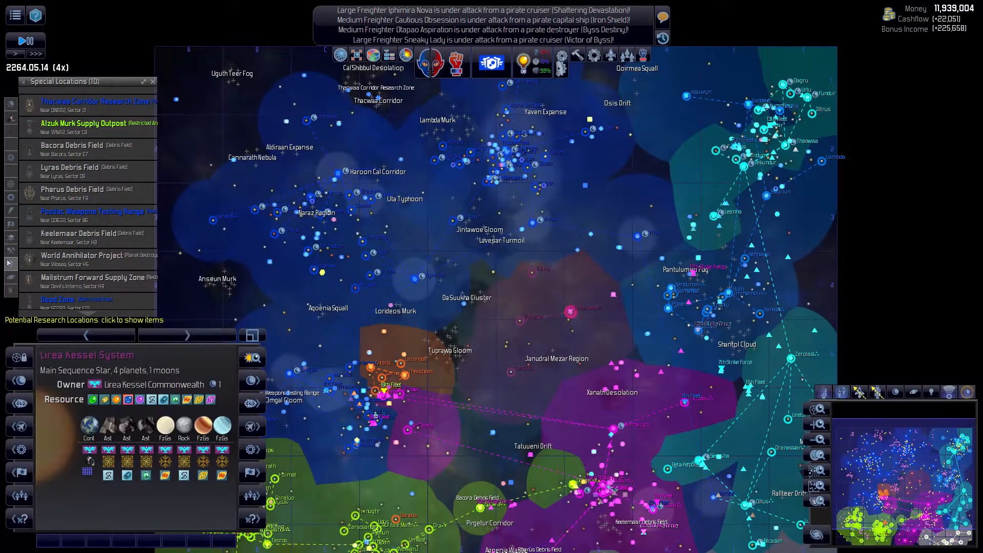
pyautogui.click(91, 102)
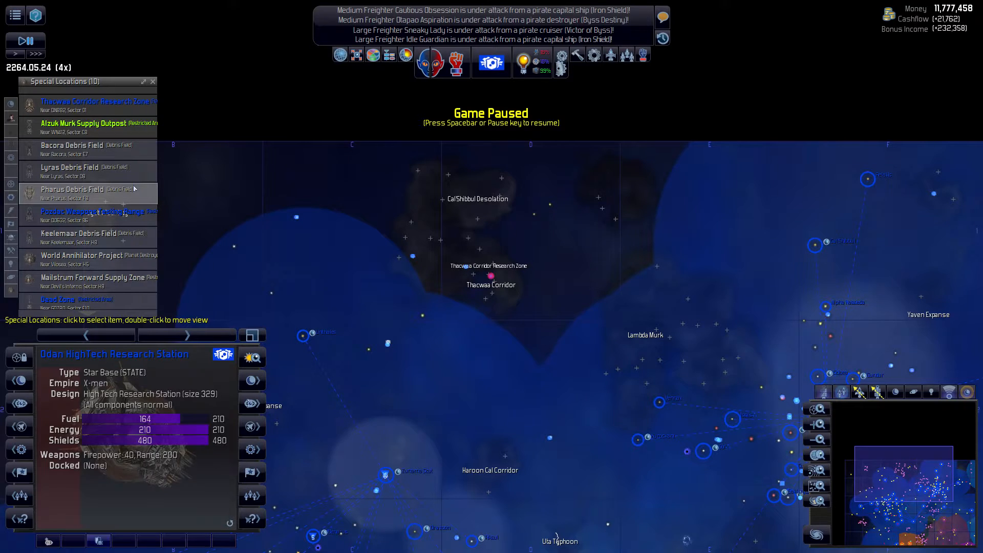
pyautogui.click(491, 276)
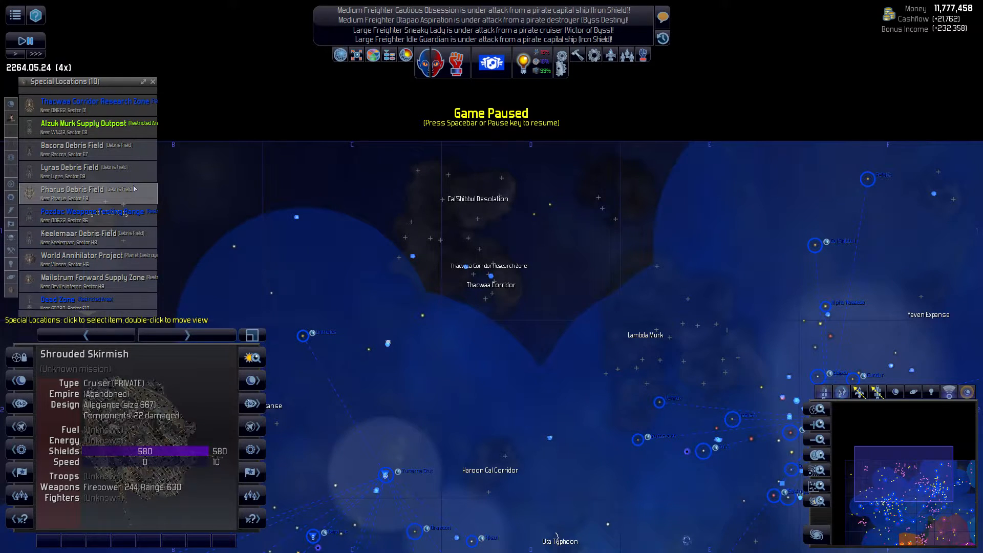
pyautogui.click(82, 258)
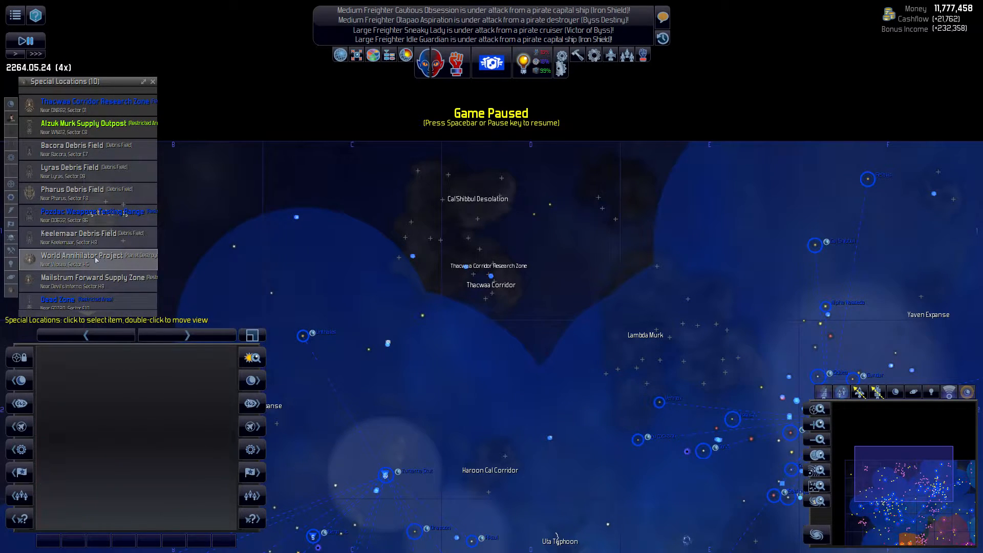
pyautogui.doubleClick(94, 101)
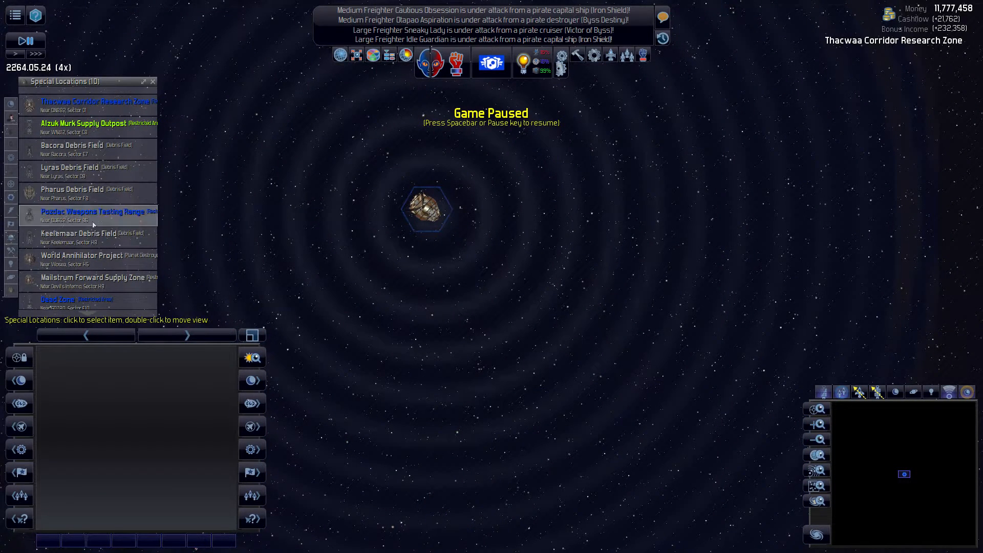
pyautogui.click(427, 208)
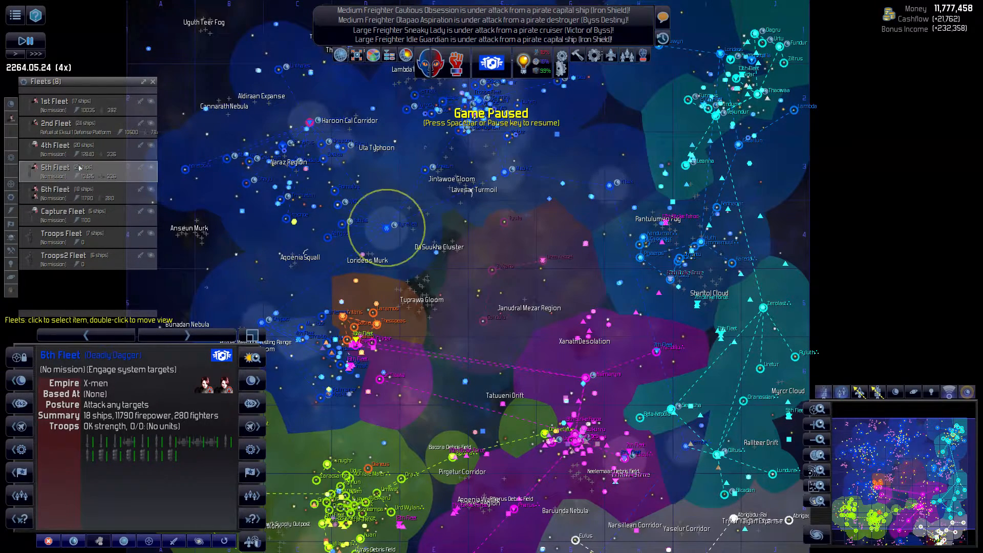
# Step: Order the 5th Fleet to move to the Vilosea system
pyautogui.click(55, 123)
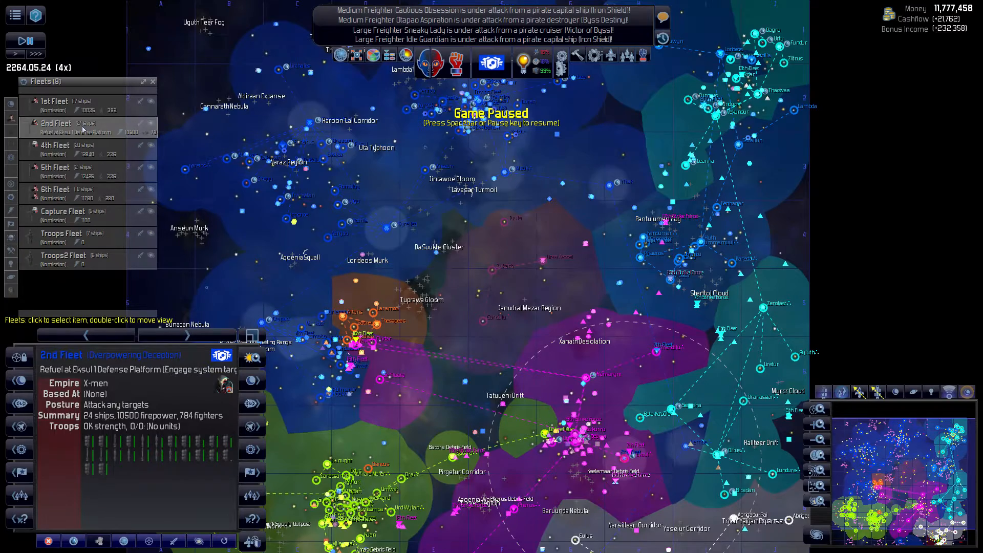
pyautogui.click(54, 167)
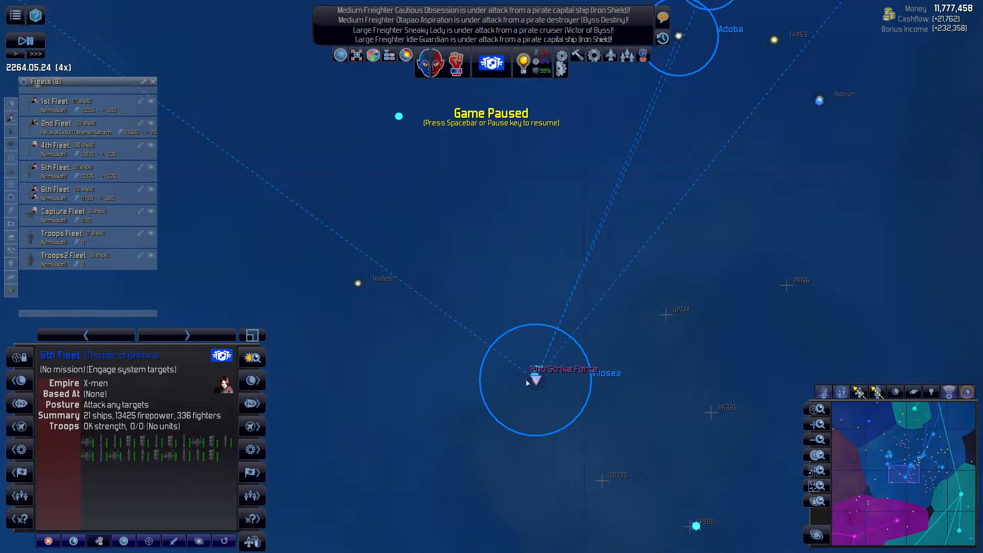
pyautogui.rightClick(534, 381)
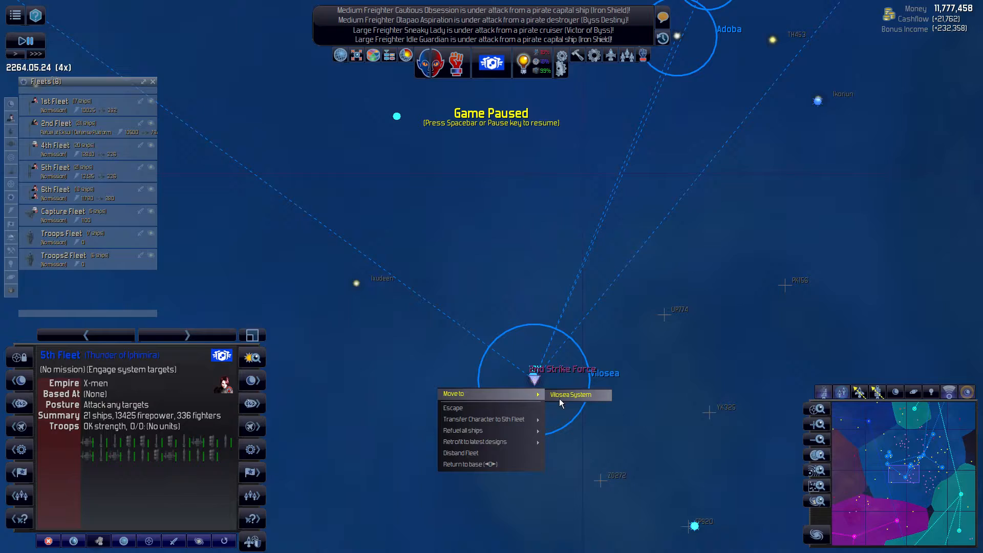
pyautogui.click(570, 394)
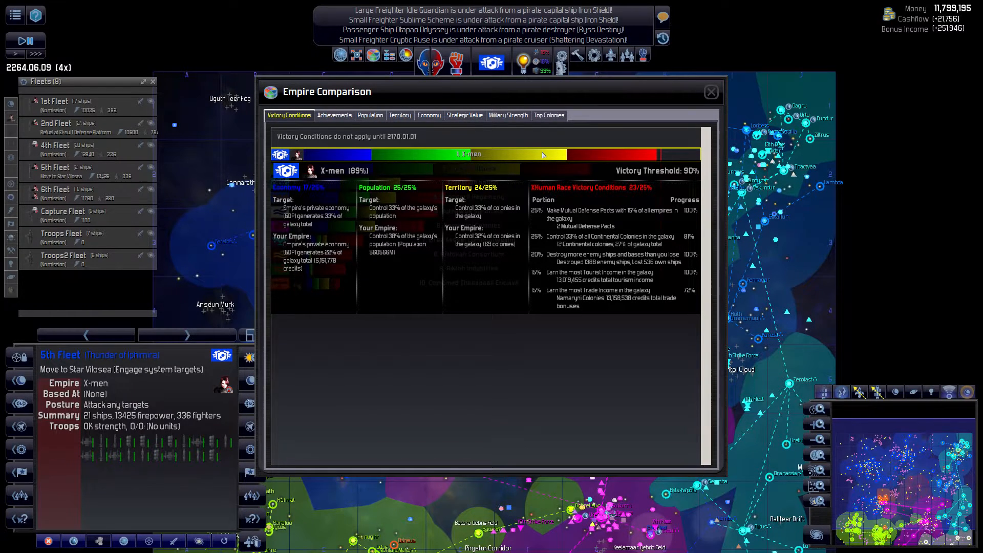
# Step: Close the Empire Comparison window
pyautogui.click(710, 92)
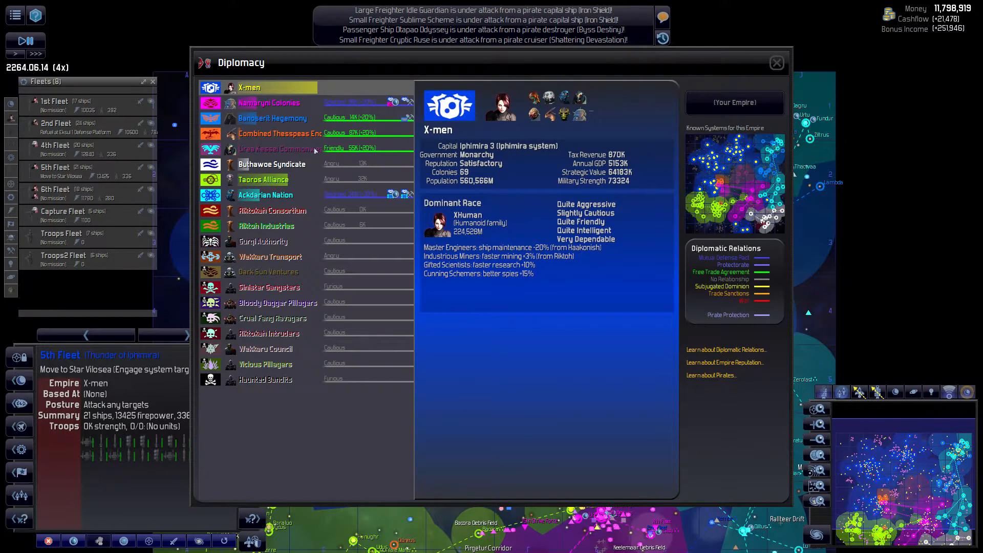
# Step: Check relations with Lirea Kessel, Banoserit Hegemony and Combined Thesspeas, then close Diplomacy
pyautogui.click(276, 149)
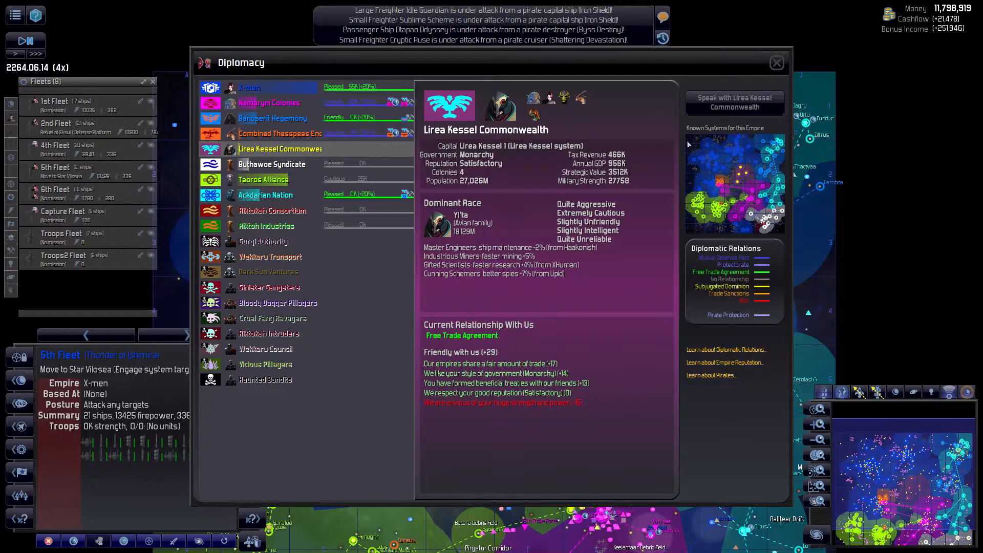
pyautogui.click(734, 100)
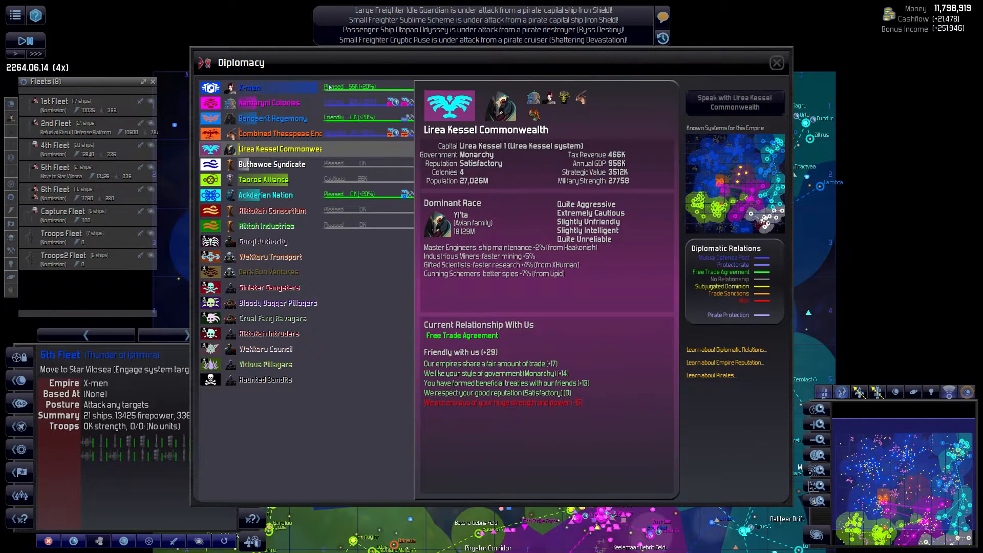
pyautogui.click(251, 87)
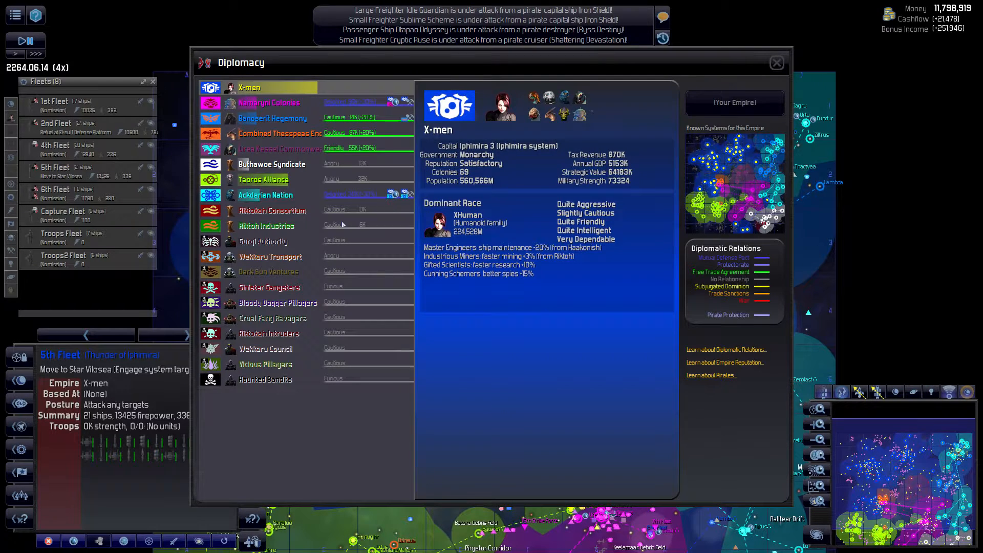
pyautogui.click(272, 118)
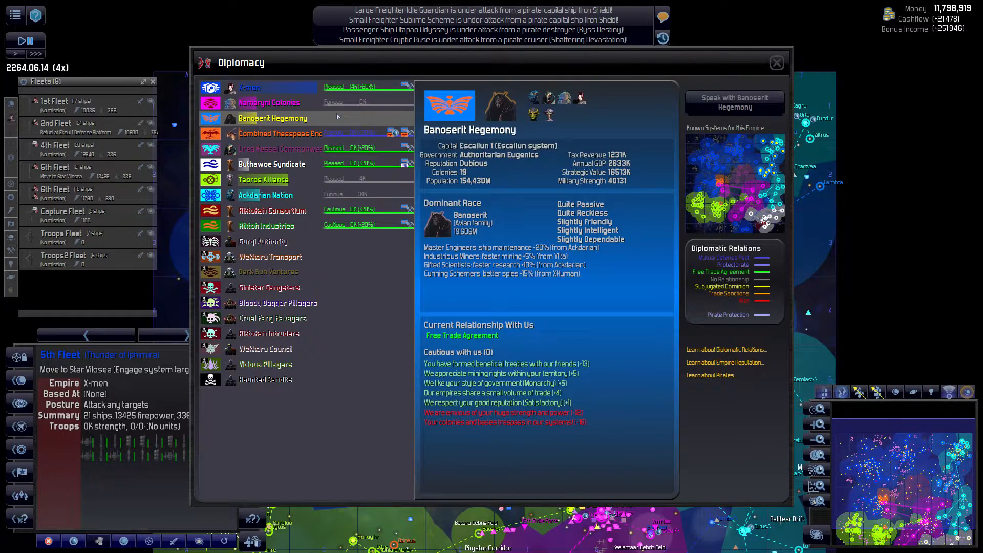
pyautogui.click(249, 87)
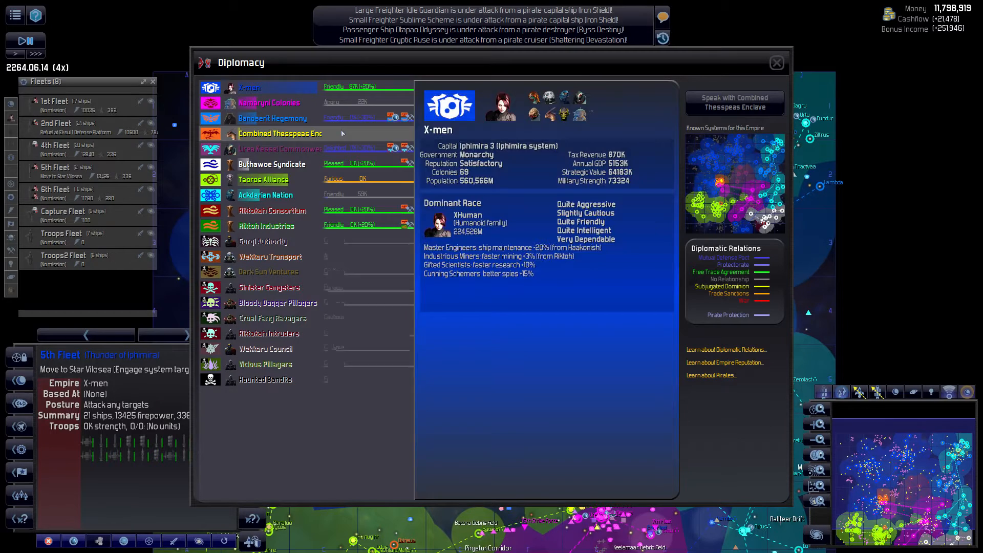
pyautogui.click(279, 134)
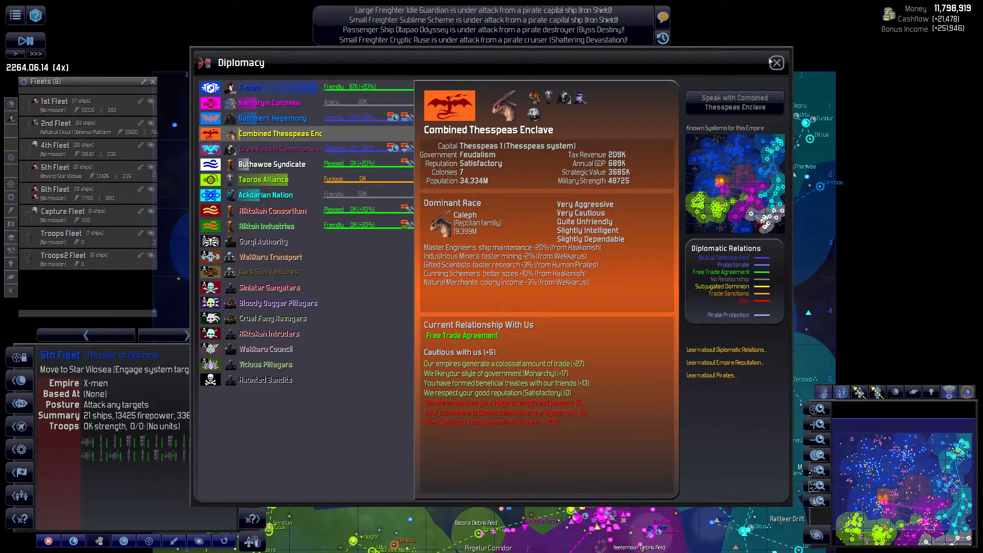
pyautogui.click(776, 63)
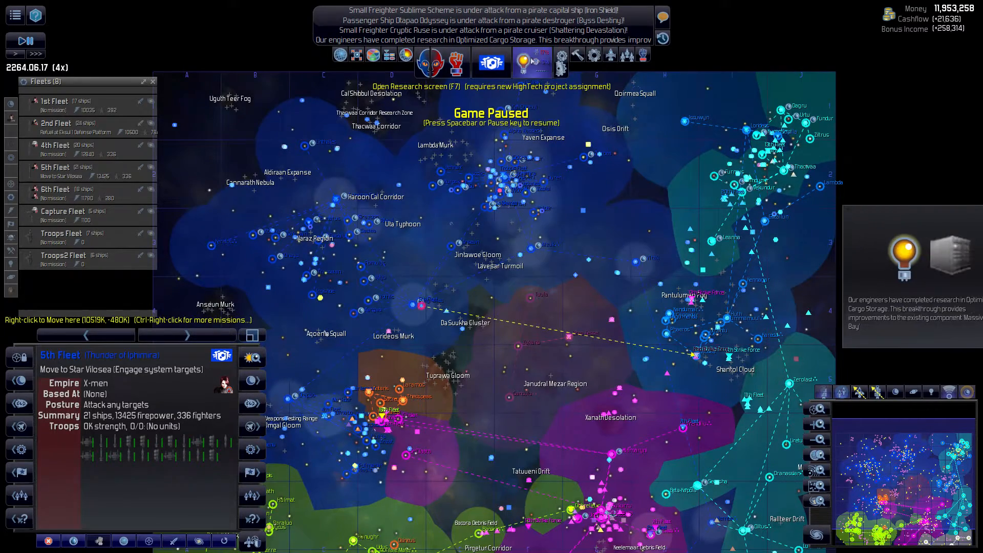
# Step: Queue Advanced Medicine from the HighTech & Industrial research tree
pyautogui.click(531, 62)
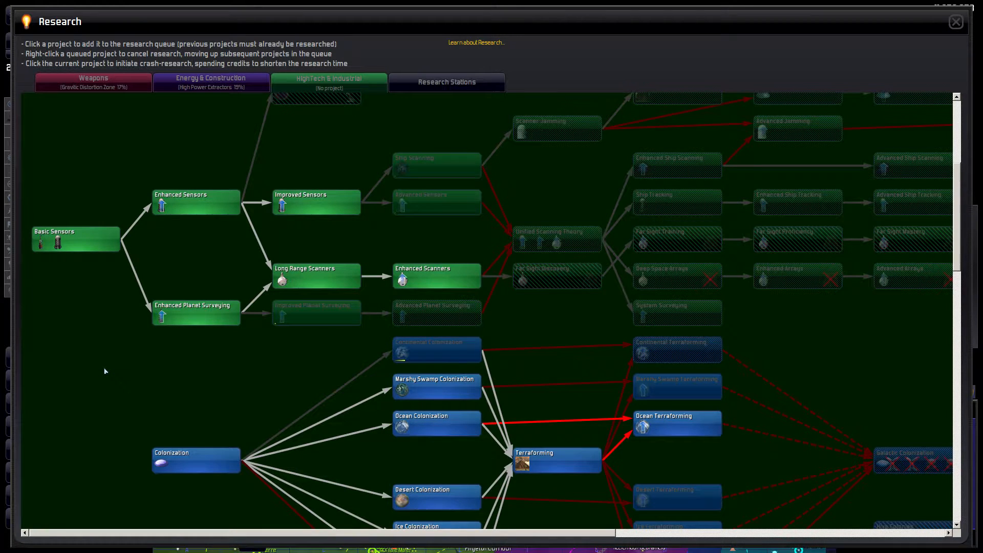
pyautogui.scroll(-3)
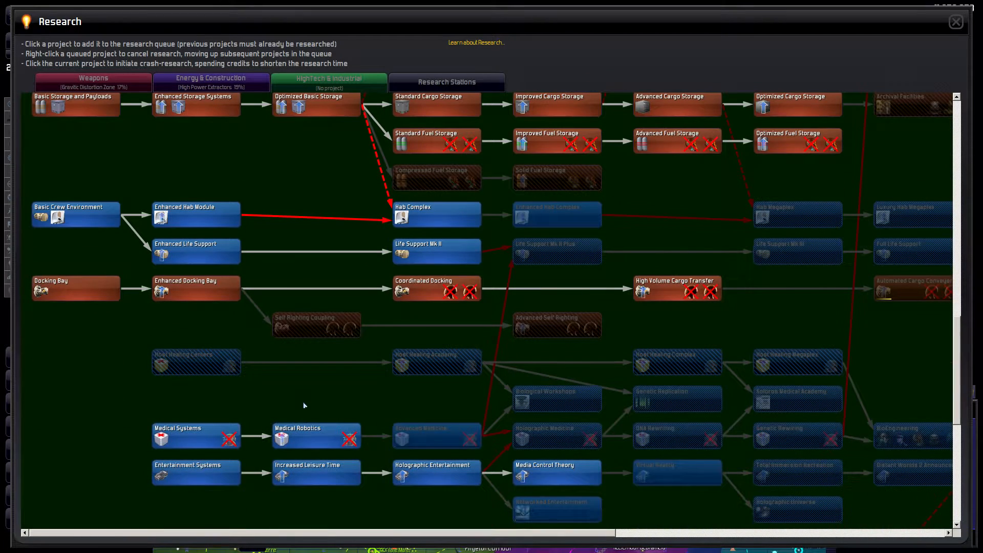
pyautogui.scroll(-3)
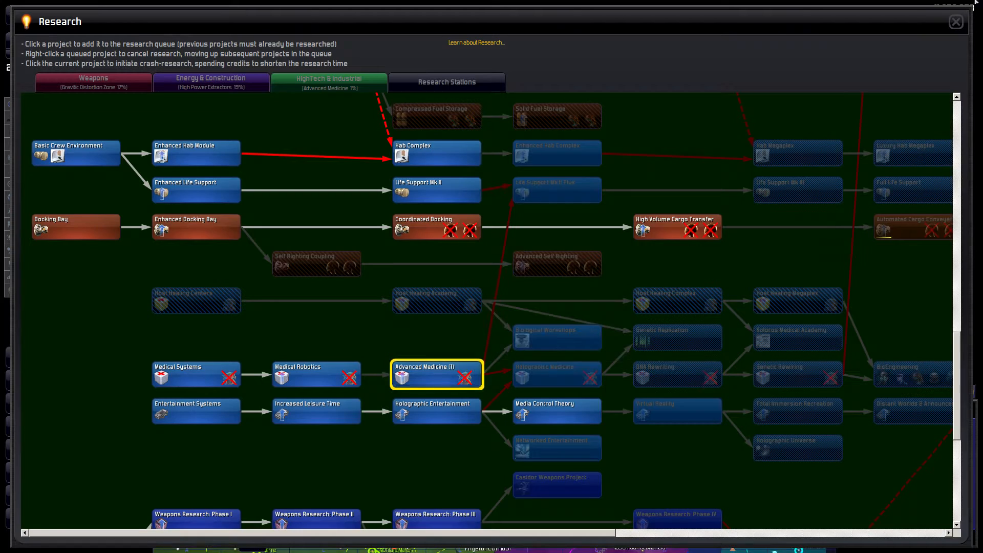
pyautogui.click(956, 20)
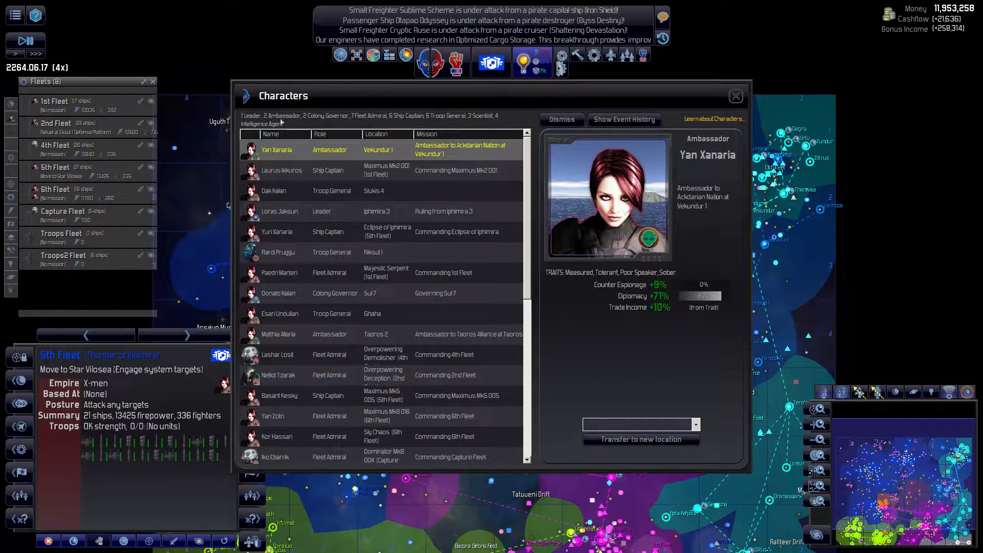
# Step: Transfer Ackdarian Nation ambassador Yan Xanaria to Escallun 1 and close the roster
pyautogui.click(321, 133)
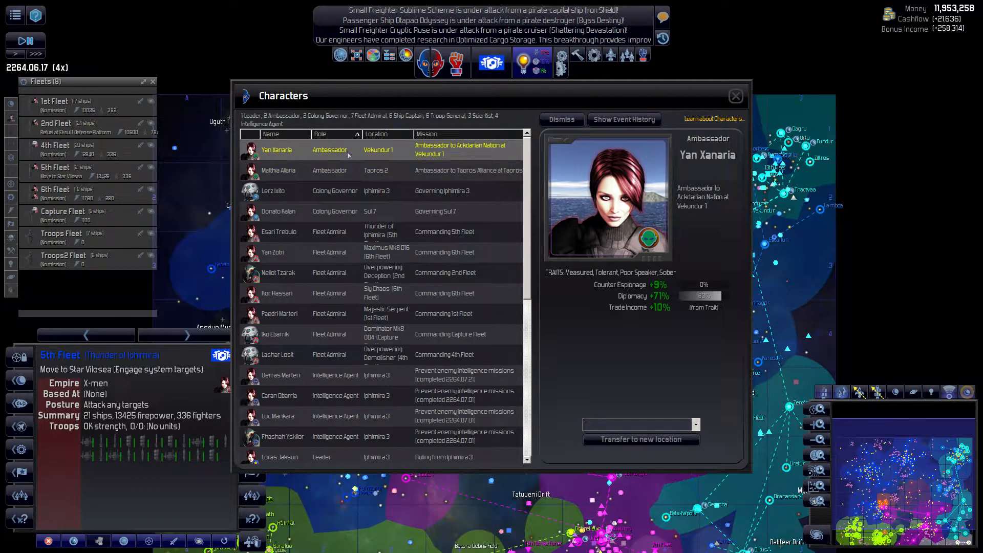
pyautogui.click(279, 170)
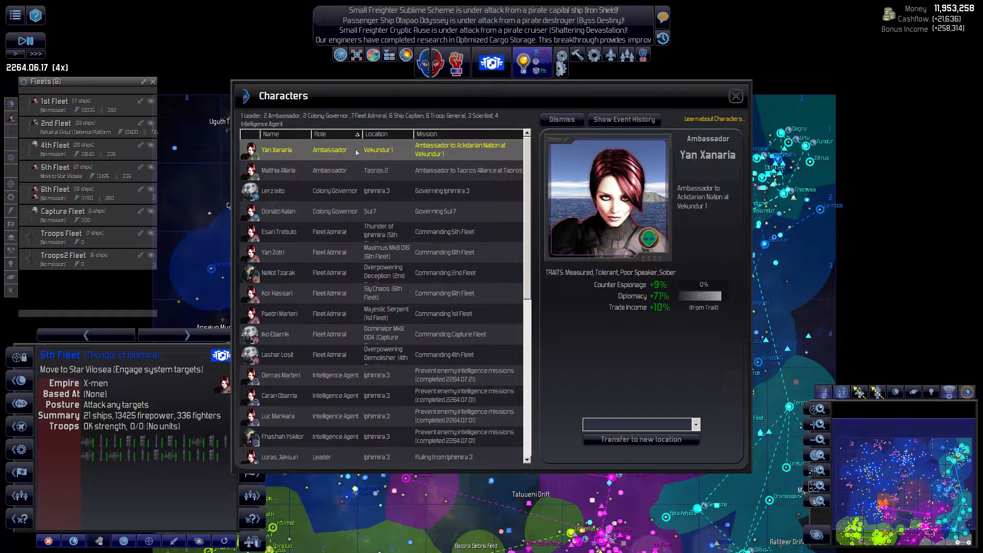
pyautogui.moveTo(623, 422)
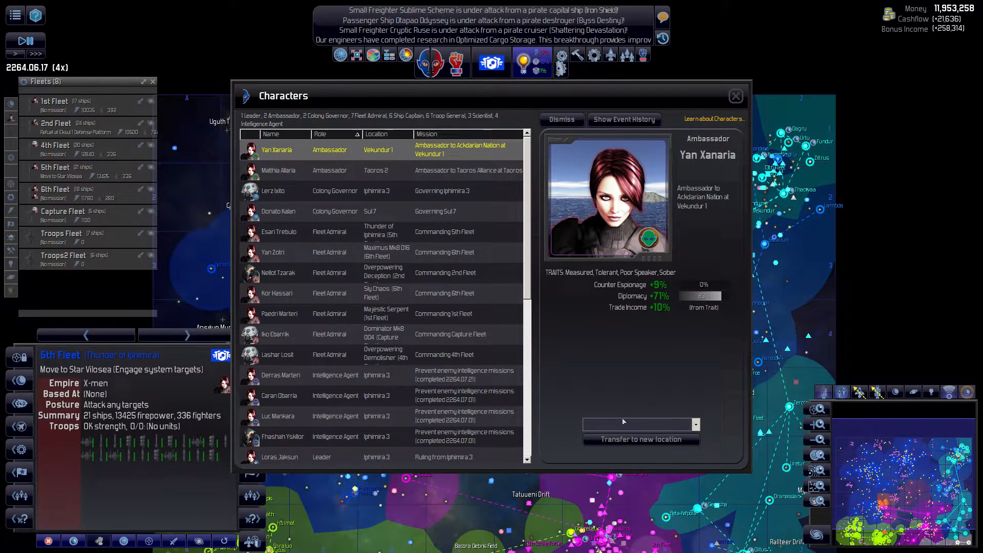
pyautogui.click(695, 424)
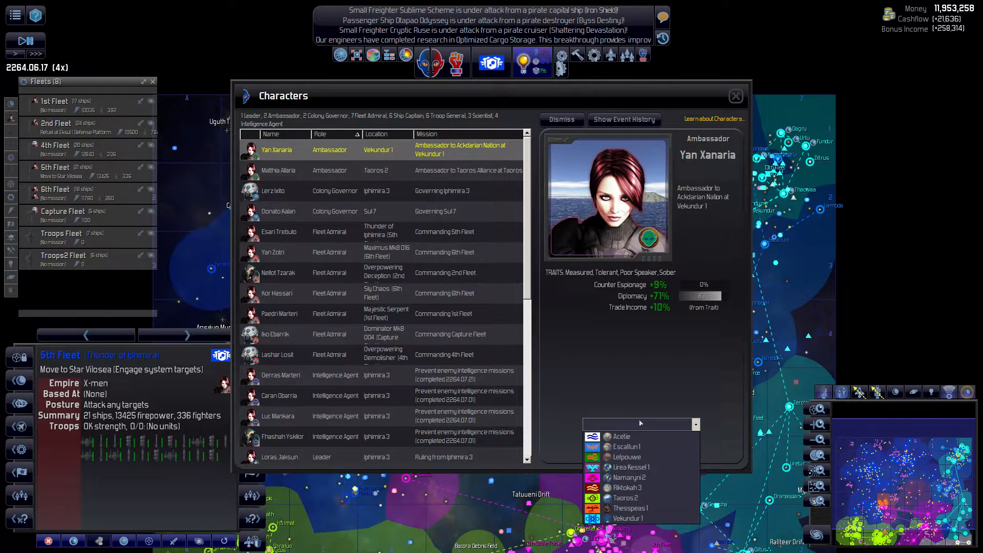
pyautogui.click(626, 447)
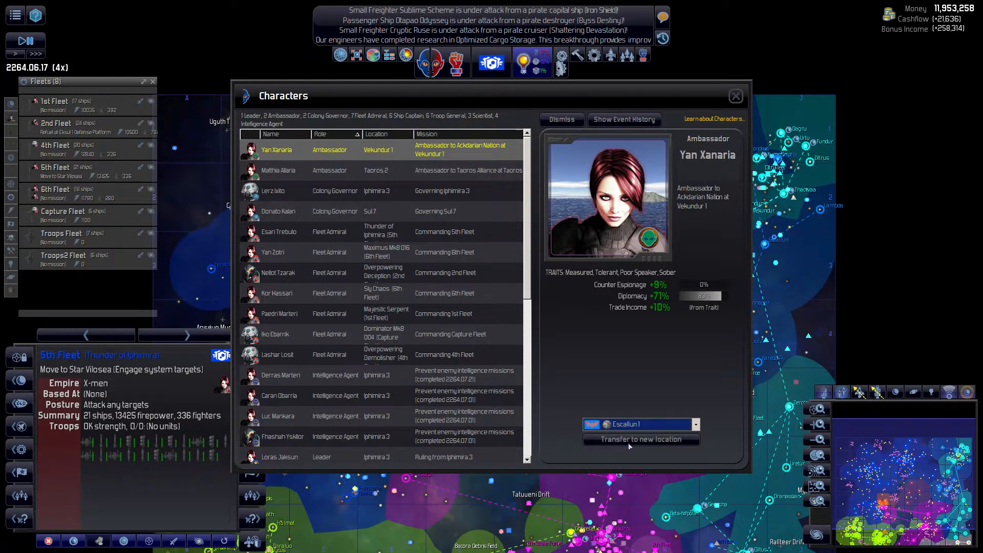
pyautogui.click(641, 439)
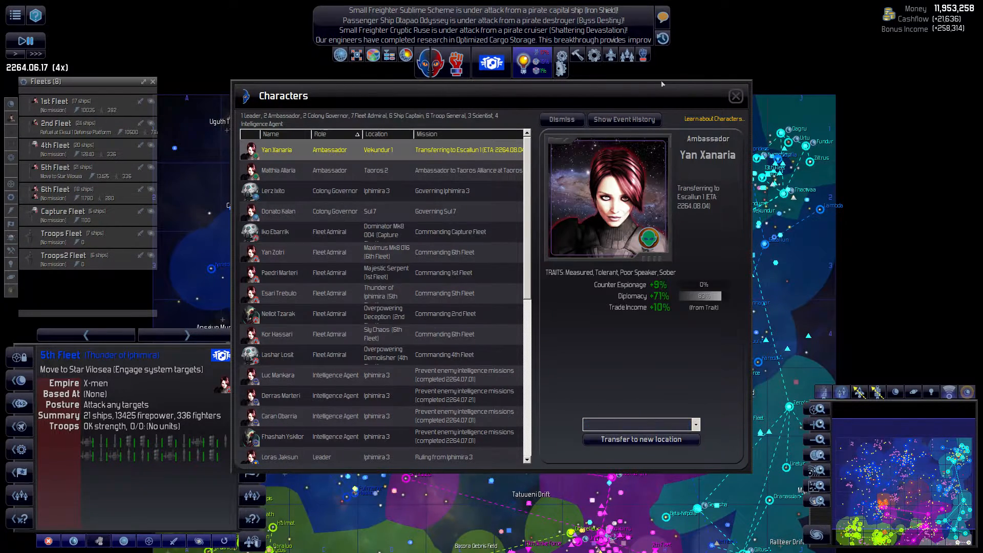
pyautogui.click(735, 96)
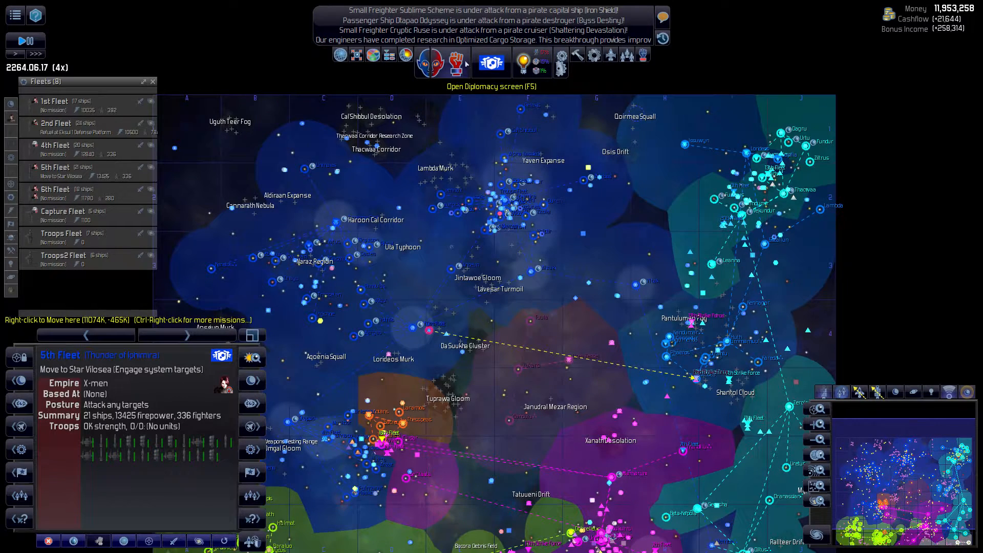
# Step: Review Banoserit, Namaryni, Thesspeas, Lirea Kessel, Buthawoe, Taoros and Riktoh relations in Diplomacy
pyautogui.click(491, 62)
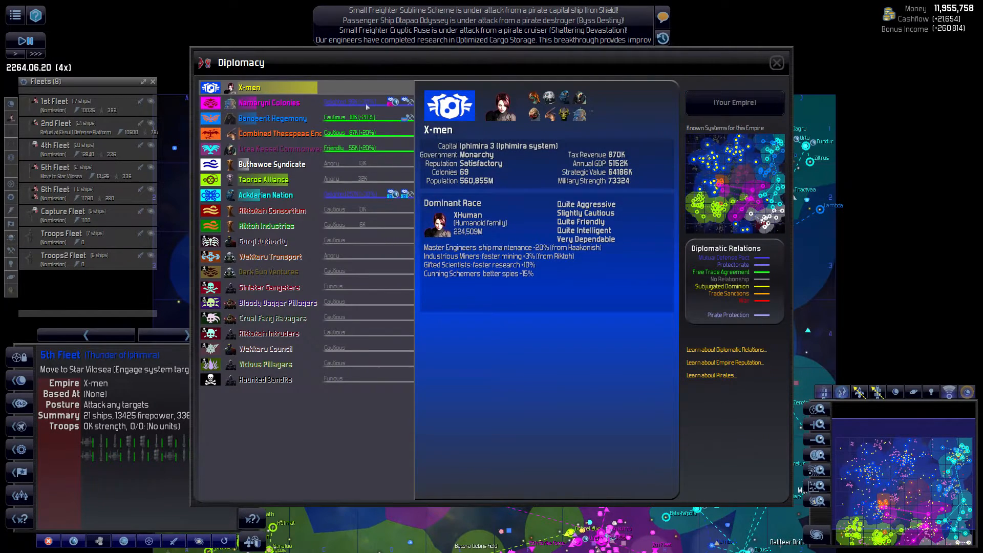
pyautogui.click(272, 118)
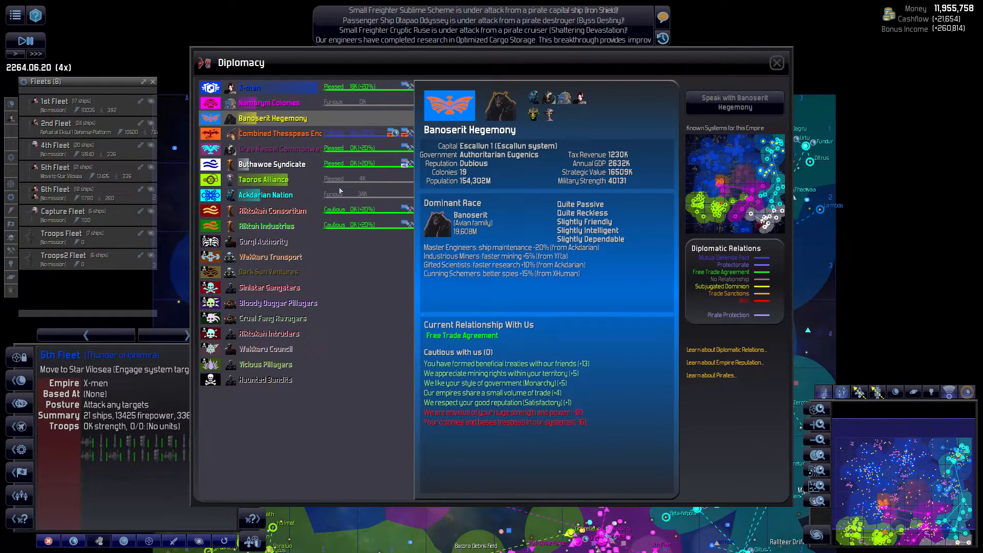
pyautogui.click(268, 103)
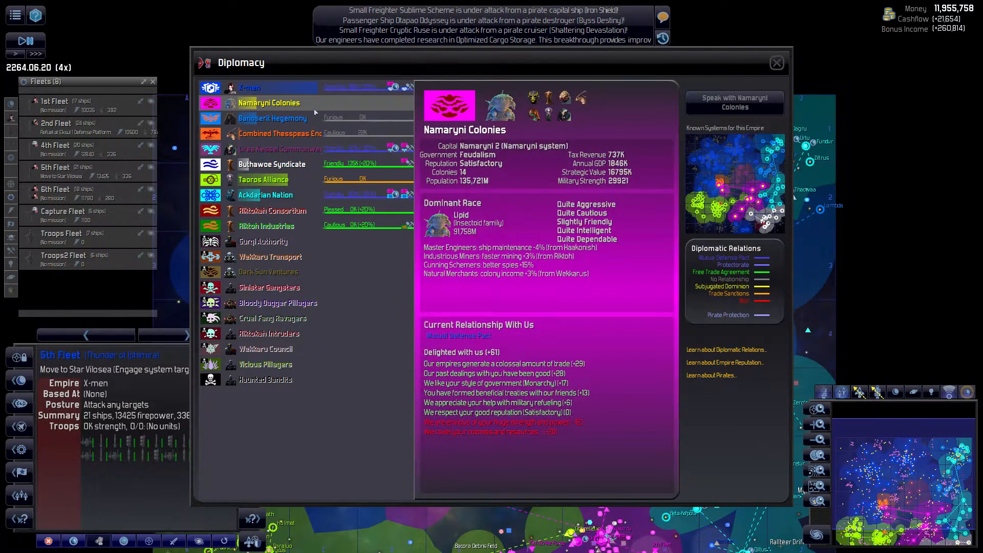
pyautogui.click(249, 88)
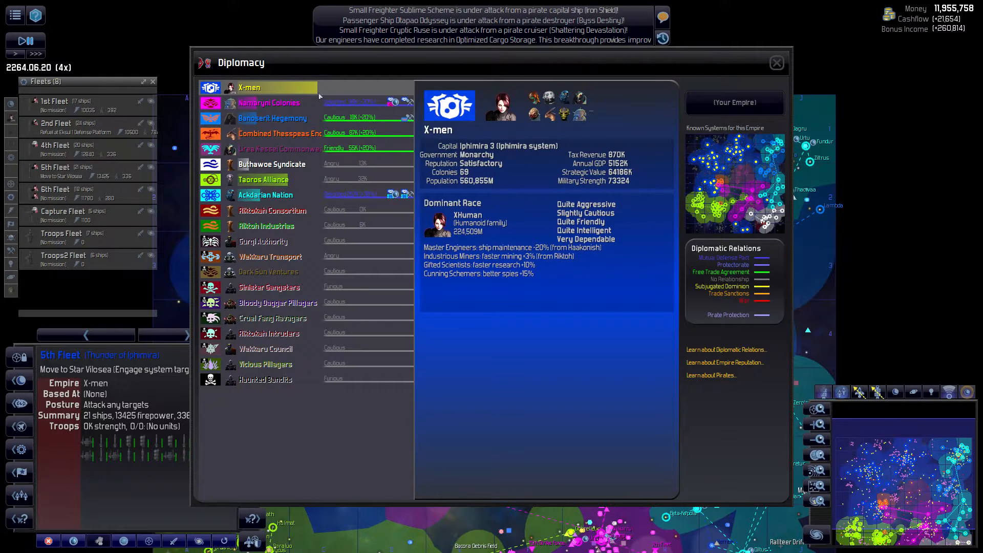
pyautogui.click(279, 134)
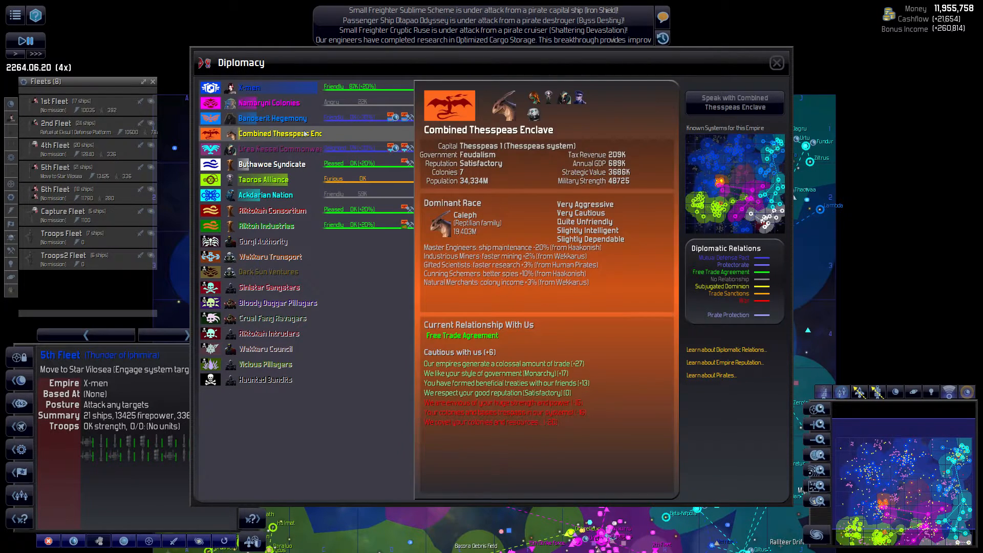
pyautogui.click(280, 149)
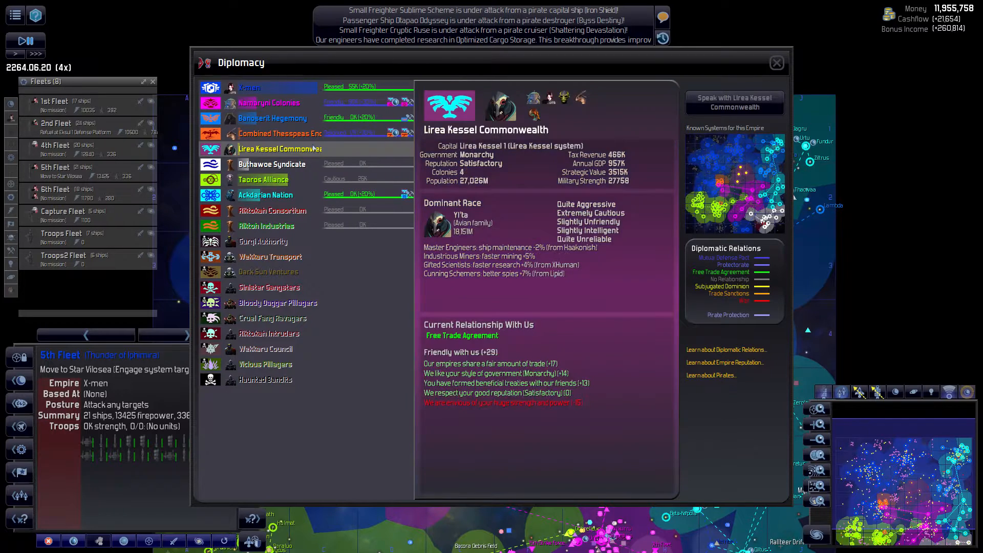
pyautogui.click(271, 164)
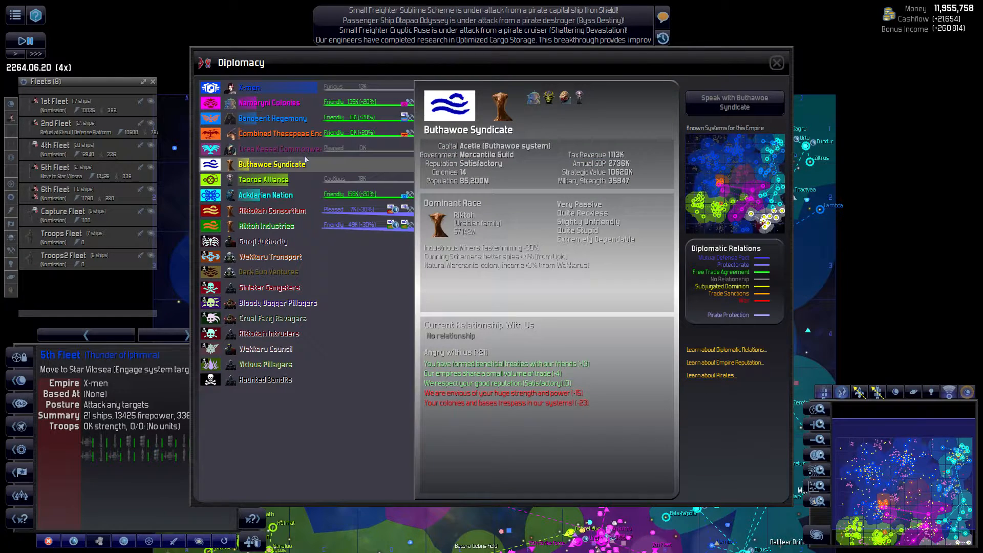
pyautogui.click(249, 87)
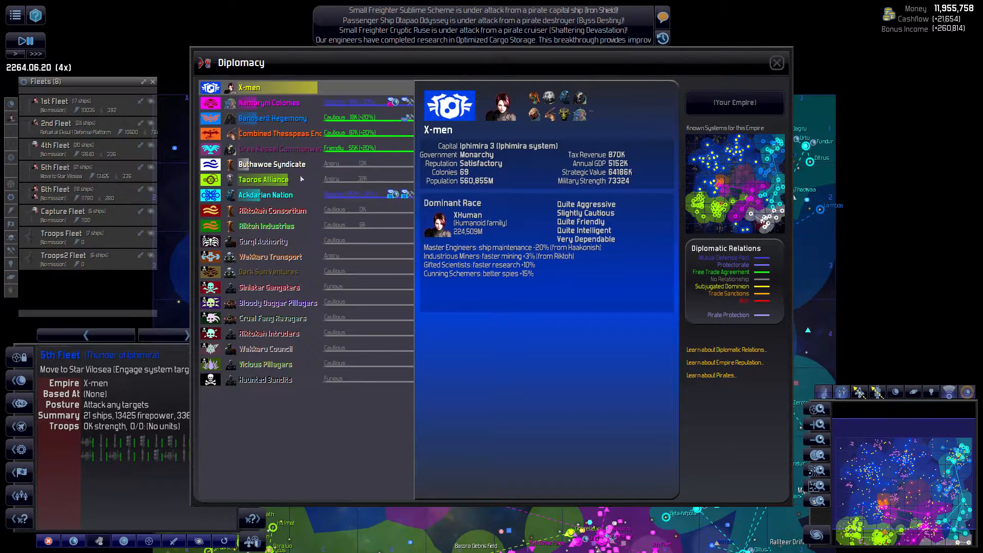
pyautogui.click(262, 179)
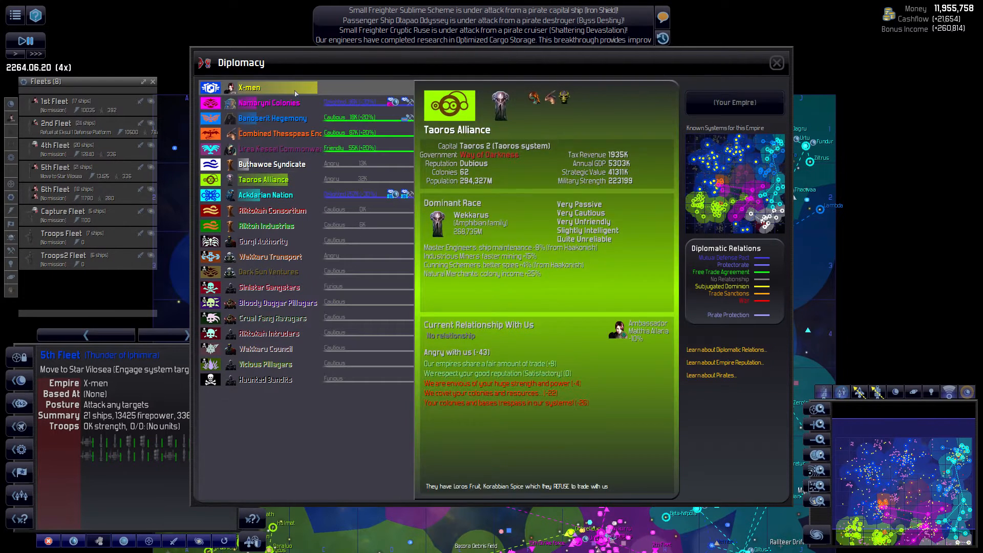
pyautogui.click(272, 210)
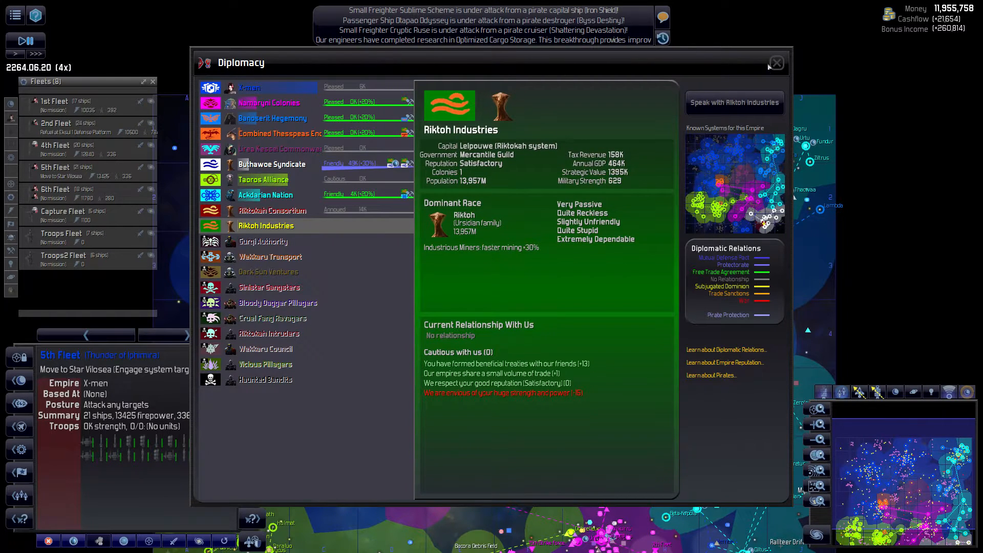
pyautogui.click(776, 62)
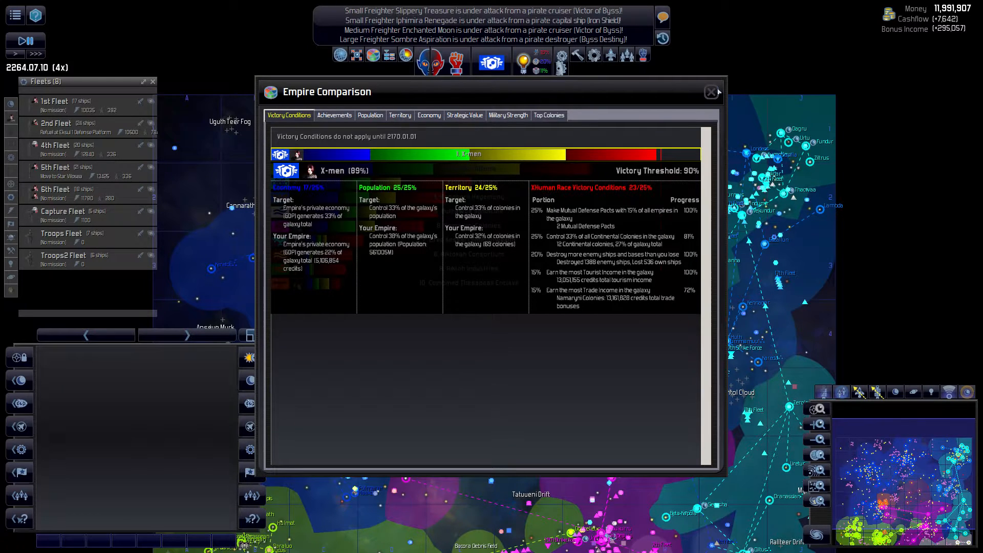
# Step: Close Empire Comparison, zoom into Alpha Kassieda and select the 2nd Fleet
pyautogui.click(711, 92)
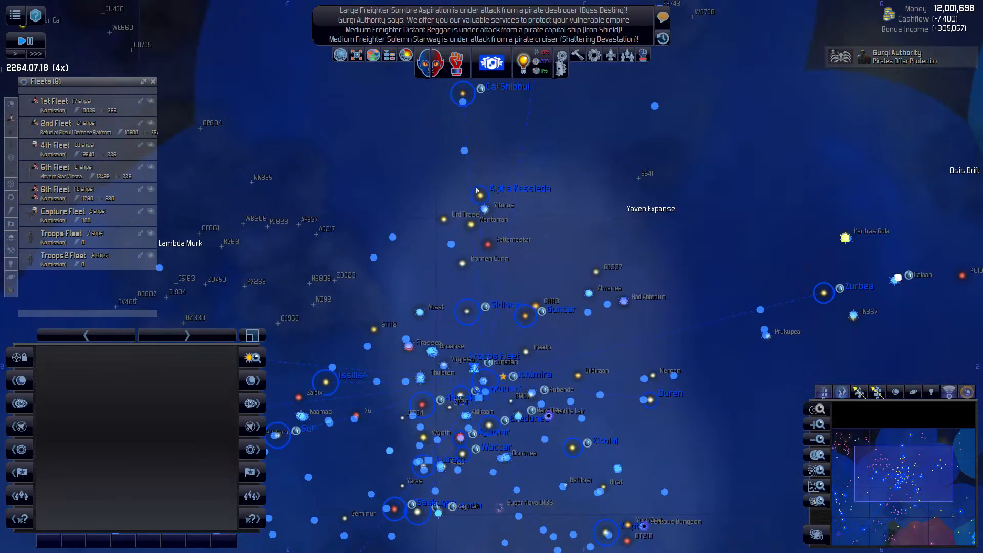
pyautogui.doubleClick(477, 193)
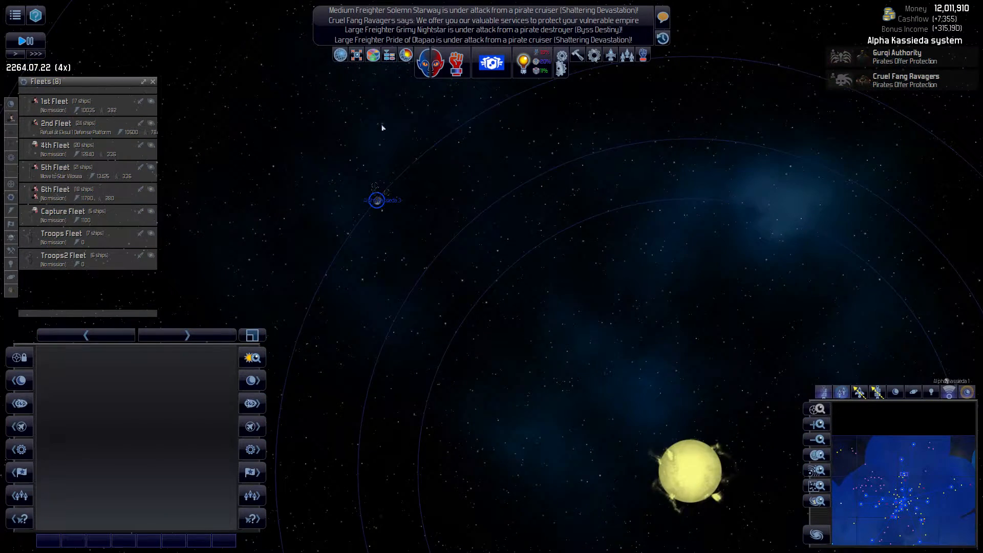
pyautogui.click(377, 199)
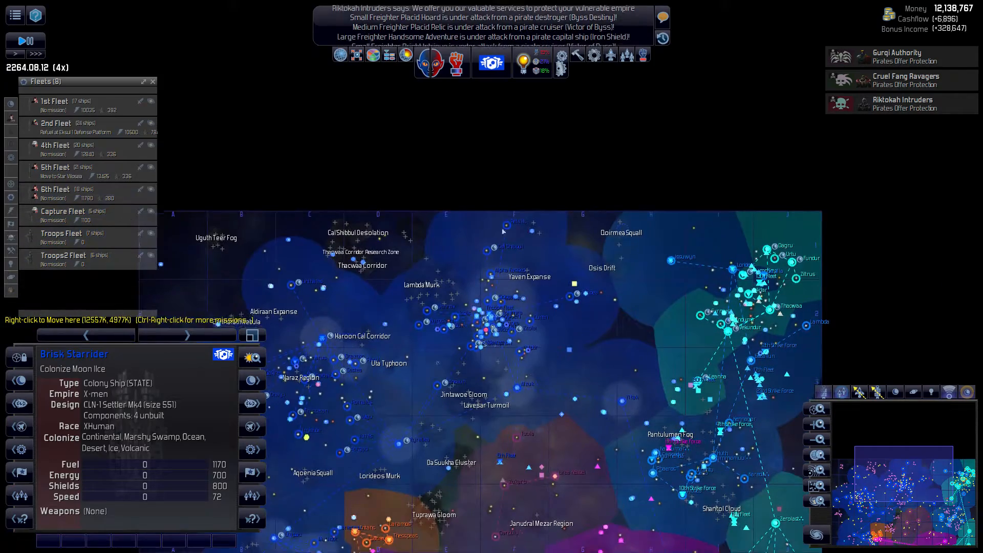
pyautogui.scroll(-3)
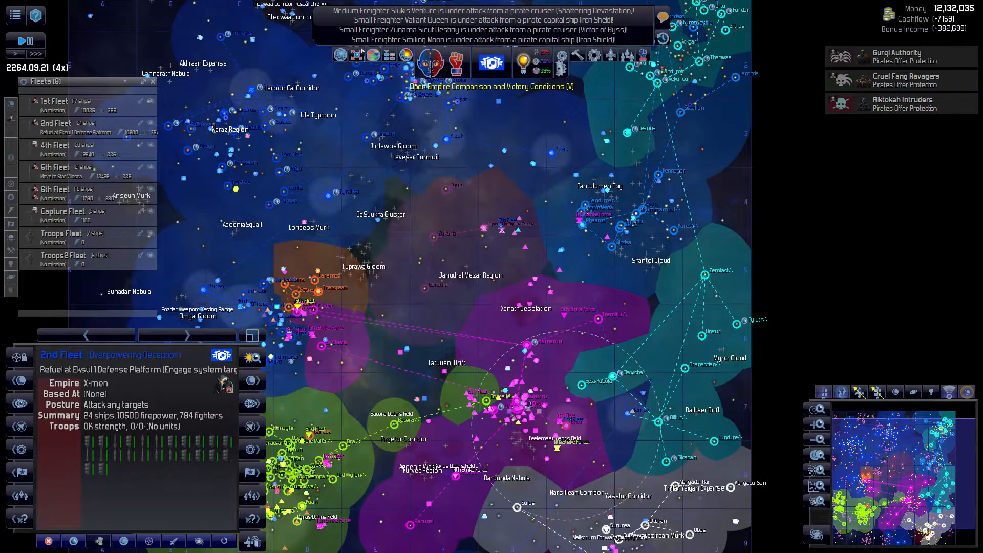
# Step: Briefly view Empire Comparison, then select the Namaryni-owned Trendillu System
pyautogui.click(492, 63)
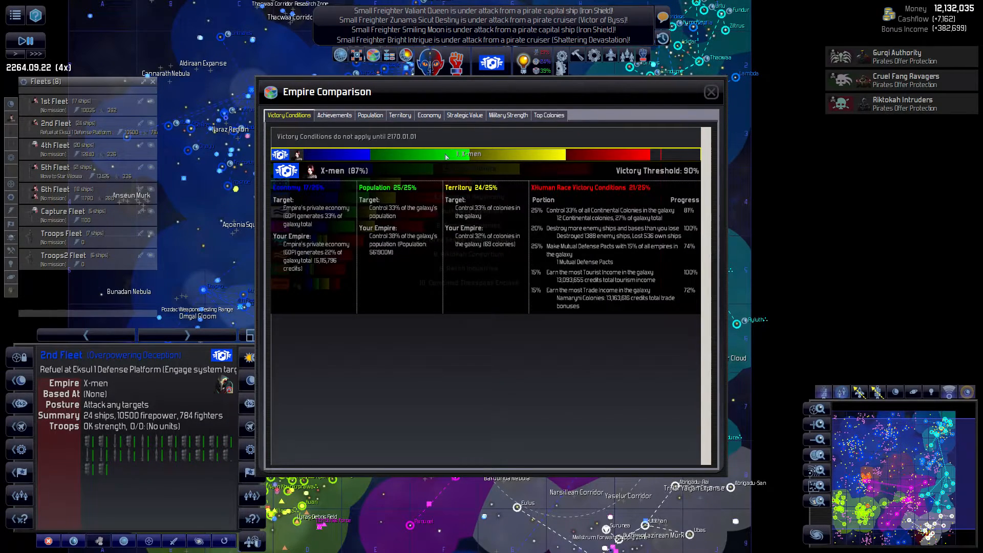
pyautogui.click(712, 92)
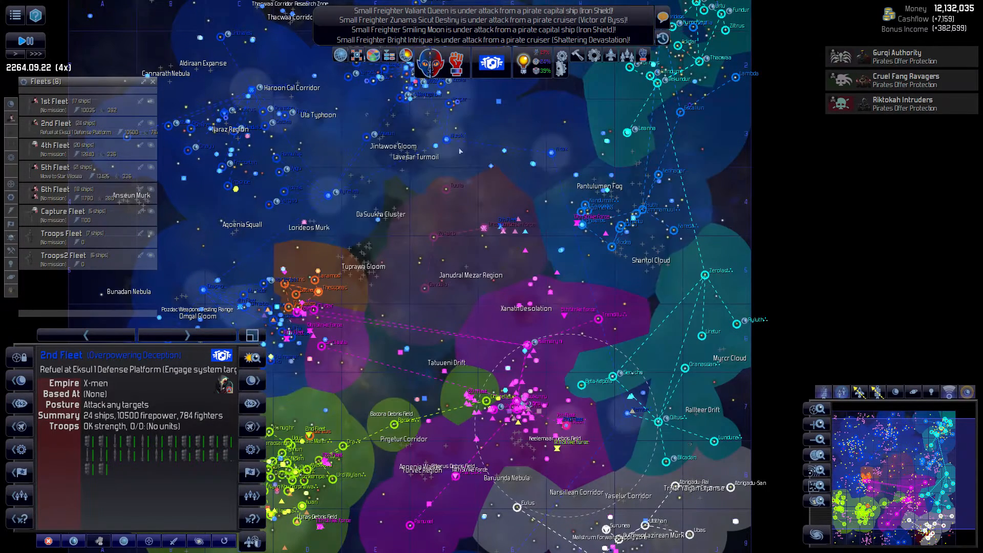
pyautogui.click(705, 276)
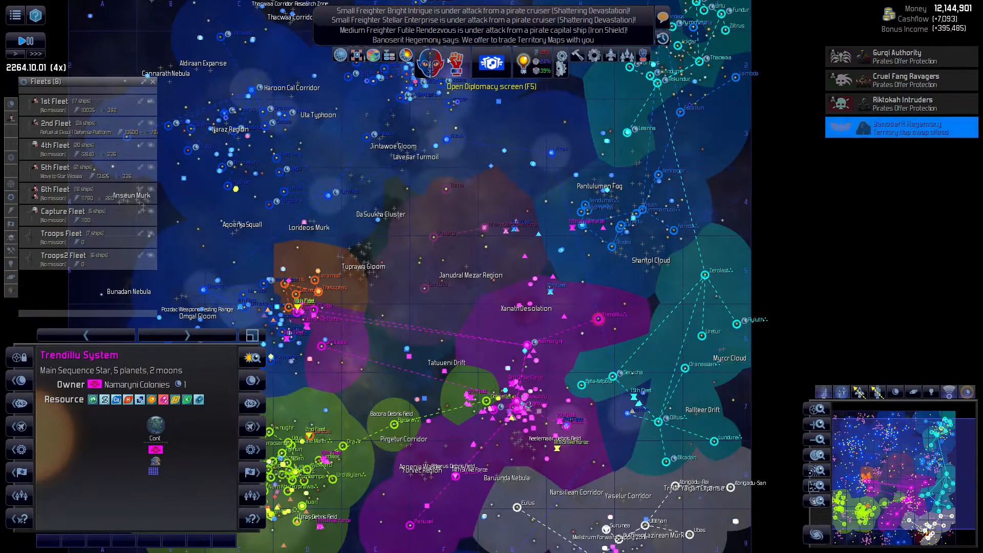
# Step: Check Combined Thesspeas and Ackdarian Nation relations, ending on the Characters roster
pyautogui.click(492, 64)
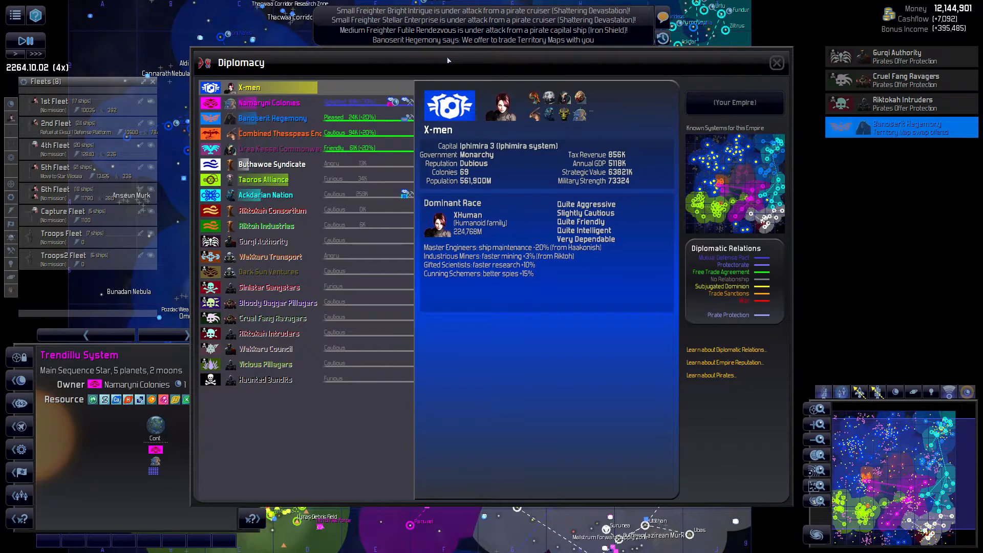
pyautogui.click(279, 134)
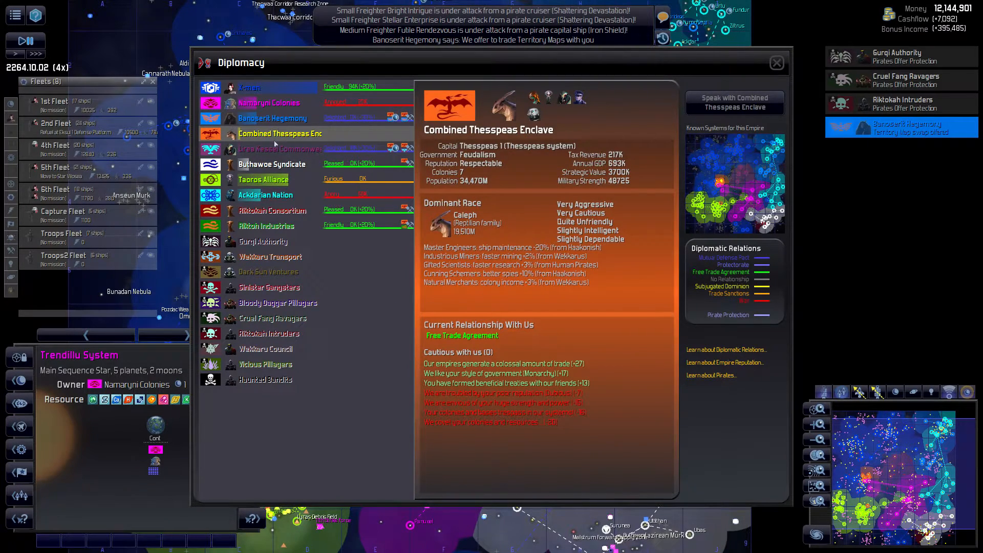
pyautogui.click(266, 195)
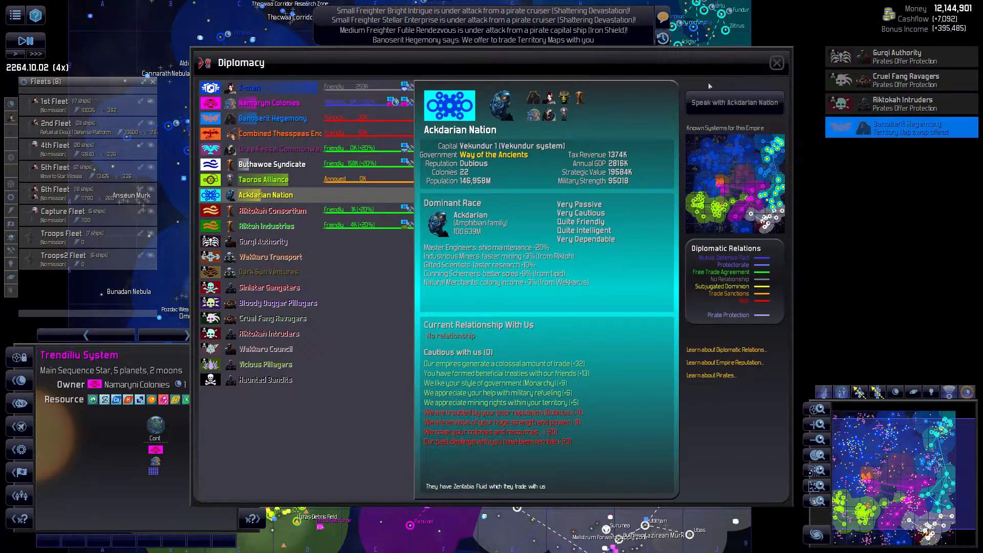
pyautogui.click(776, 62)
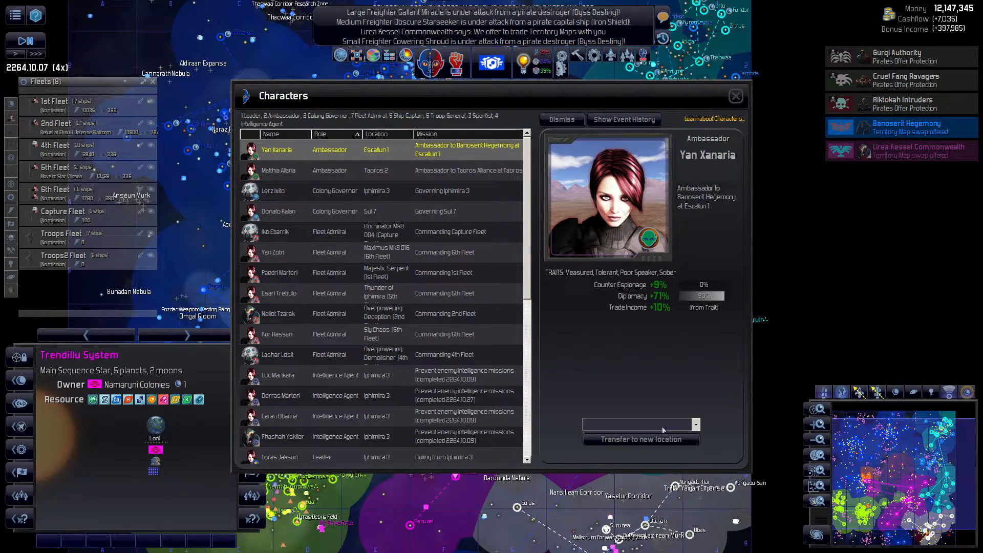
# Step: Choose a new ambassador posting and decline Lirea Kessel's territory map swap
pyautogui.click(695, 424)
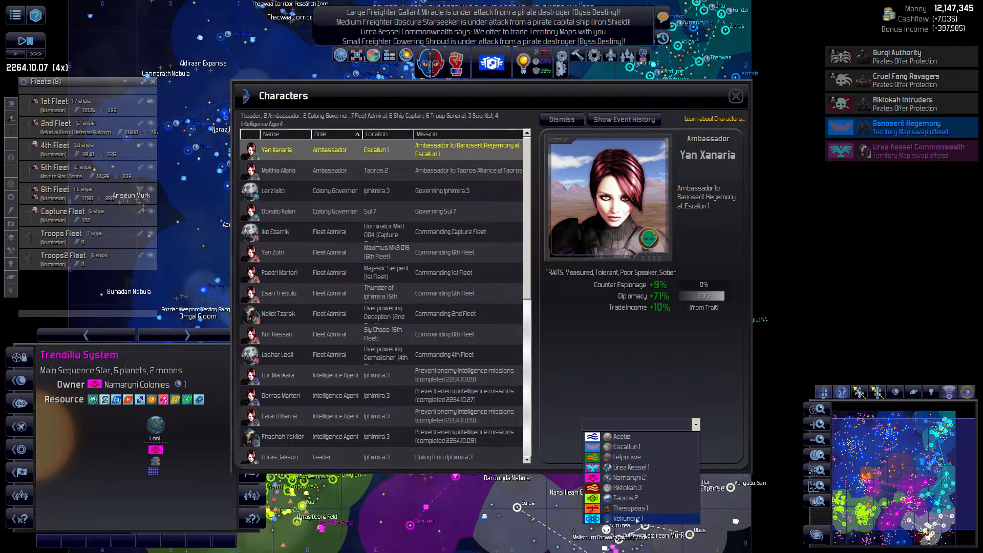
pyautogui.click(629, 517)
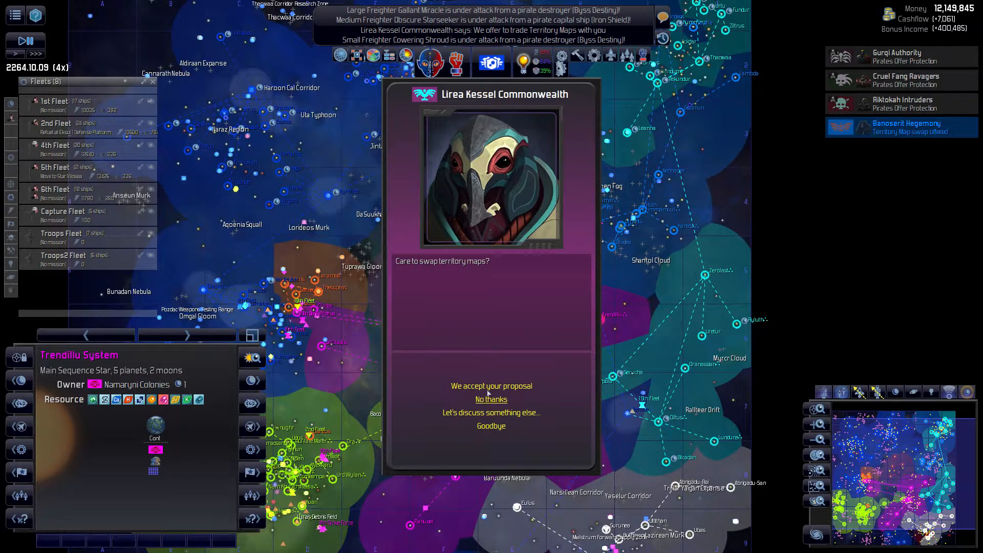
pyautogui.click(492, 399)
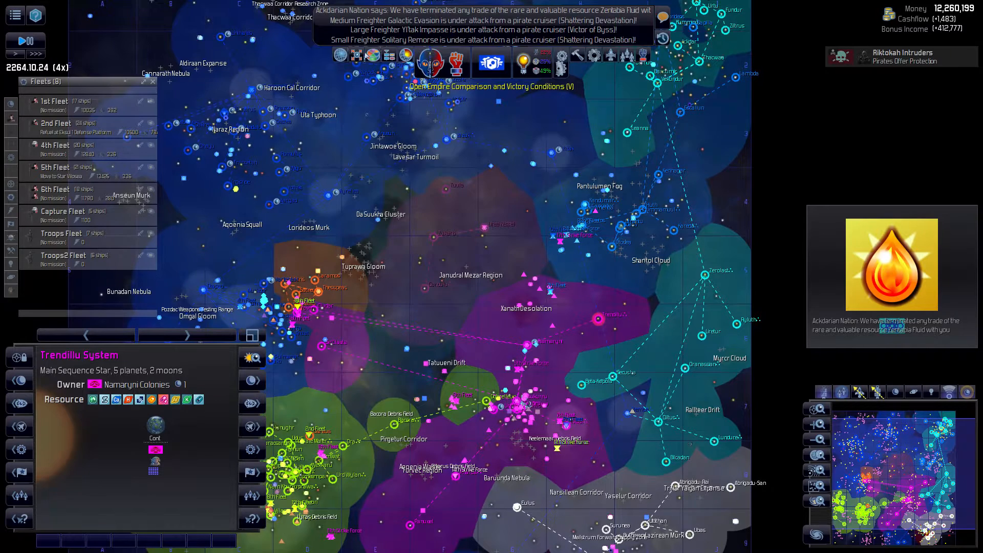
# Step: View Empire Comparison rankings, then jump to the 4th Fleet near Lumabo
pyautogui.click(504, 69)
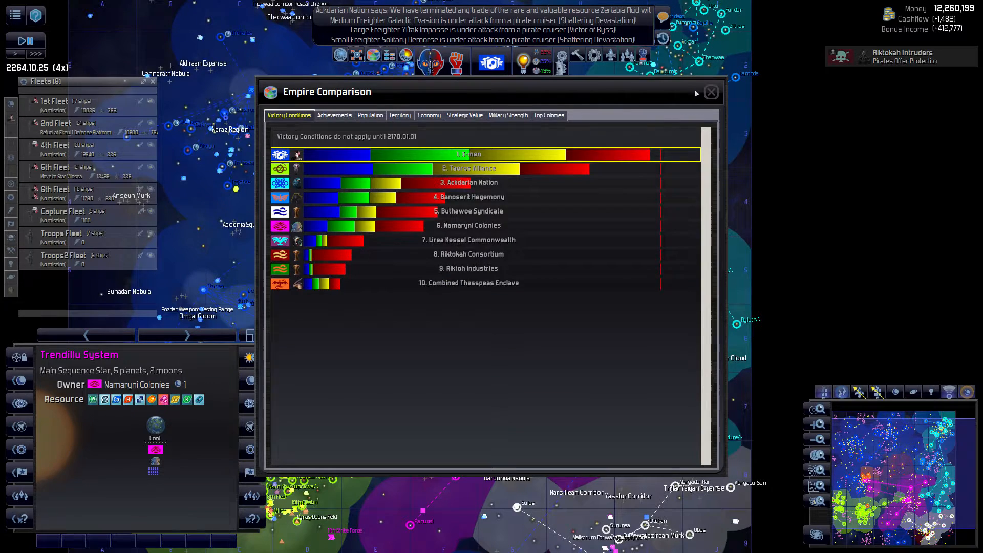
pyautogui.click(711, 92)
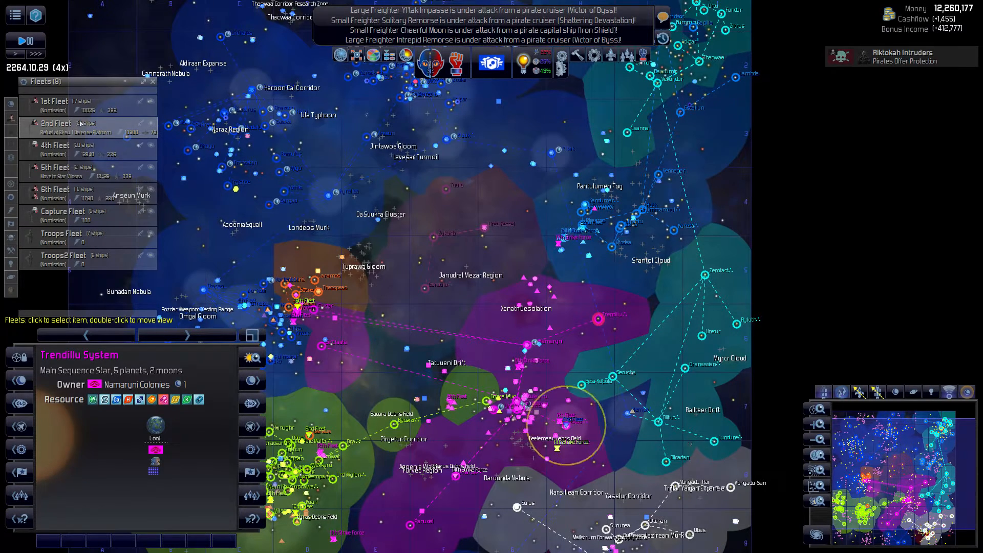
pyautogui.click(55, 168)
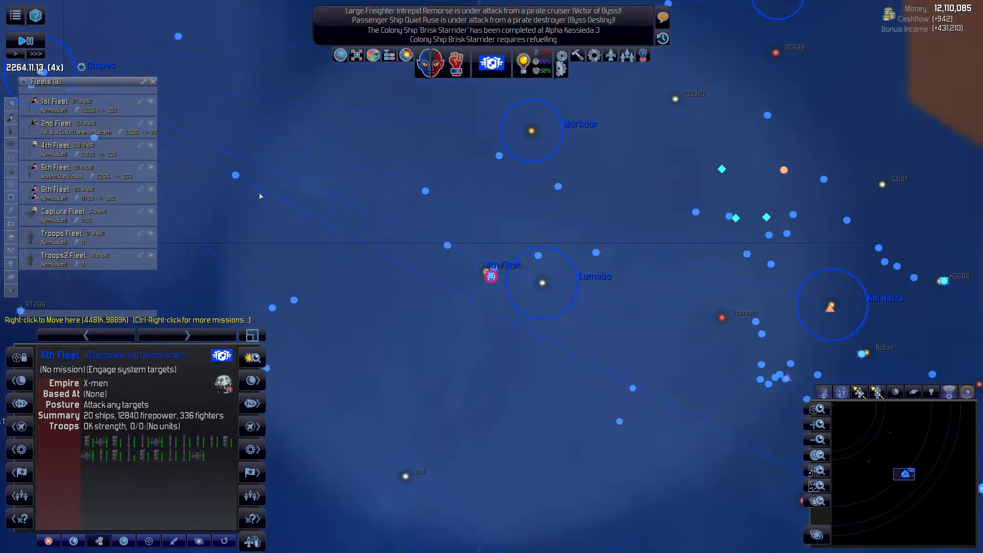
pyautogui.click(56, 168)
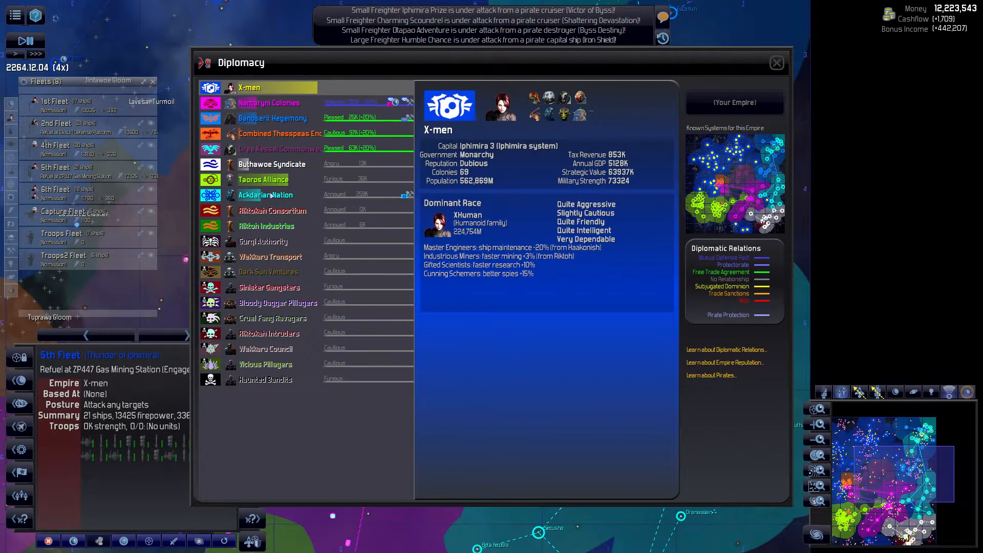
# Step: Check Ackdarian Nation relations, then view ambassador Yan Xanaria at Vekundur 1
pyautogui.click(266, 196)
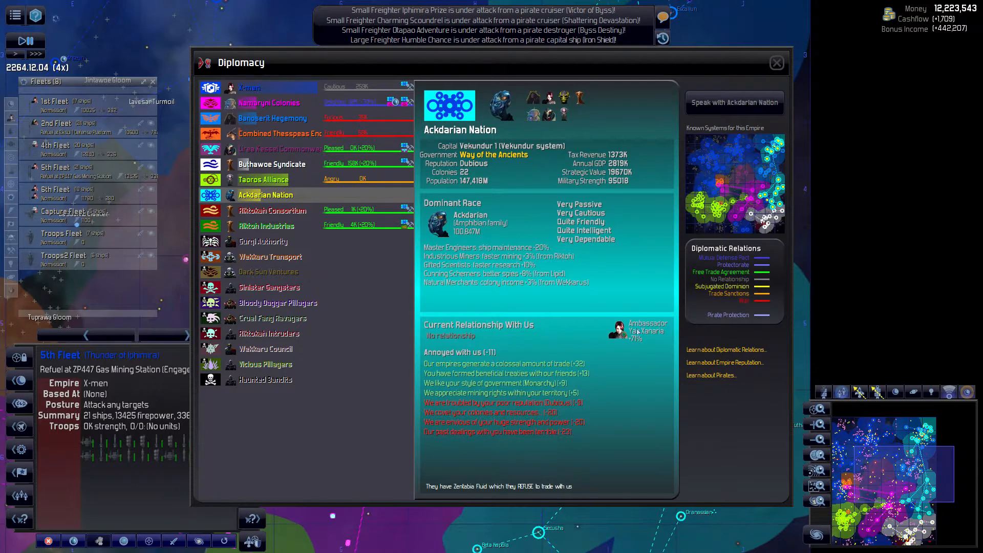
pyautogui.click(776, 62)
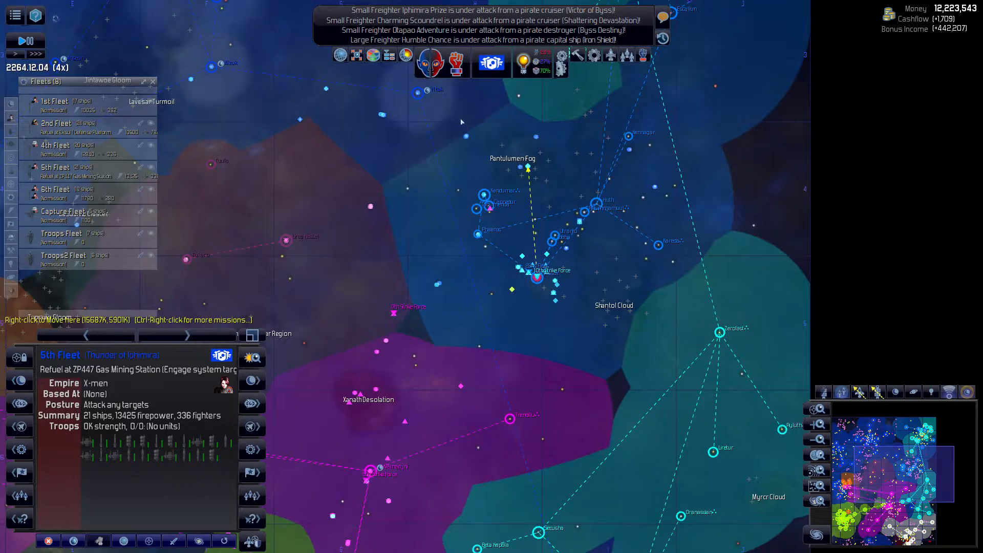
pyautogui.click(430, 62)
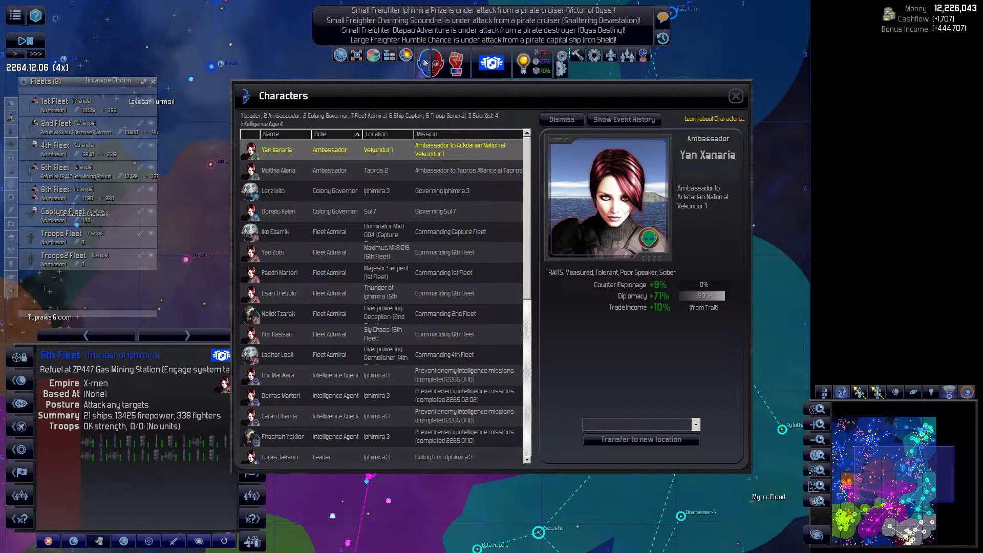
# Step: Offer the Ackdarian Nation a Free Trade Agreement through Diplomacy, then say goodbye
pyautogui.click(735, 95)
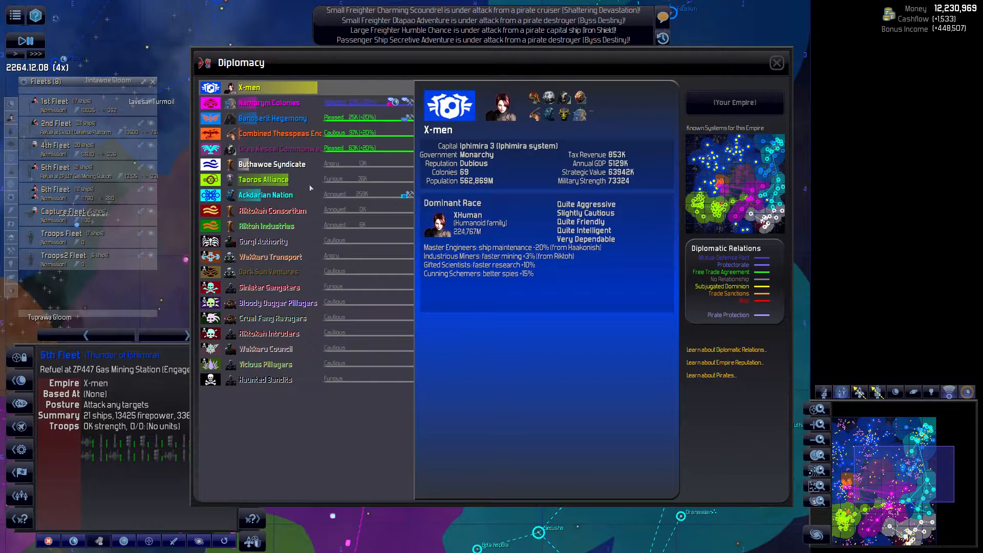
pyautogui.click(266, 195)
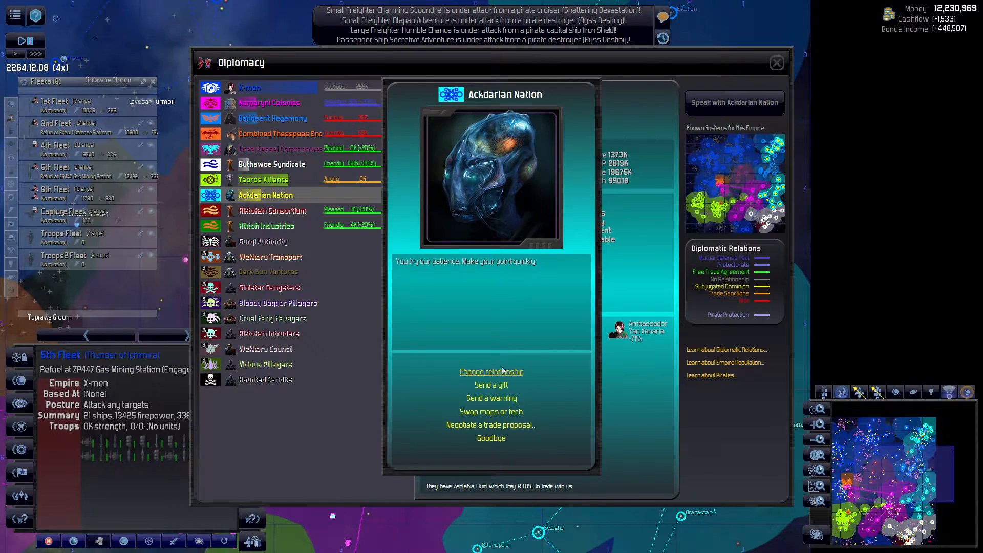
pyautogui.click(491, 372)
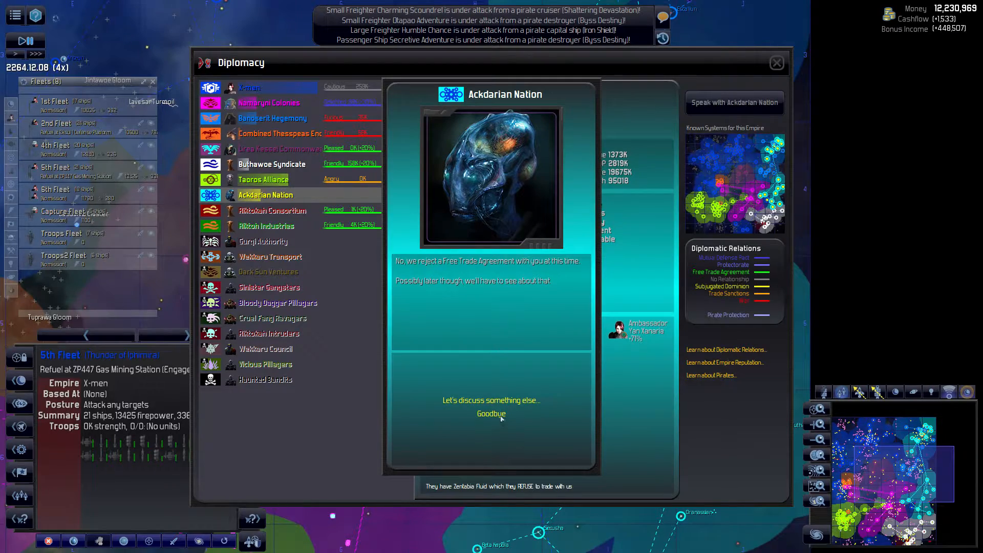
pyautogui.click(777, 62)
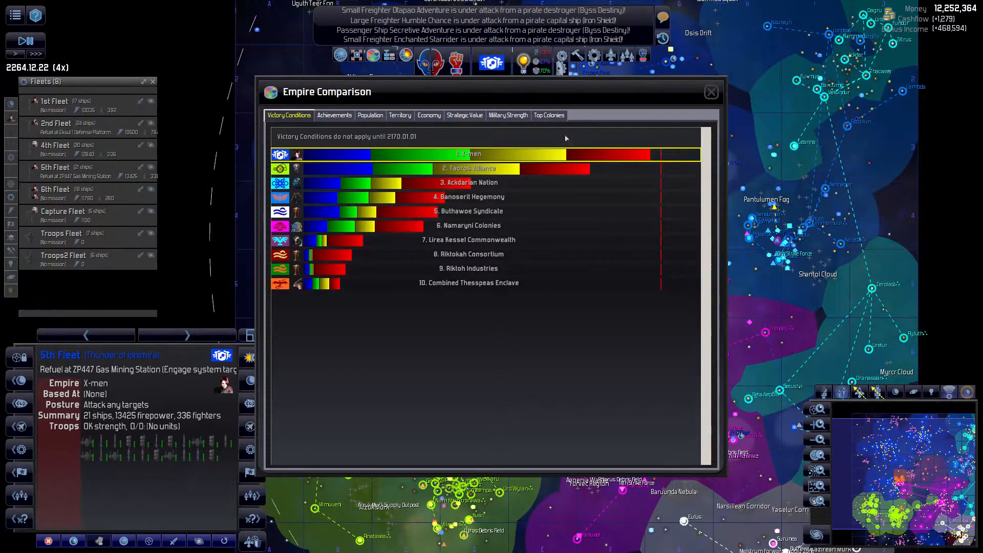
# Step: Inspect the X-men victory condition breakdown in Empire Comparison, then close the window
pyautogui.click(467, 154)
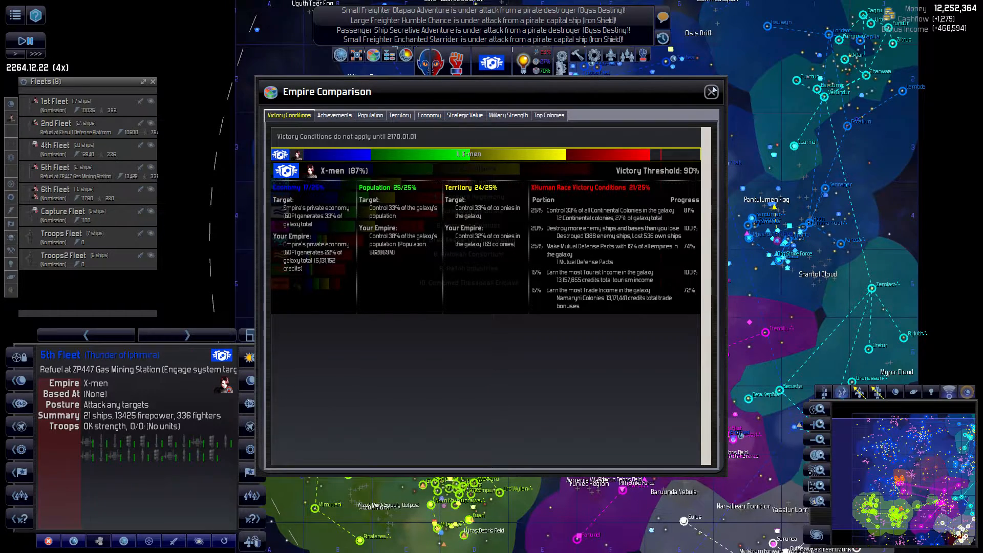
pyautogui.click(712, 92)
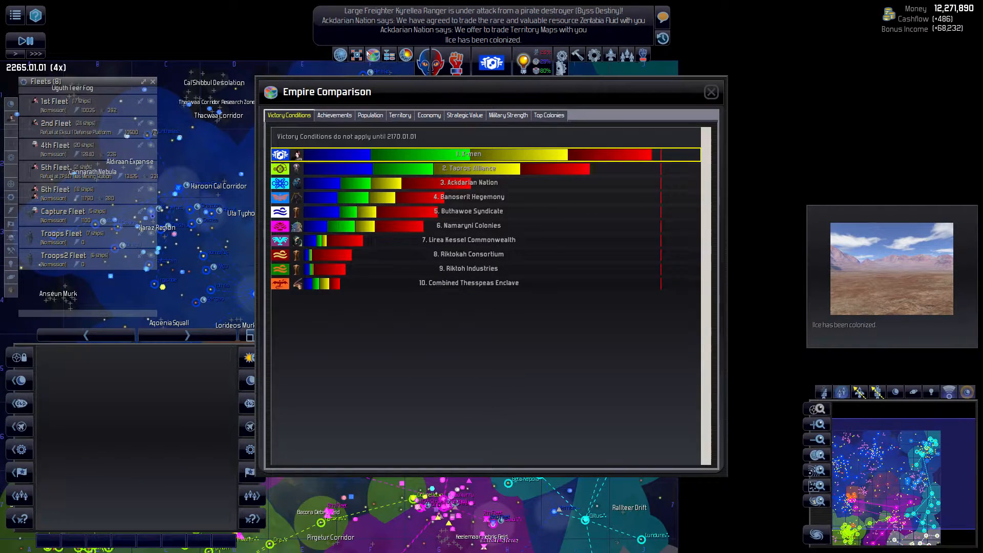
pyautogui.click(467, 154)
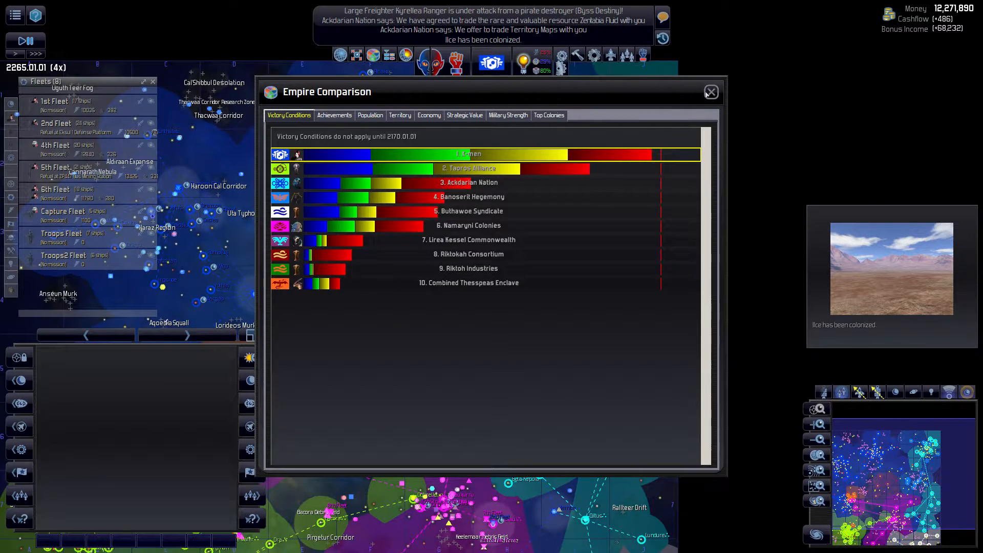
pyautogui.click(711, 92)
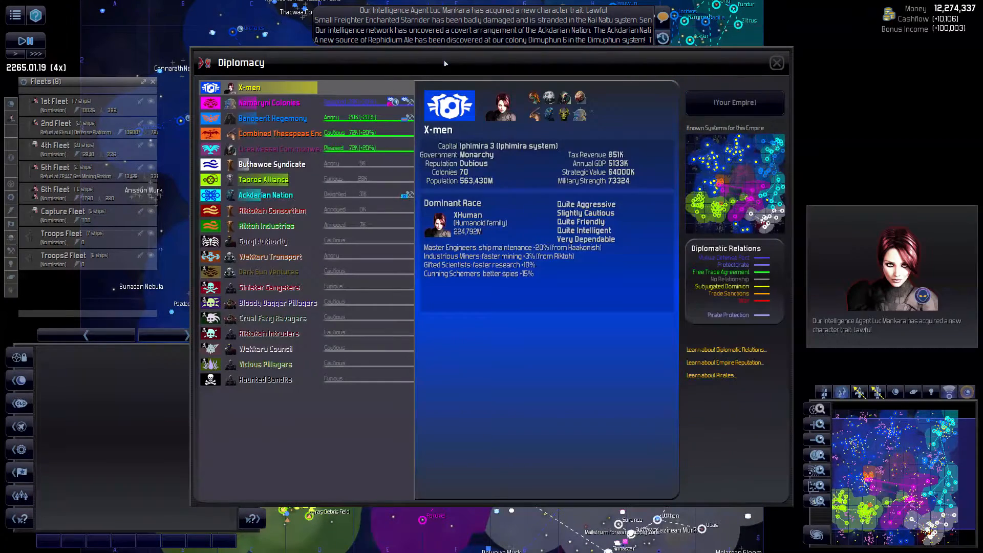
# Step: Confirm the Ackdarian Nation's Current Relationship reads Free Trade Agreement, then close Diplomacy
pyautogui.click(265, 195)
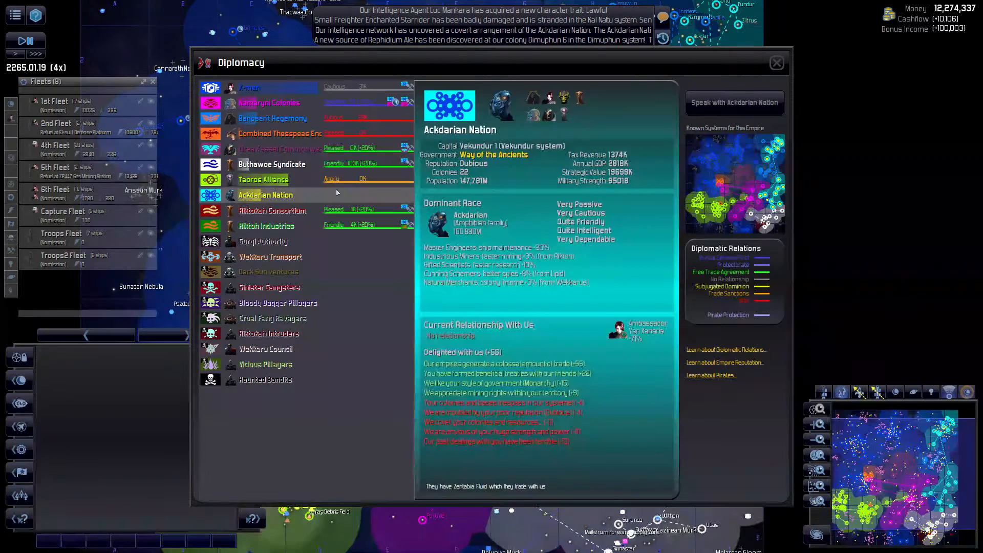
pyautogui.click(734, 103)
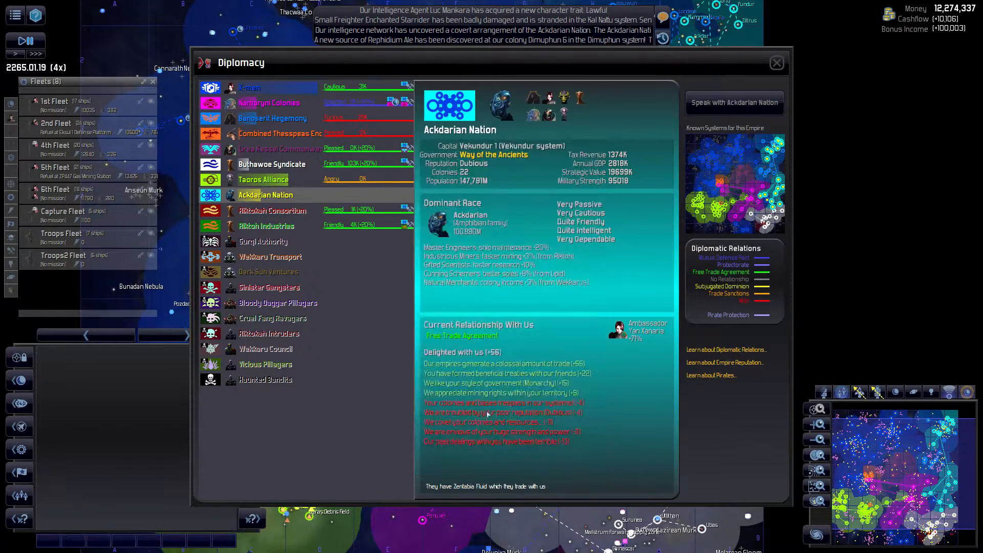
pyautogui.click(734, 102)
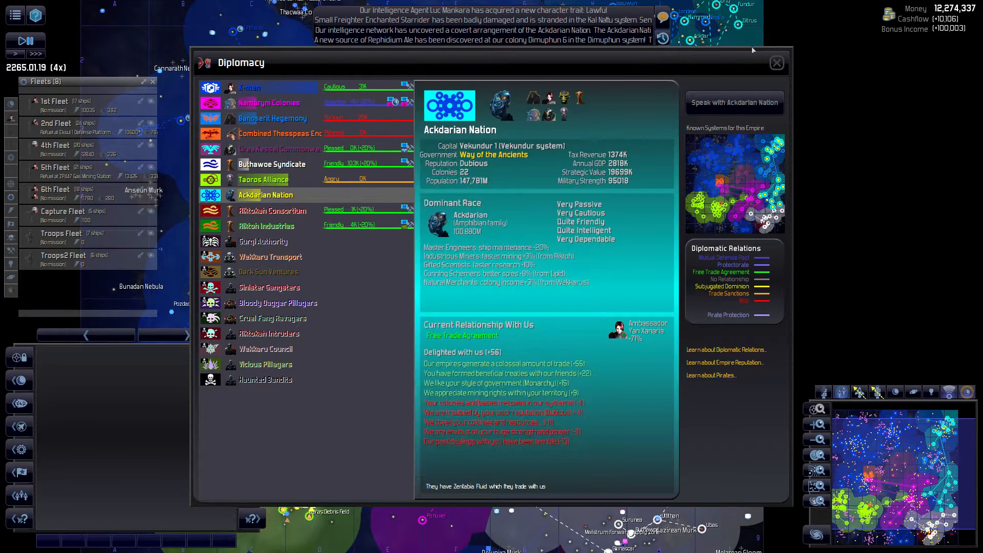
pyautogui.click(776, 62)
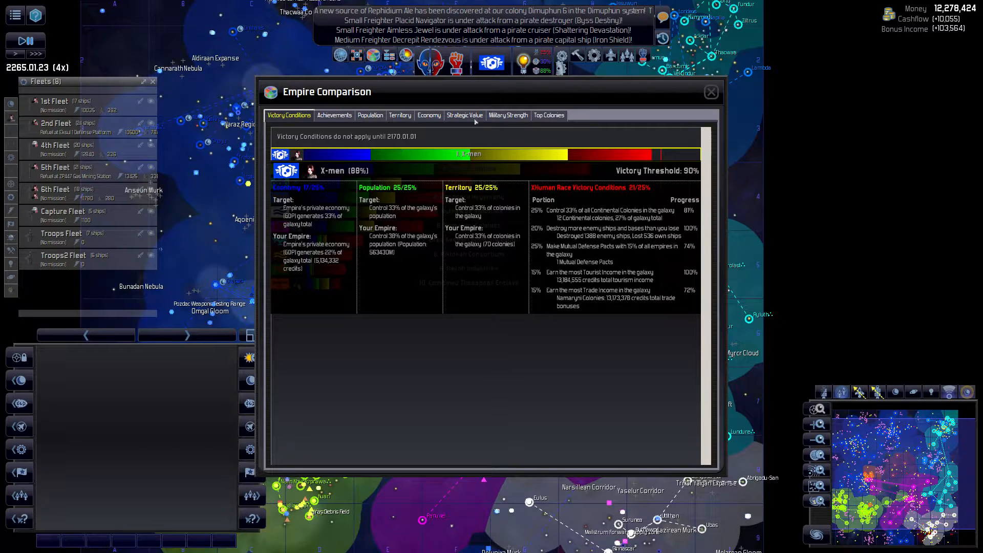
# Step: Close the Empire Comparison window
pyautogui.click(711, 91)
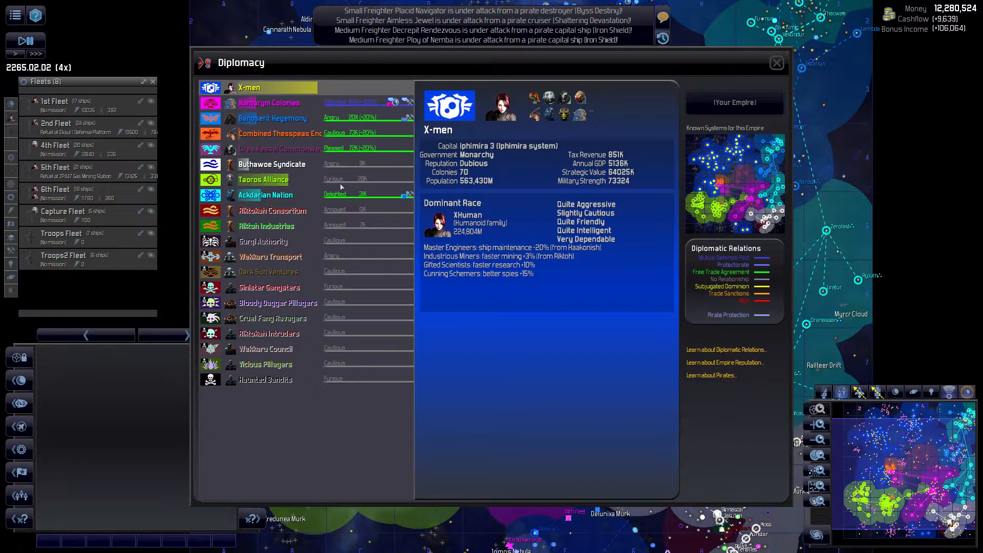
pyautogui.click(280, 148)
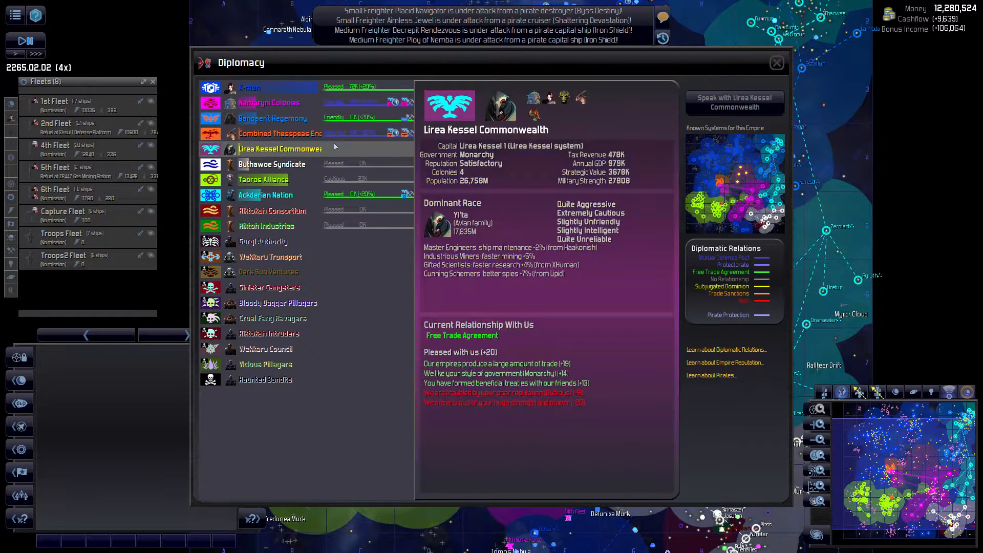
pyautogui.click(250, 87)
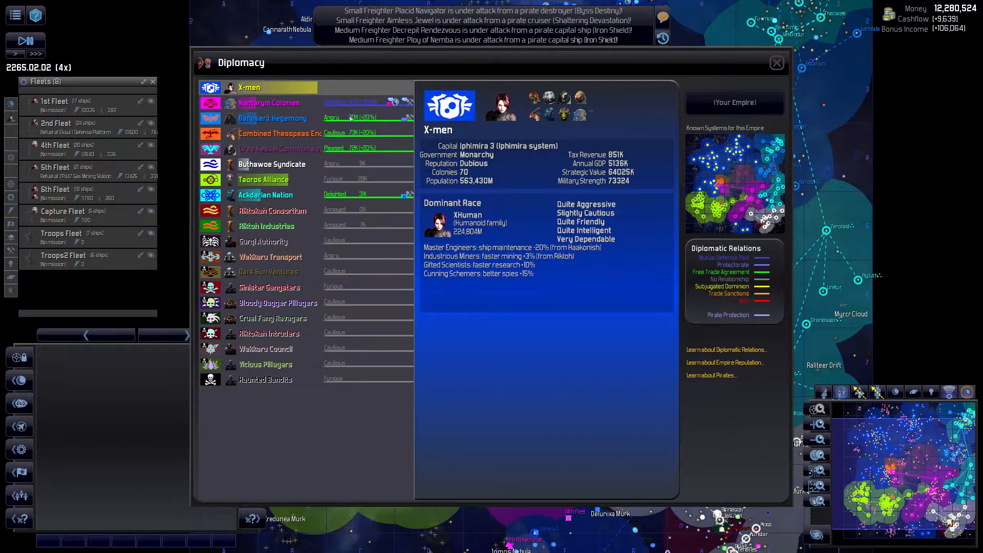
pyautogui.click(279, 134)
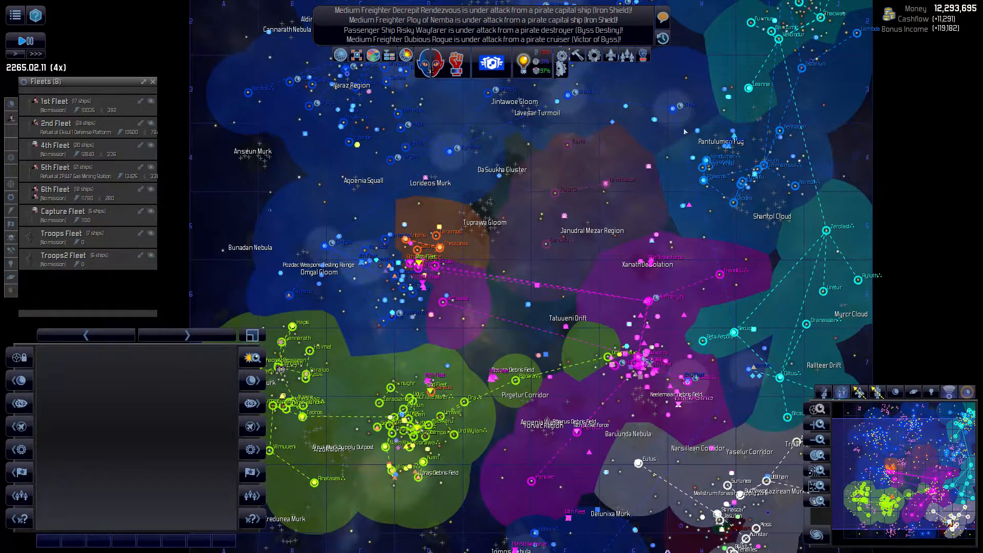
pyautogui.click(431, 62)
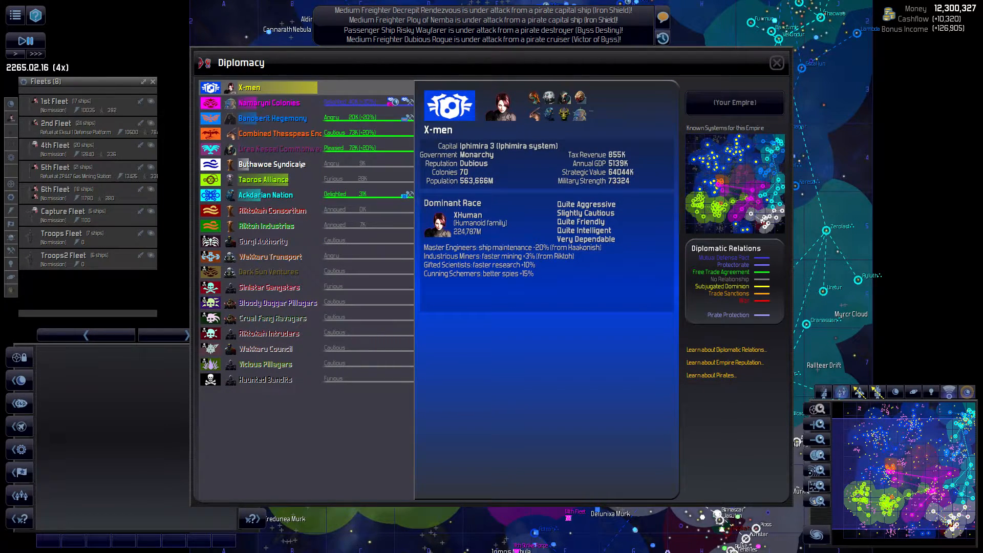
pyautogui.click(266, 194)
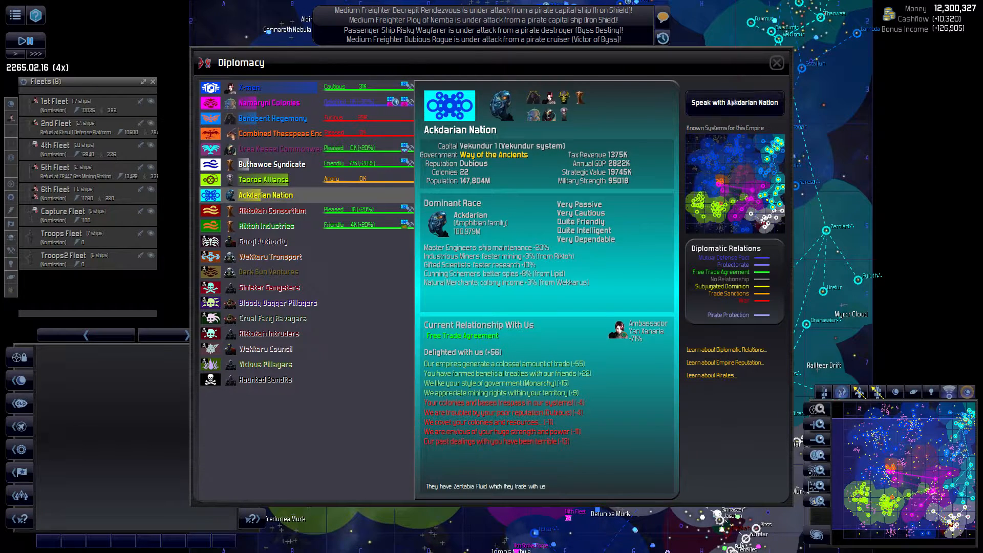
pyautogui.click(734, 102)
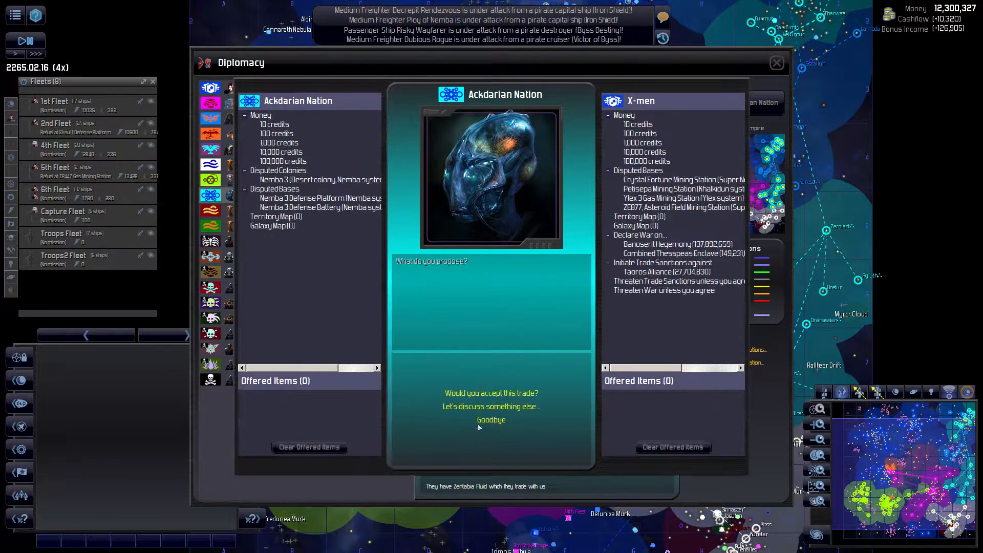
pyautogui.moveTo(352, 318)
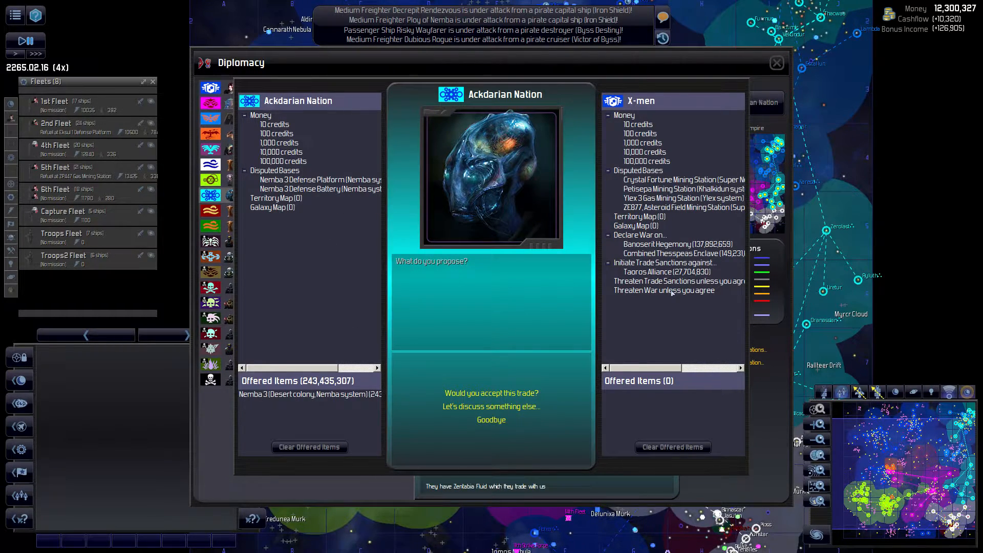
pyautogui.moveTo(677, 251)
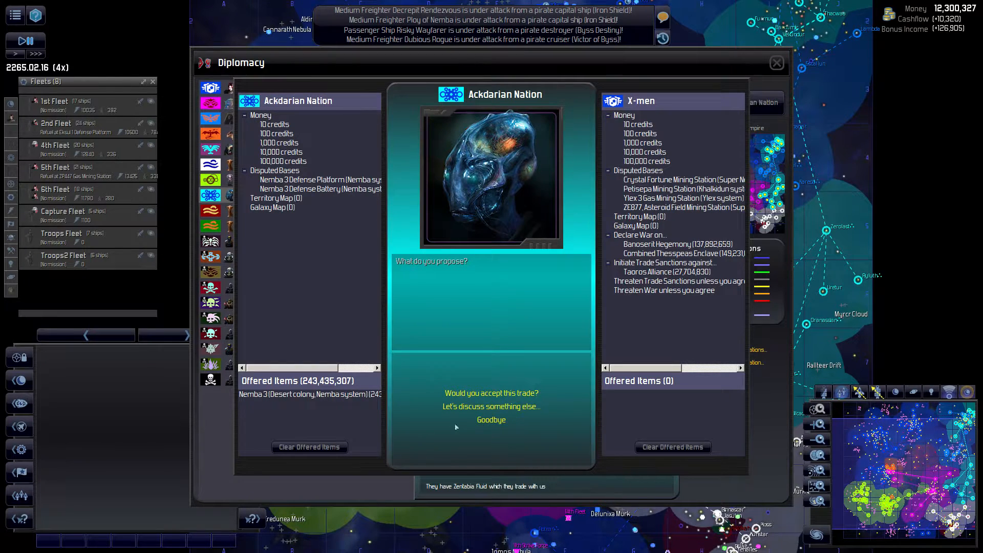
pyautogui.click(492, 420)
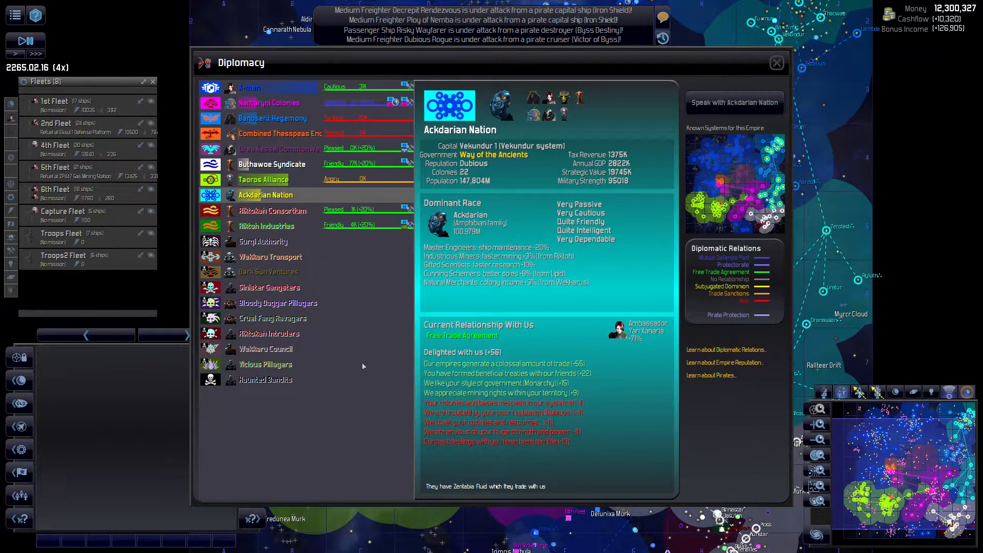
pyautogui.click(250, 87)
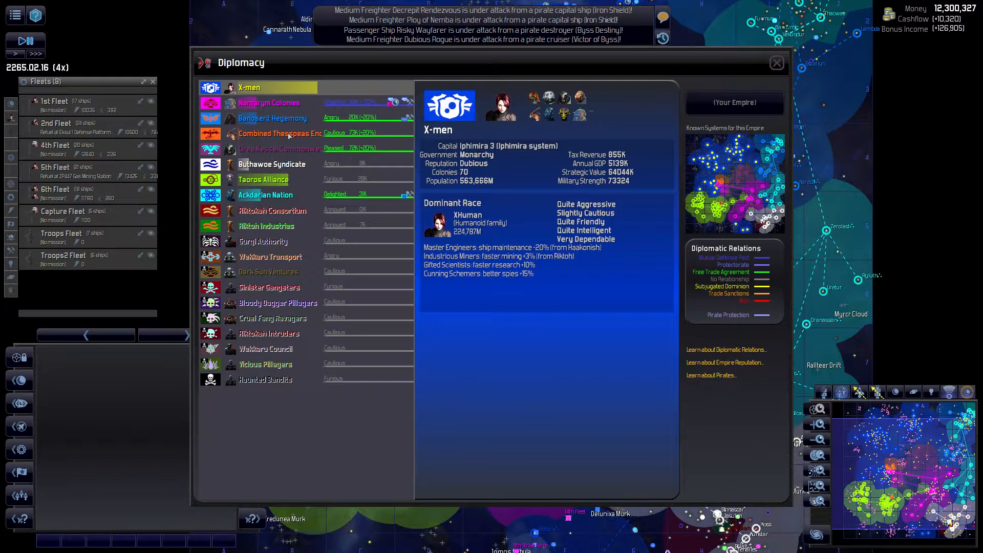
# Step: Trade with the Ackdarian Nation to acquire Nemba 3
pyautogui.click(265, 196)
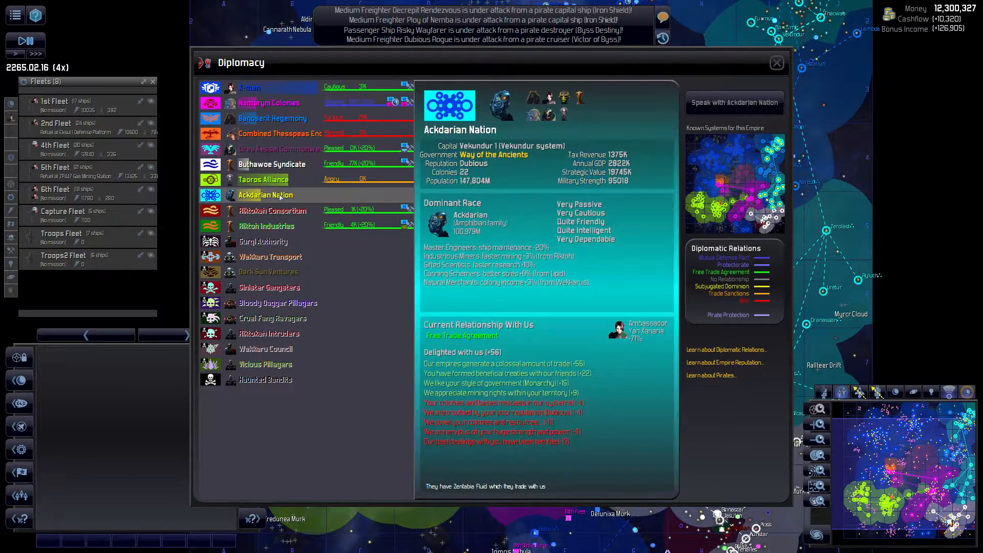
pyautogui.moveTo(779, 82)
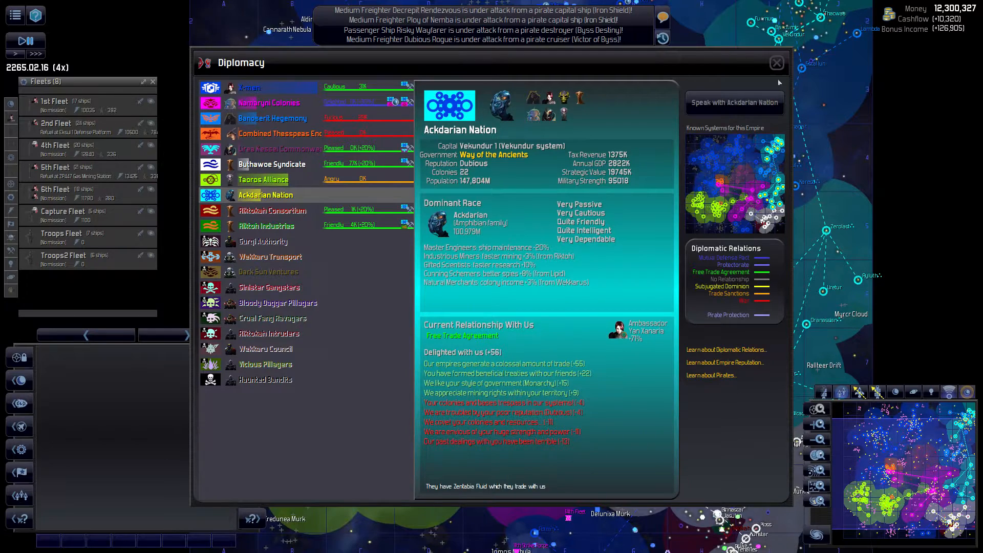
pyautogui.click(734, 102)
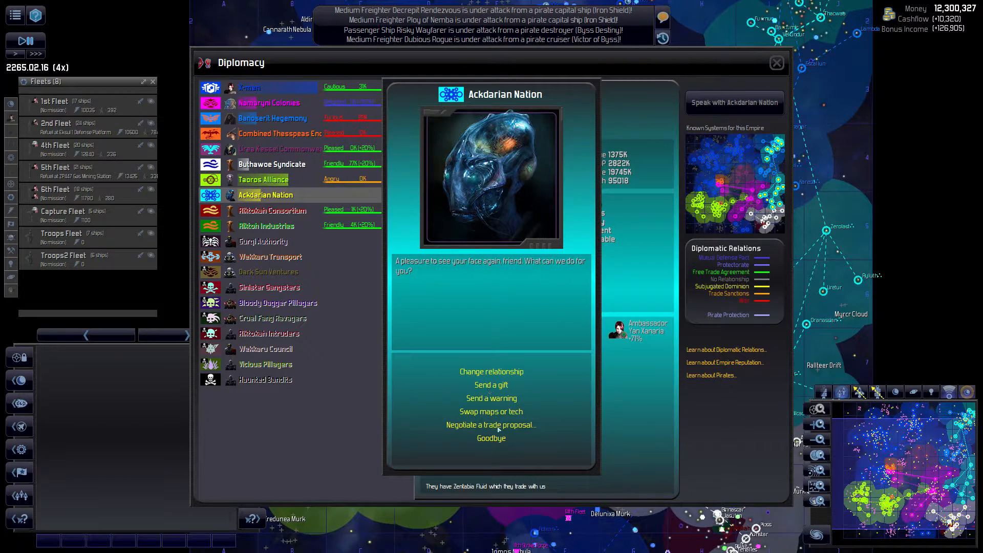
pyautogui.click(492, 371)
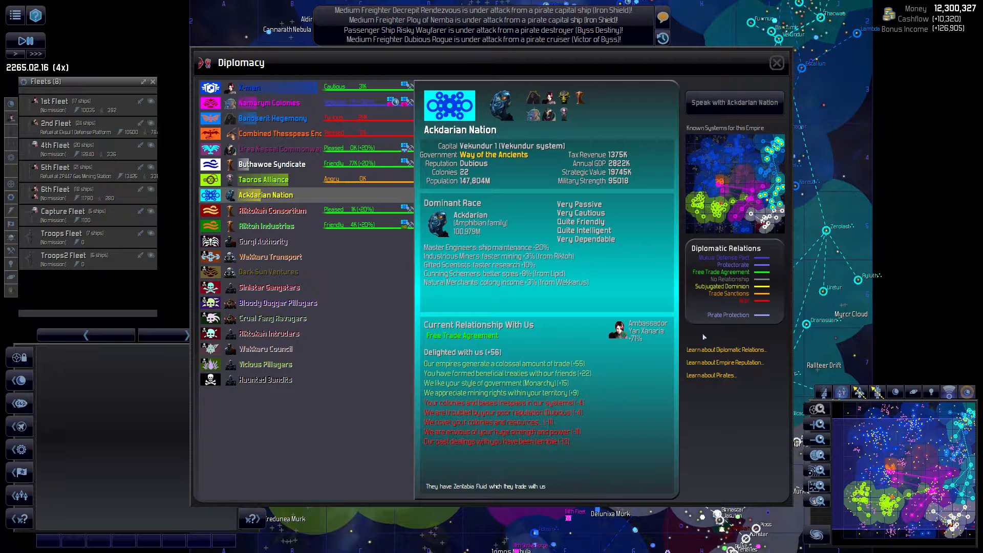
pyautogui.click(734, 103)
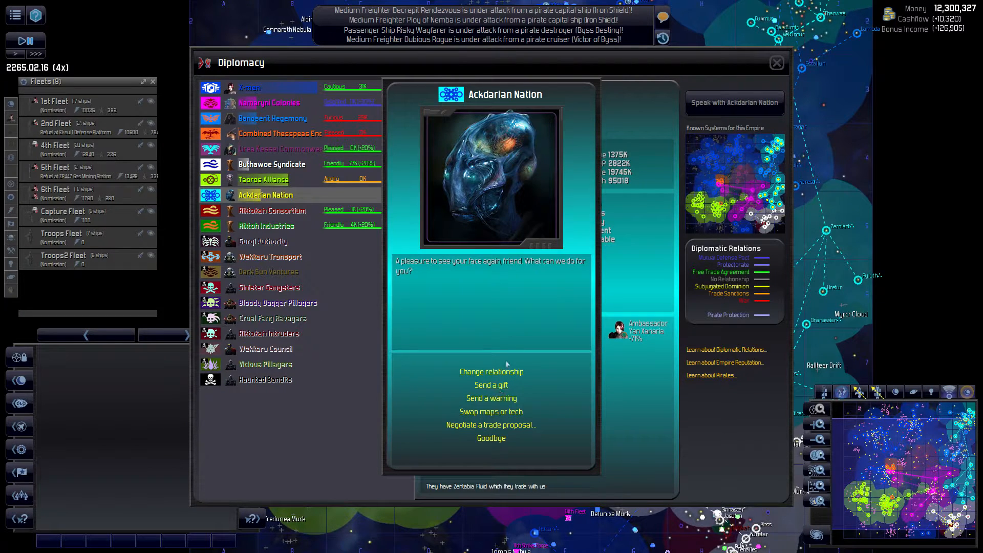
pyautogui.click(491, 424)
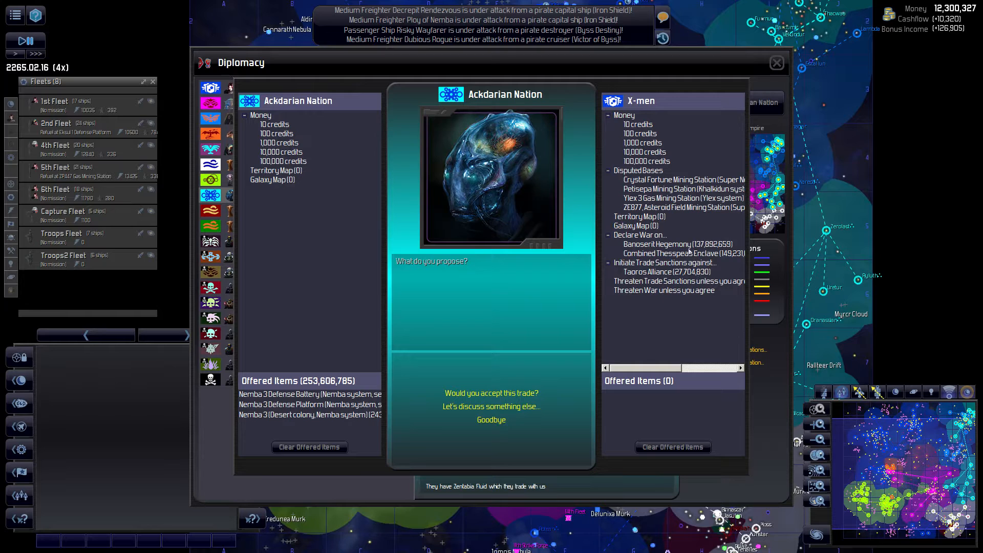
pyautogui.click(679, 252)
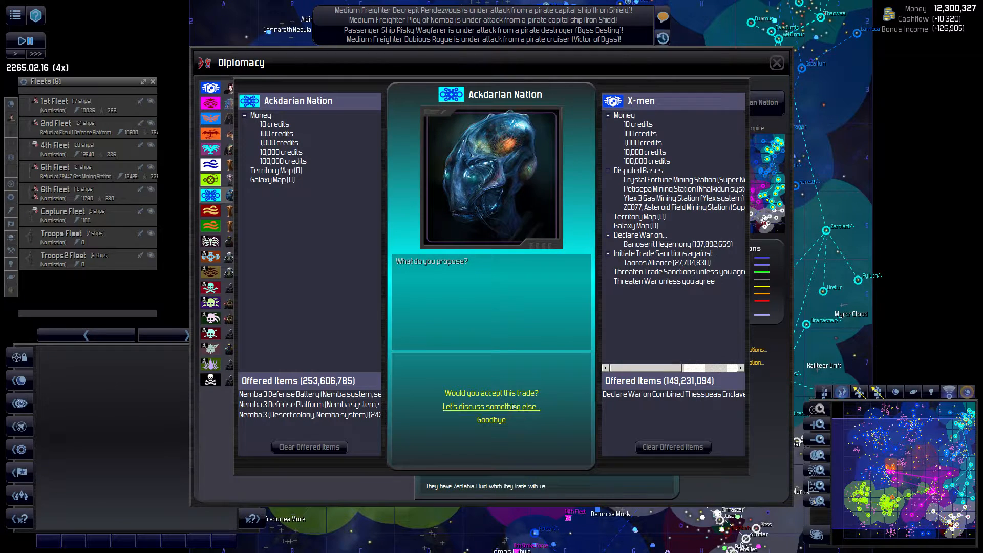
pyautogui.click(492, 393)
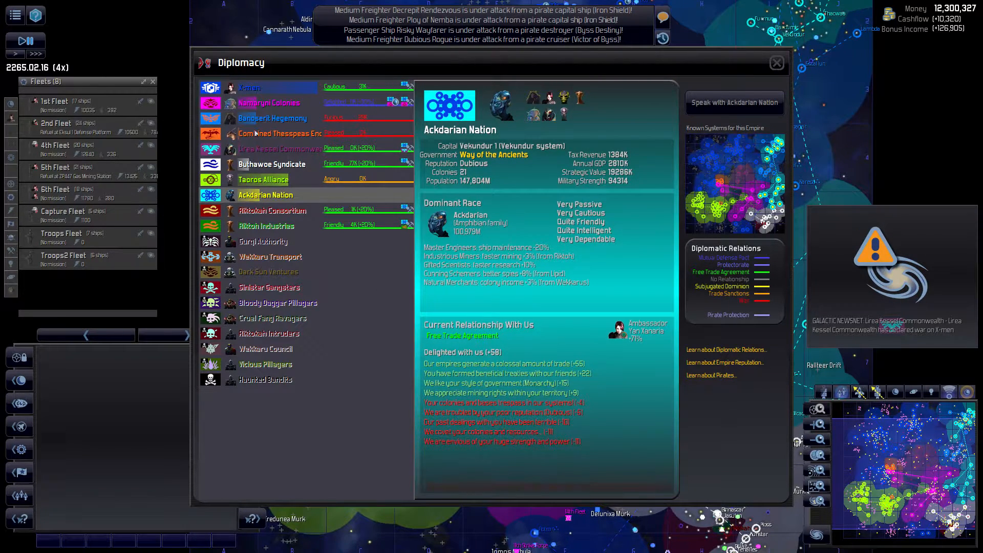
# Step: Draft a peace offer to the Combined Thesspeas Enclave, dropping mining stations and adding credits
pyautogui.click(280, 133)
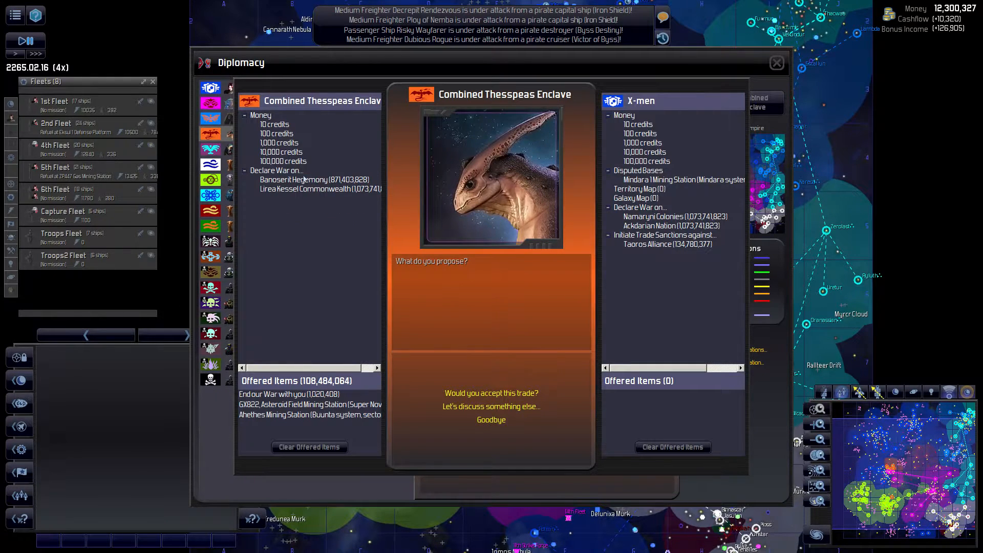
pyautogui.click(310, 404)
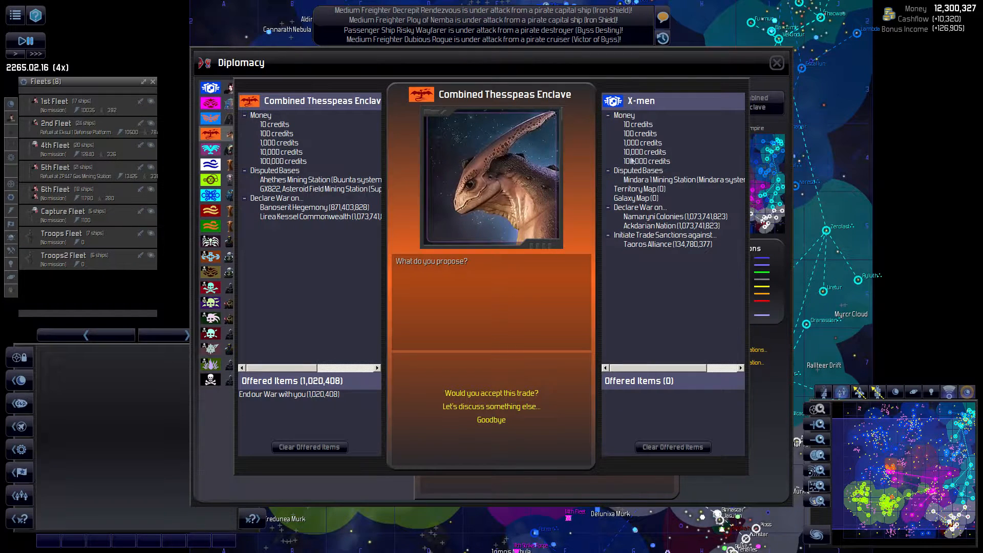
pyautogui.click(647, 161)
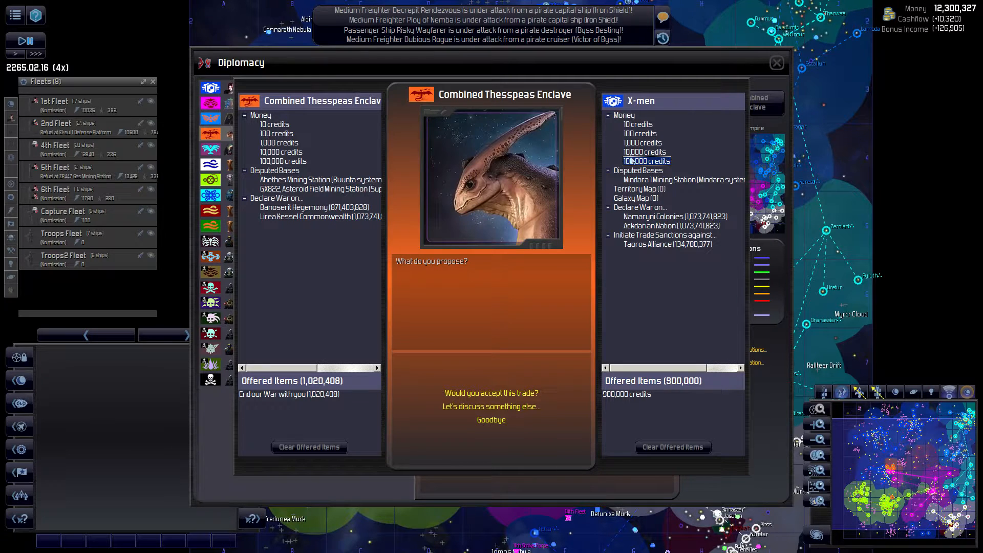
pyautogui.click(645, 152)
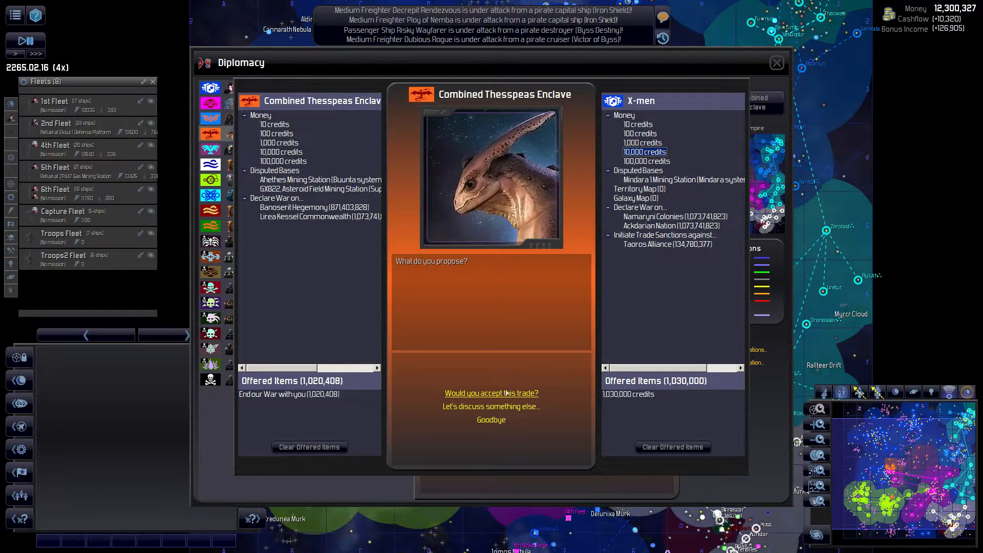
pyautogui.click(491, 393)
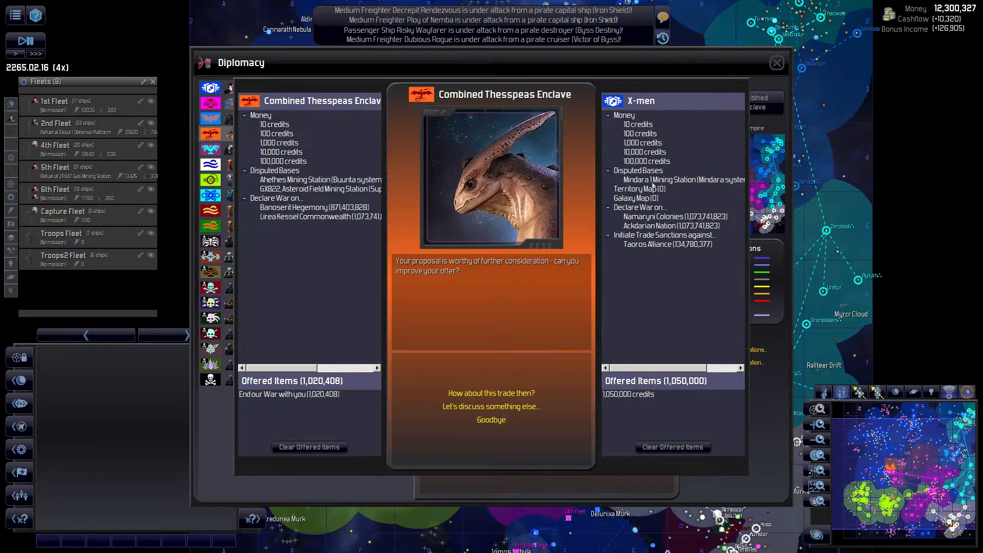
# Step: Raise the credit offer until the Thesspeas Enclave accepts 1,300,000 credits for peace
pyautogui.click(645, 151)
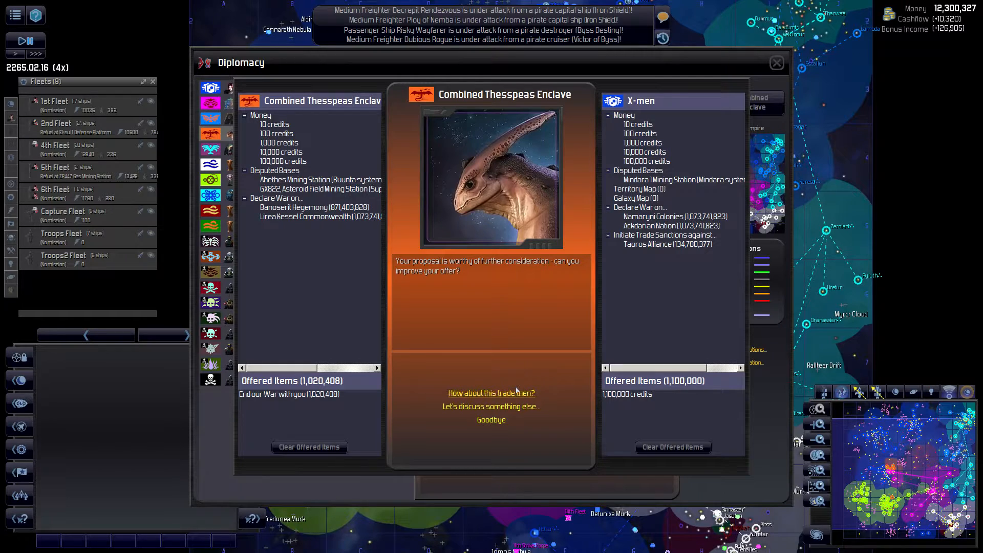
pyautogui.click(645, 152)
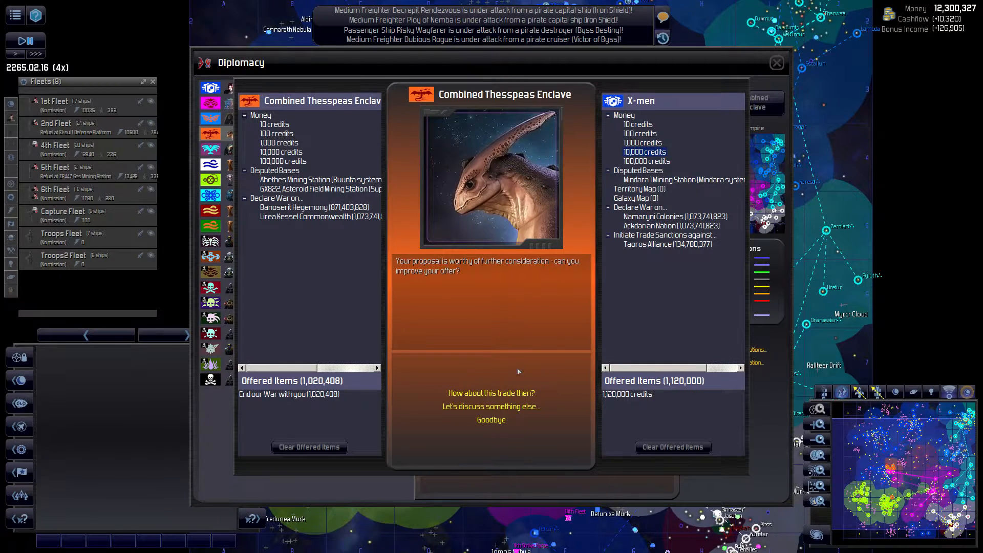
pyautogui.click(645, 152)
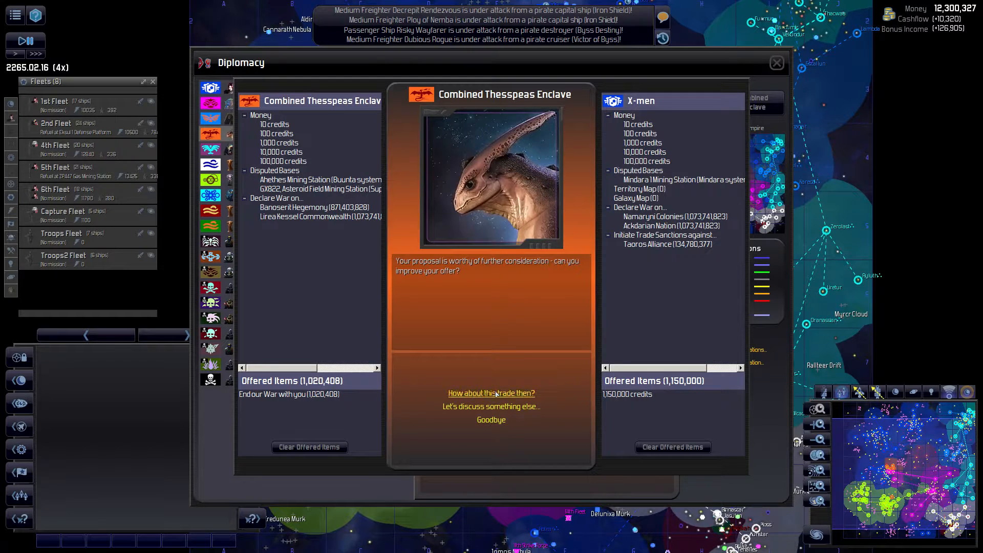
pyautogui.click(645, 151)
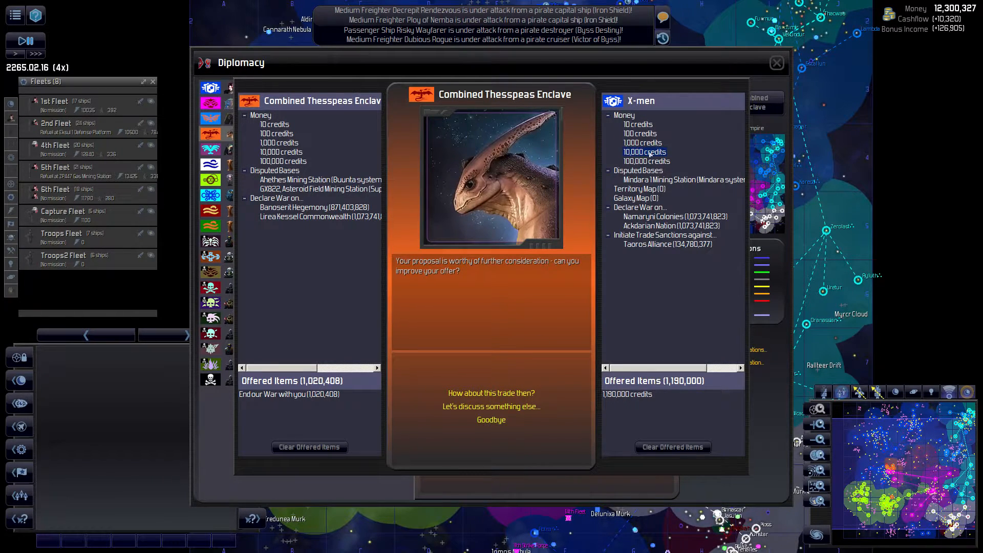
pyautogui.click(644, 152)
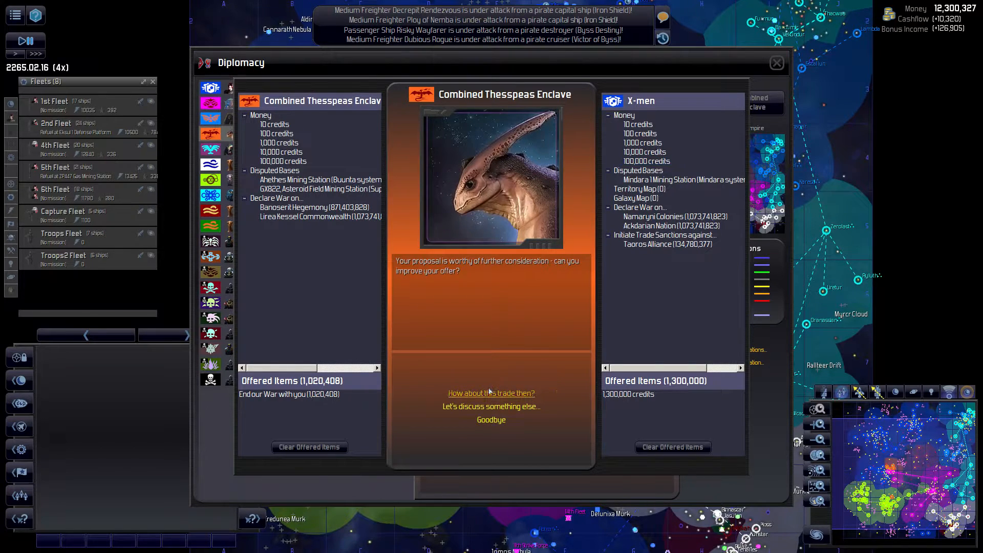
pyautogui.click(492, 393)
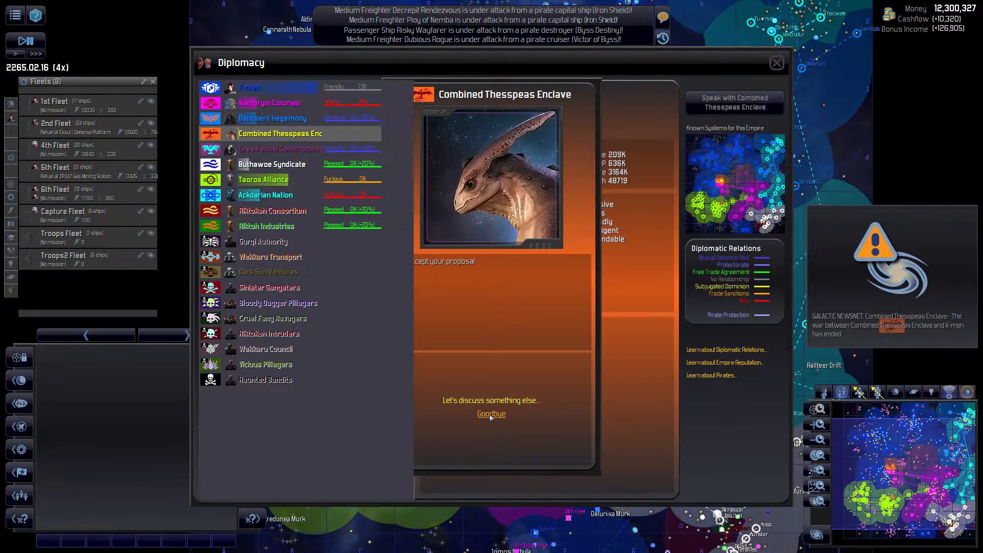
# Step: Propose peace to the Banoserit Hegemony, including two disputed mining stations in the deal
pyautogui.click(249, 87)
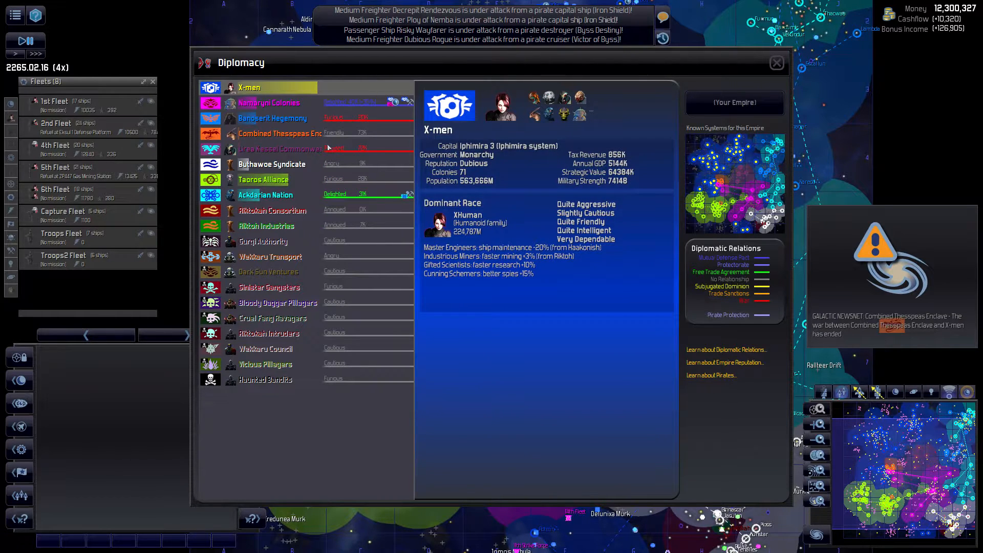
pyautogui.click(272, 118)
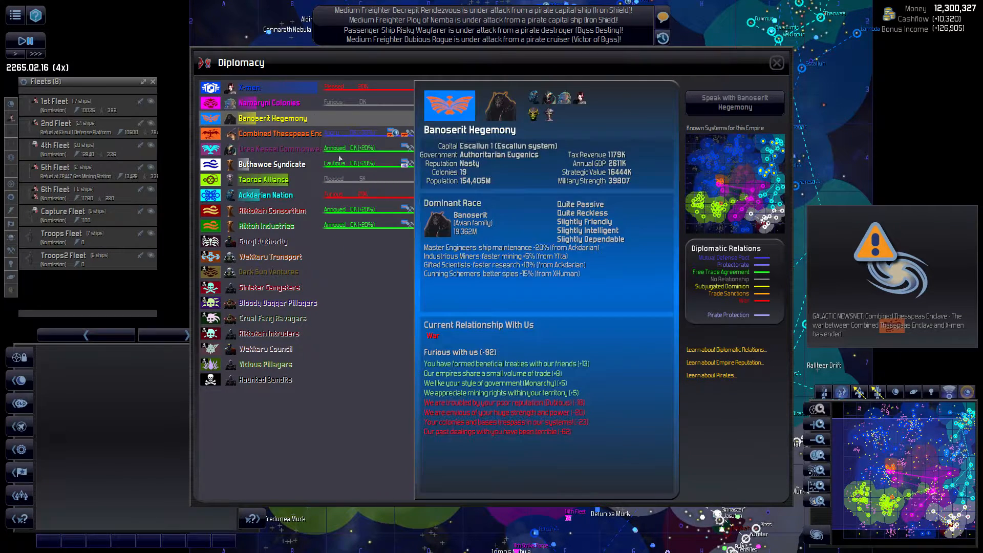
pyautogui.click(735, 103)
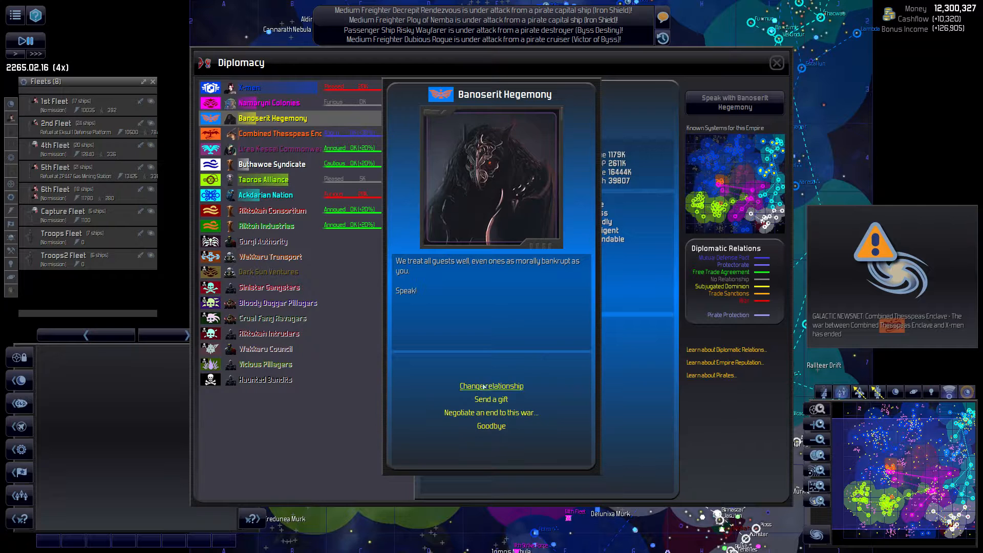
pyautogui.click(491, 413)
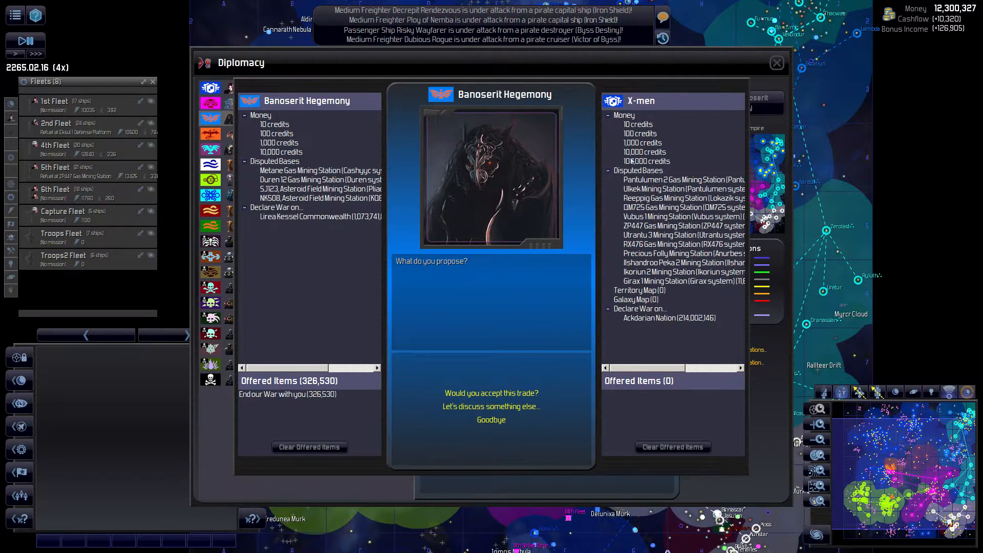
pyautogui.click(318, 170)
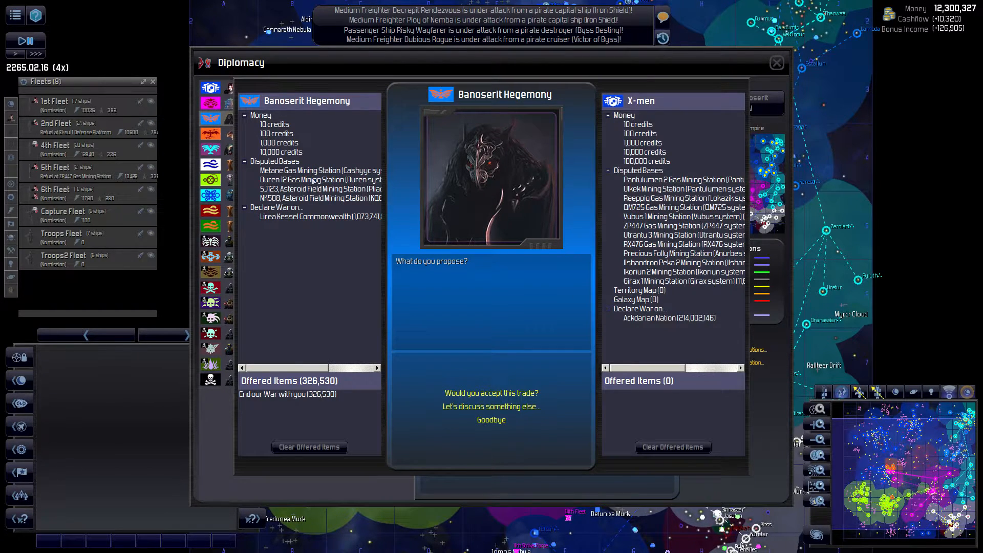
pyautogui.click(313, 189)
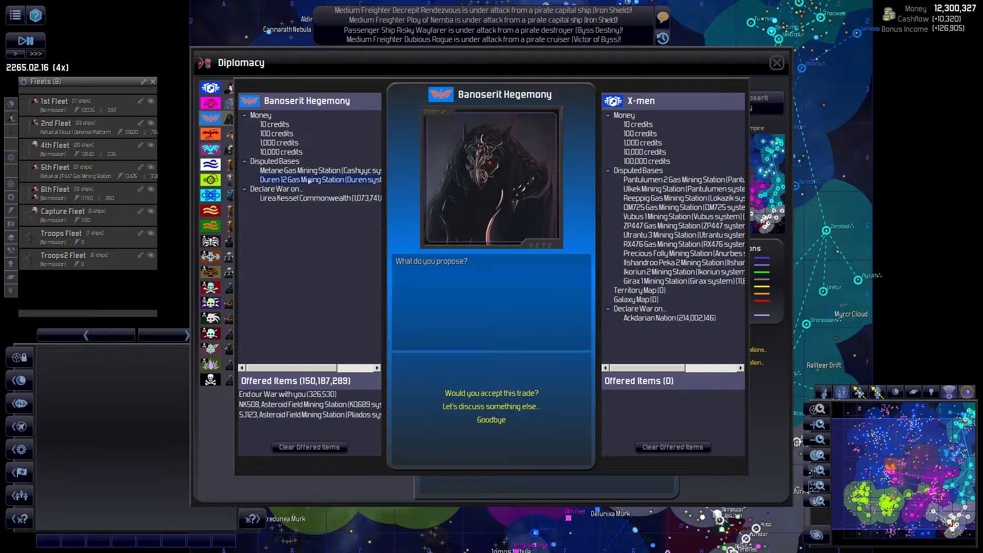
pyautogui.click(319, 180)
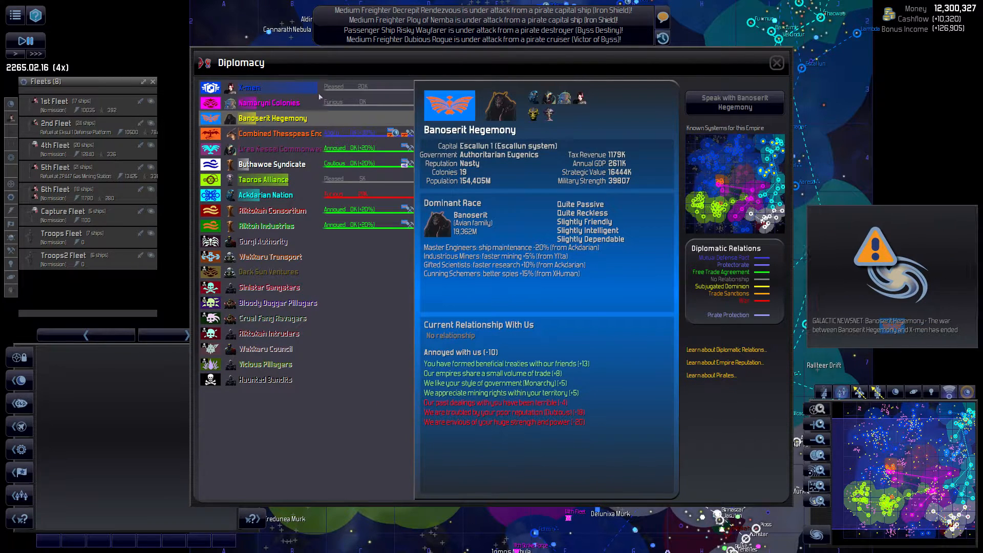
# Step: Negotiate an end to the war with the Lirea Kessel Commonwealth, then say goodbye
pyautogui.click(279, 134)
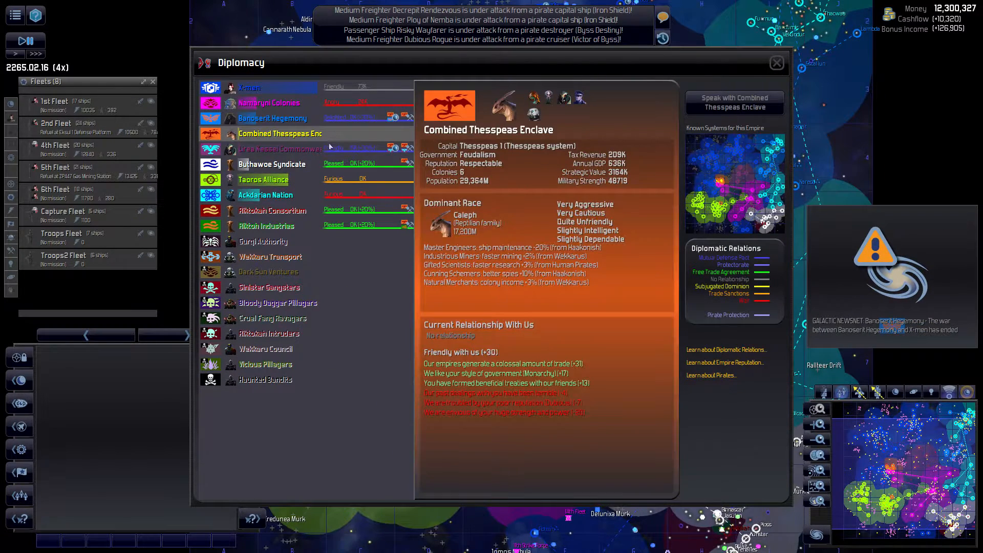
pyautogui.click(280, 148)
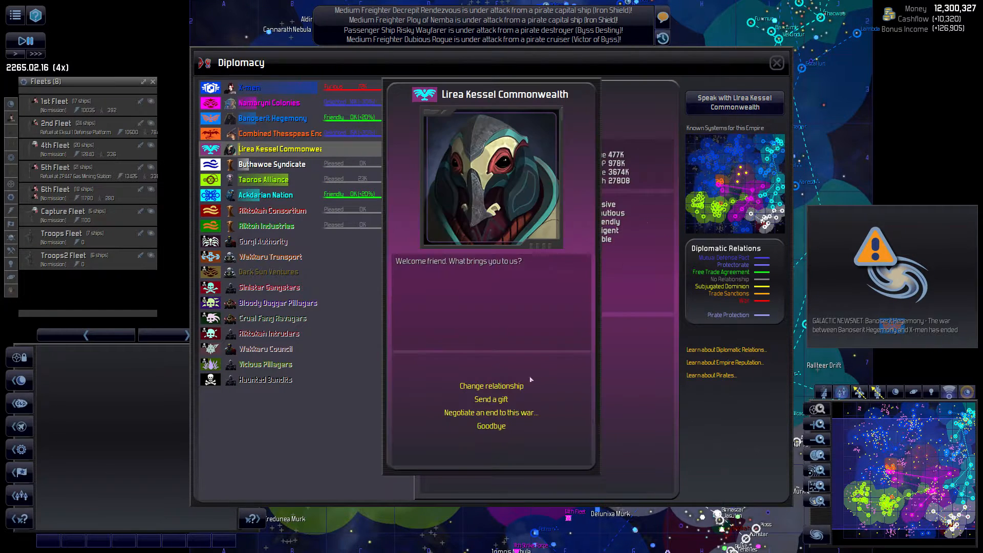
pyautogui.click(491, 413)
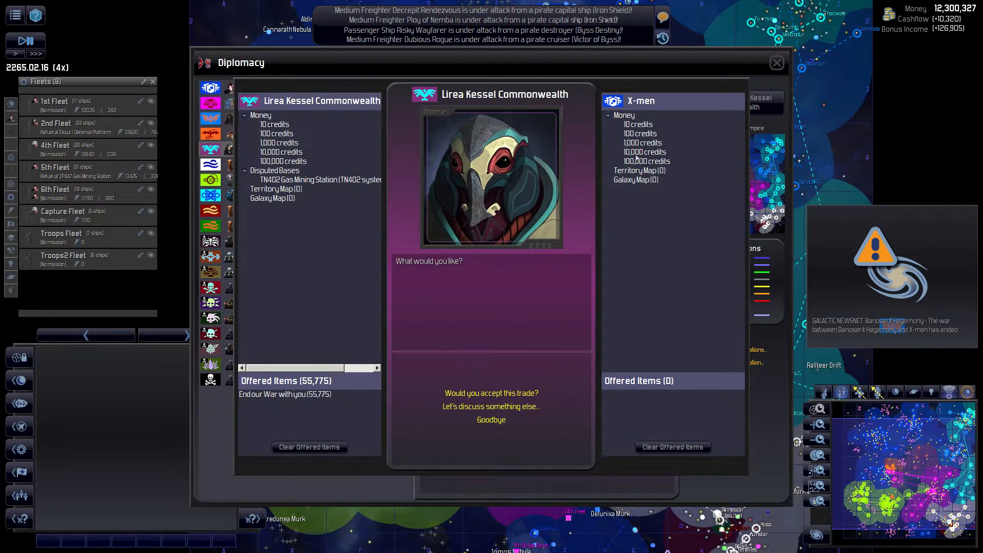
pyautogui.click(491, 393)
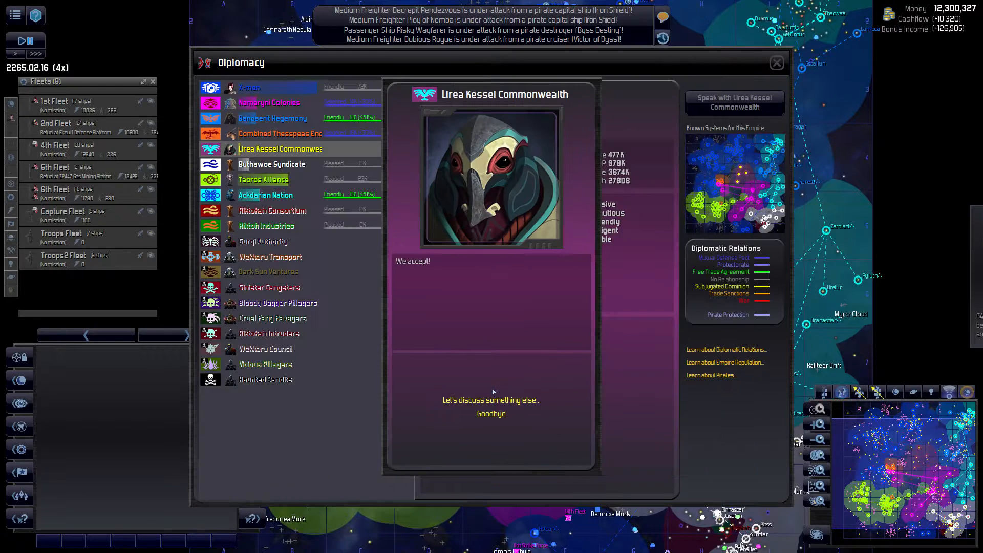
pyautogui.click(250, 87)
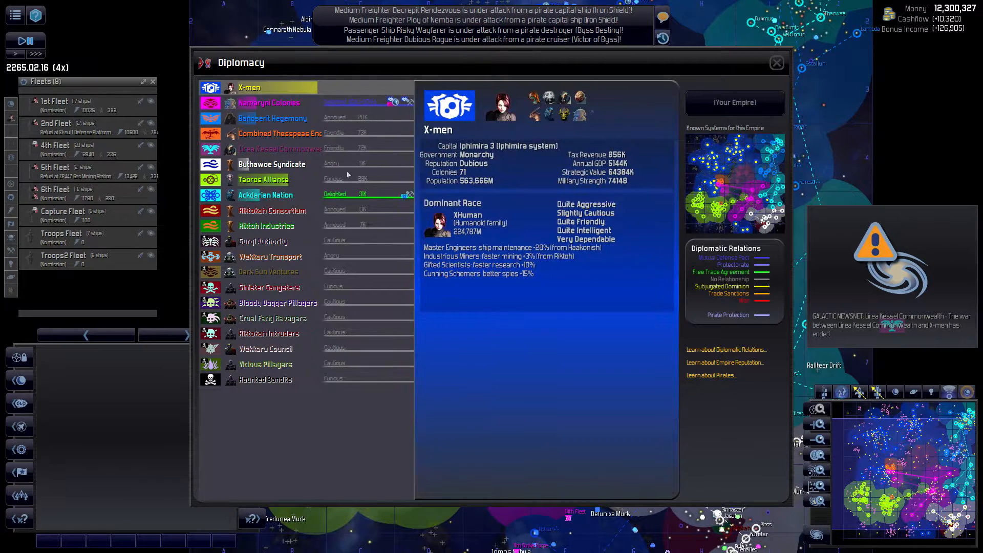
pyautogui.click(265, 195)
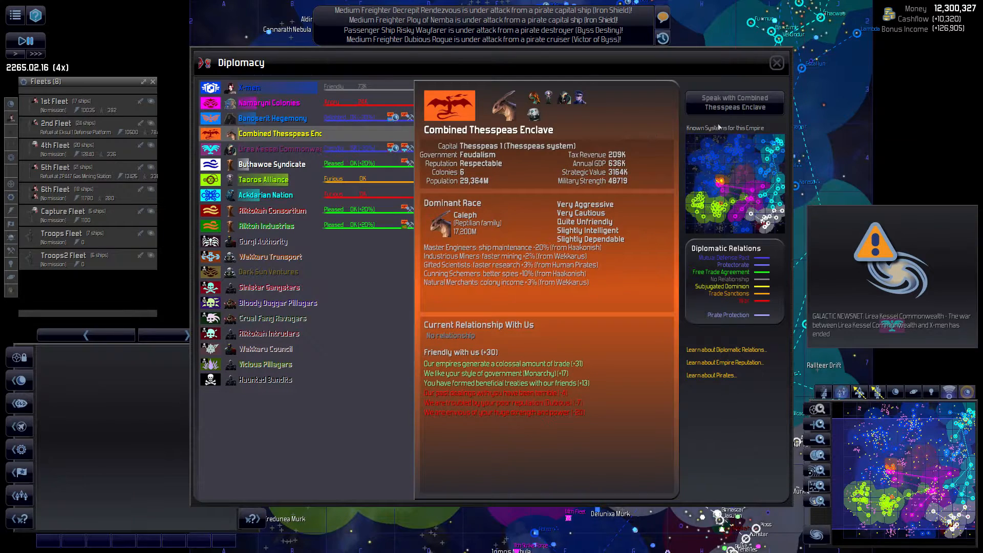
# Step: Talk with the Thesspeas Enclave, dismiss Lirea Kessel's war declaration, and leave Diplomacy
pyautogui.click(734, 102)
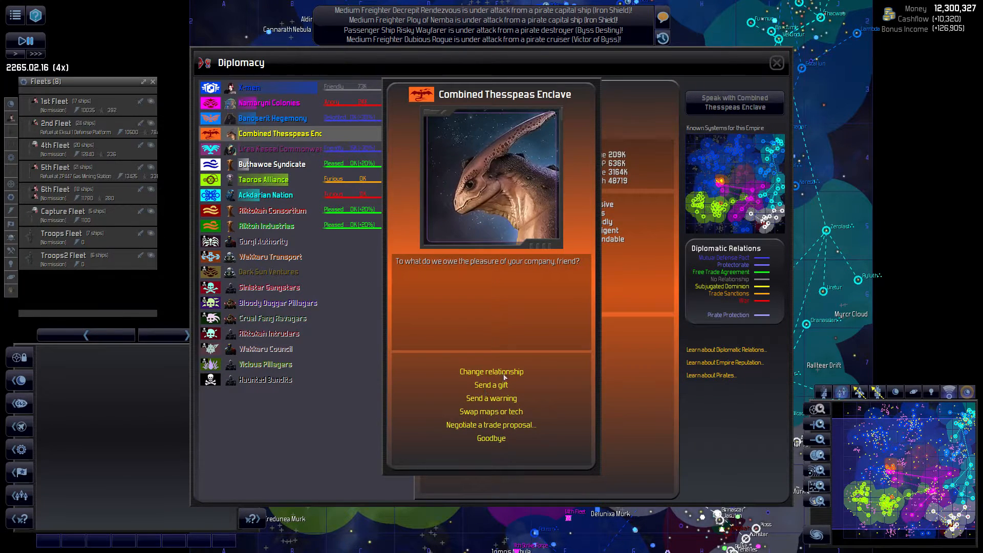
pyautogui.click(491, 425)
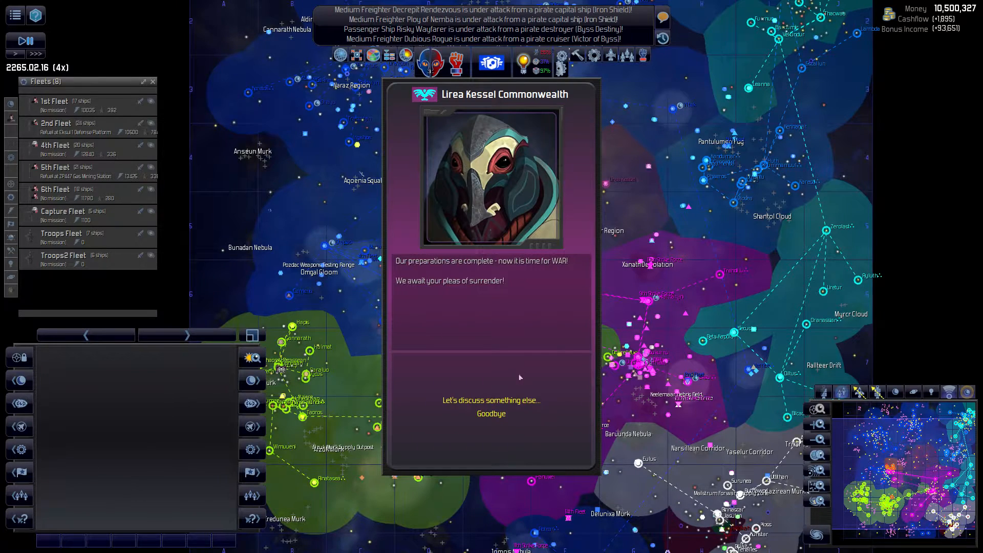
pyautogui.click(491, 414)
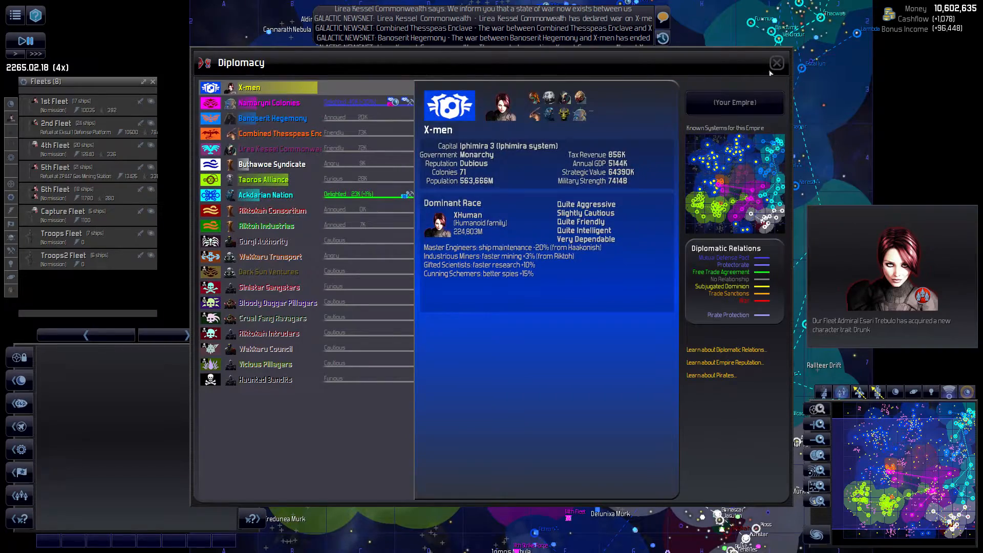
pyautogui.click(776, 63)
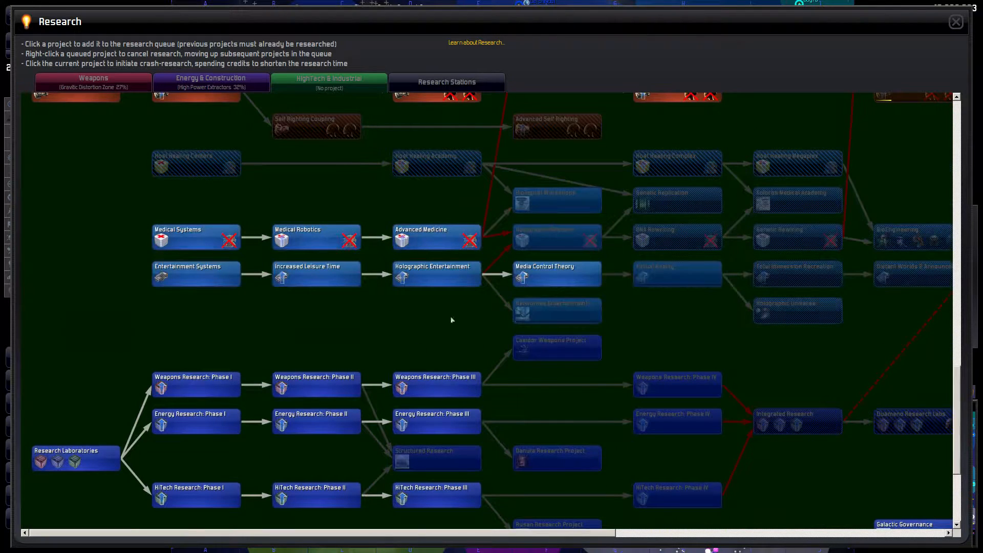
# Step: Queue a HighTech & Industrial research project and exit Research back to Diplomacy
pyautogui.click(556, 237)
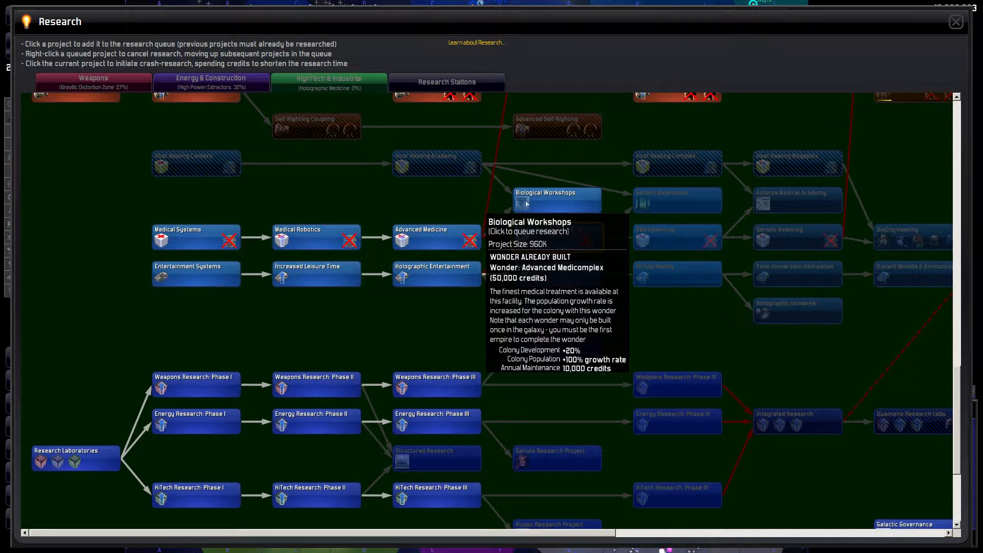
pyautogui.click(955, 21)
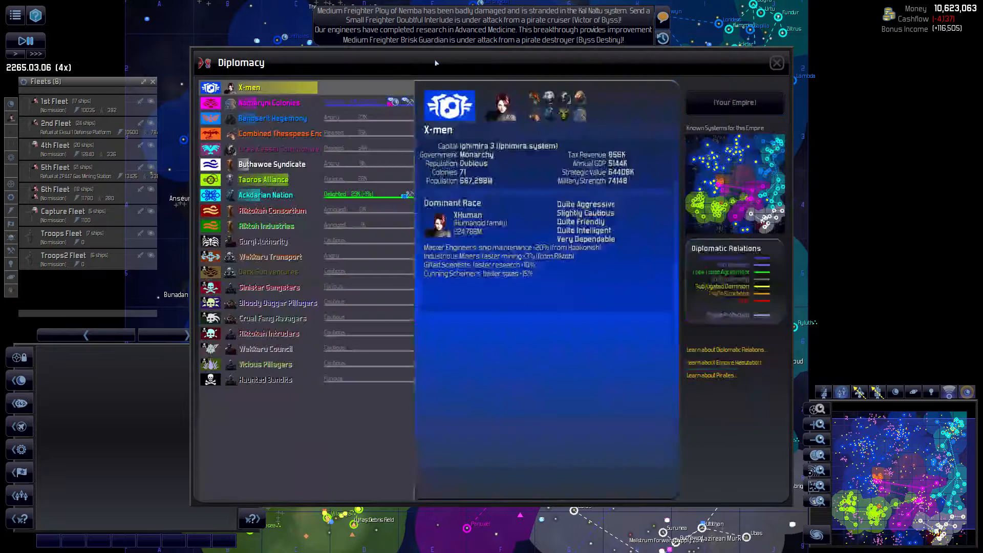
# Step: Open a trade negotiation with the Ackdarian Nation, abandon it, and close Diplomacy
pyautogui.click(265, 196)
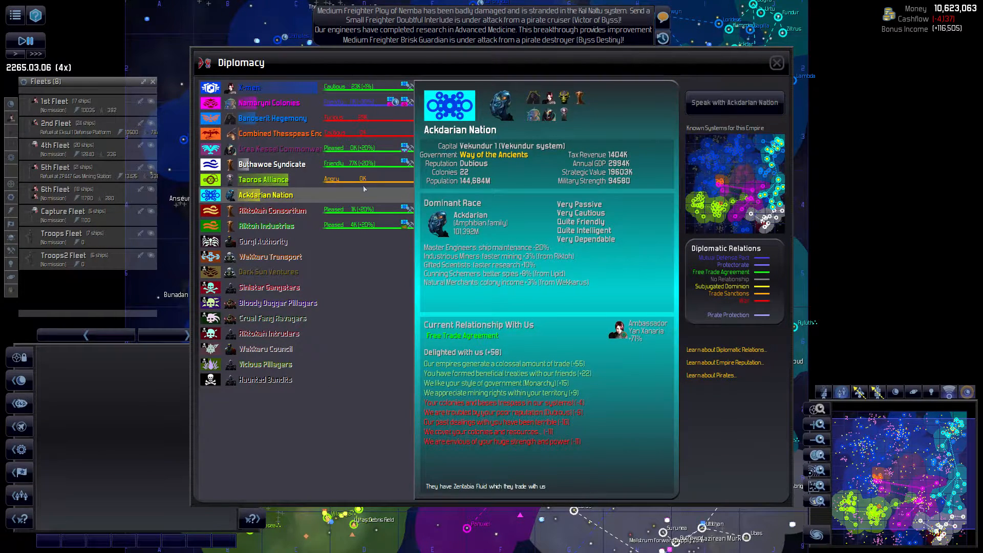
pyautogui.click(735, 103)
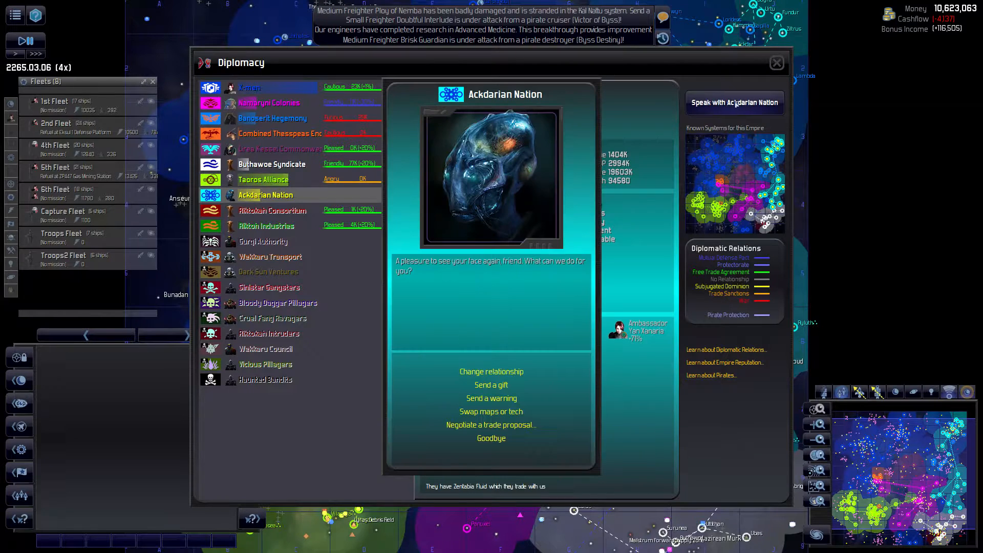
pyautogui.click(492, 425)
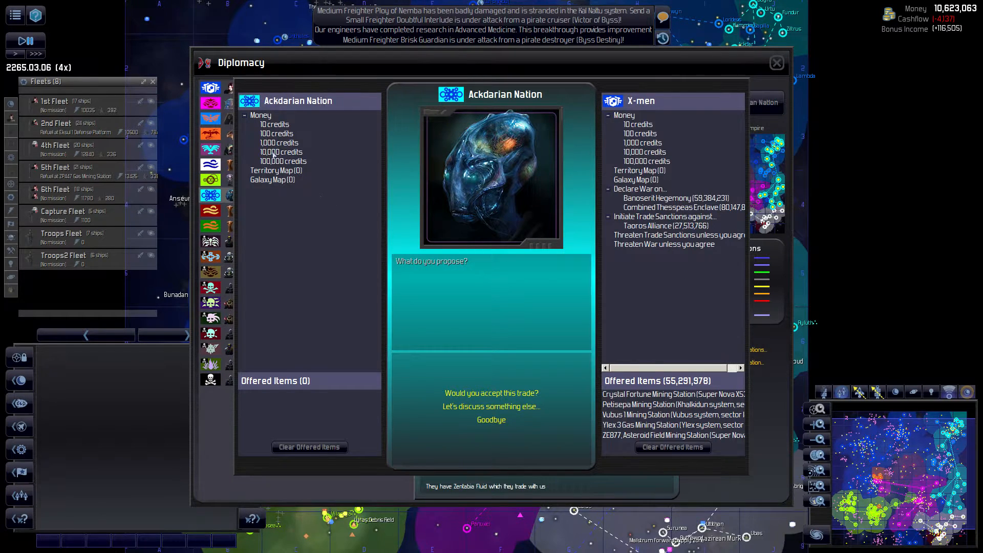
pyautogui.click(283, 161)
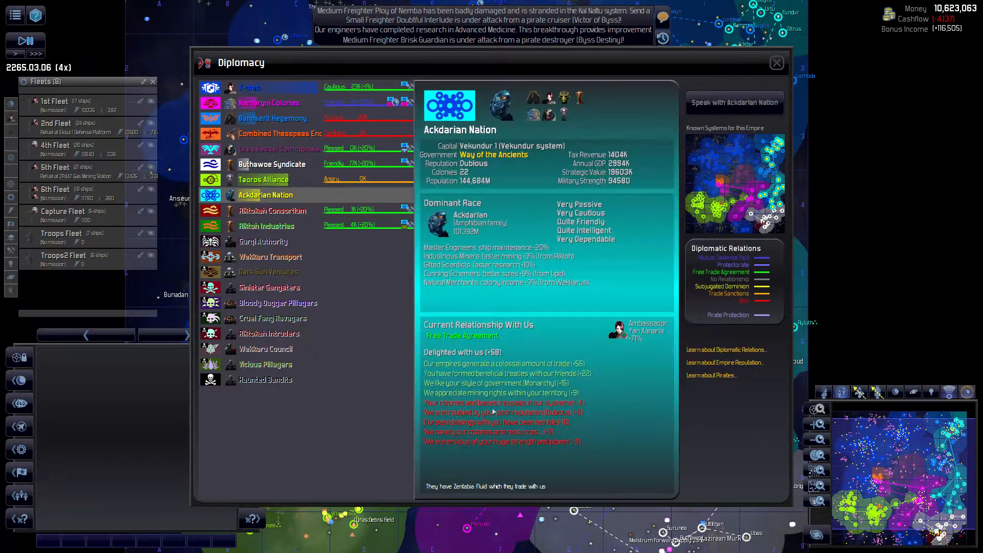
pyautogui.click(777, 62)
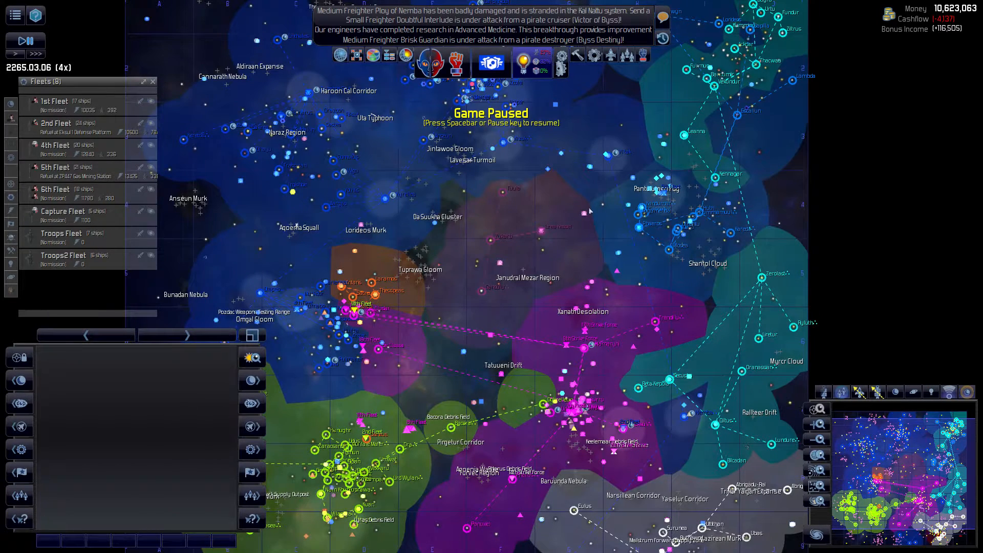